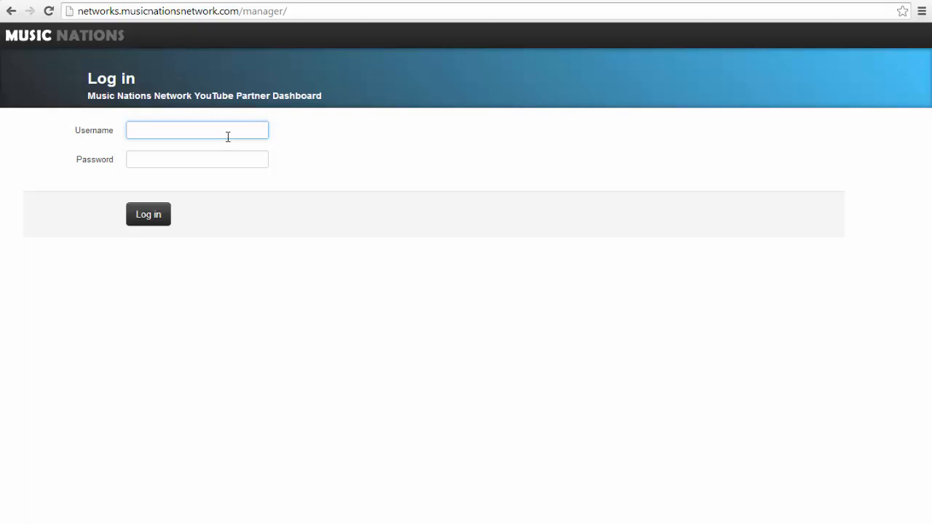
Step: Sign in with the username 'brayden' and the account password
click(196, 129)
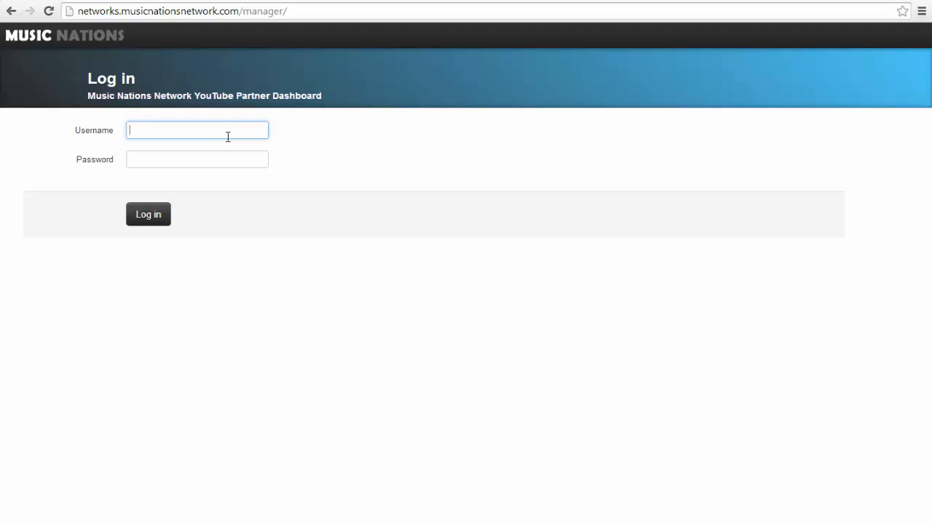
text(brayden)
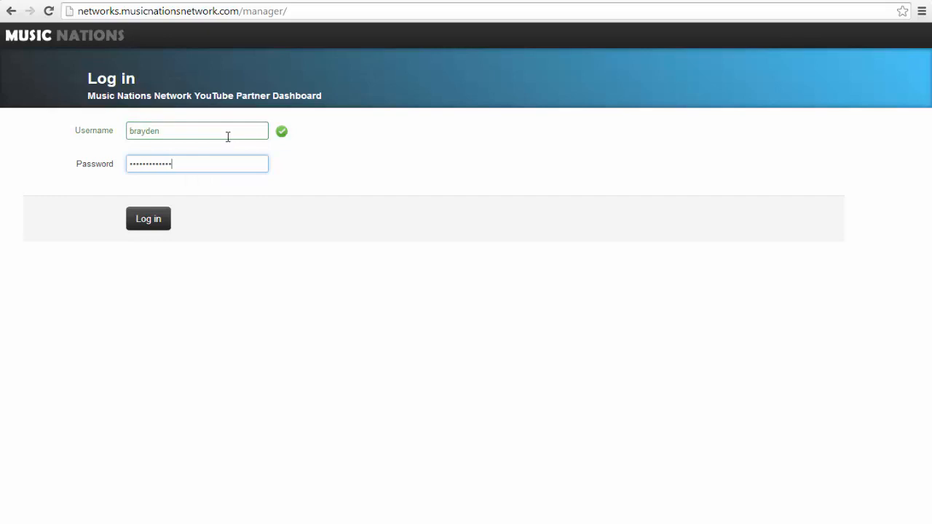
click(148, 219)
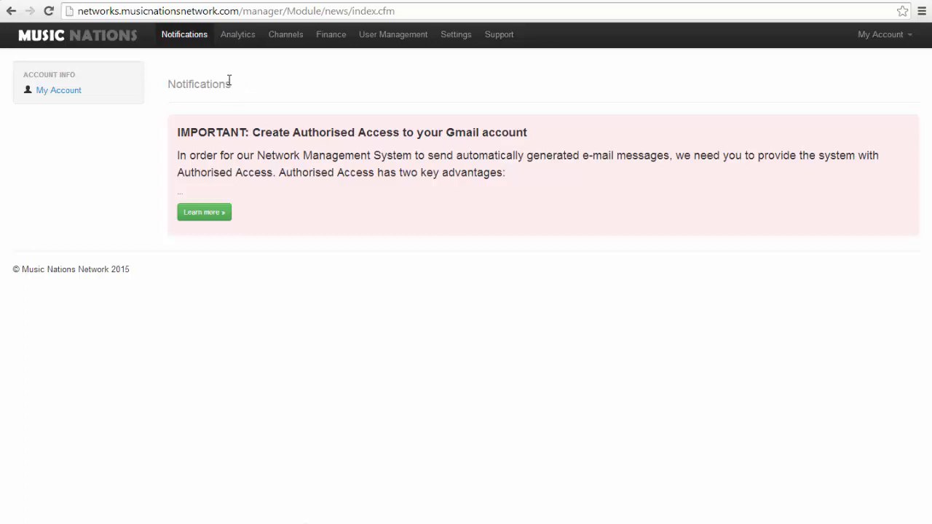
mouse_move(224, 52)
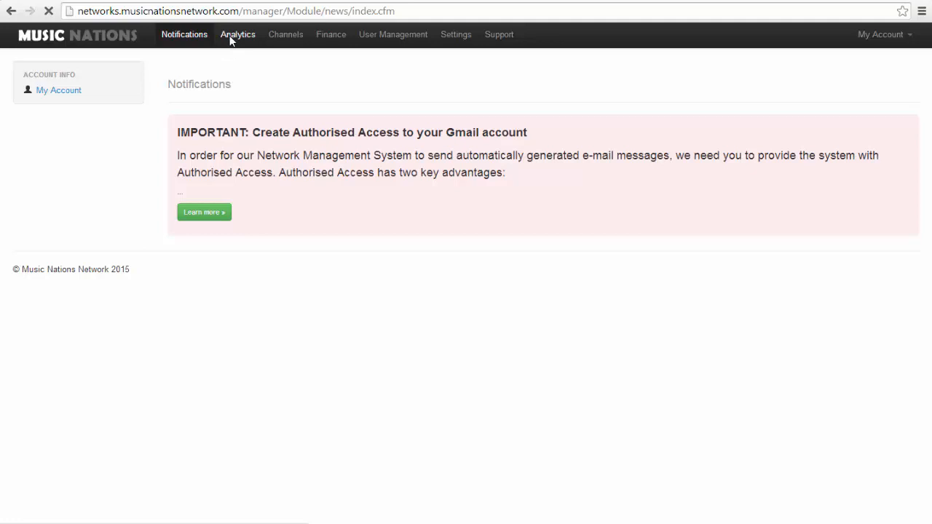
Step: Load the Analytics page and inspect the empty channel selector, then return to the Analytics overview
click(237, 35)
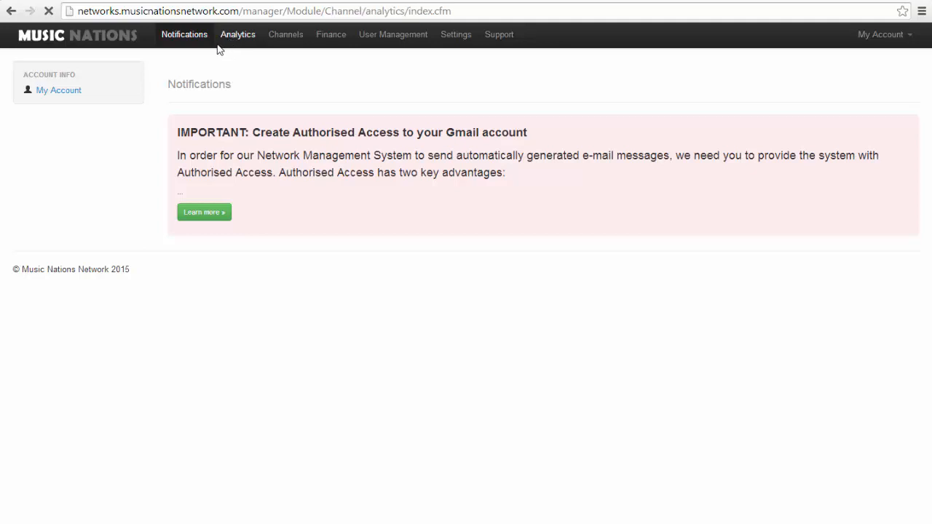
click(238, 35)
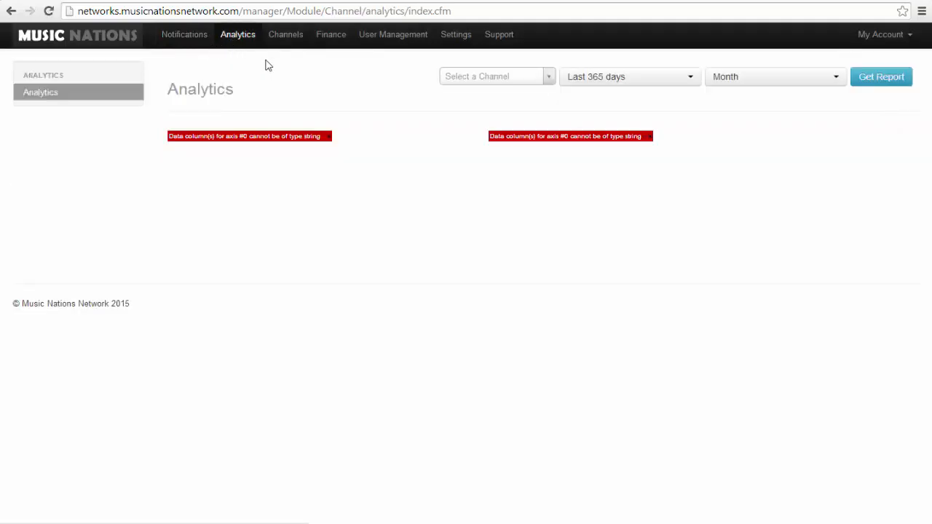
click(498, 76)
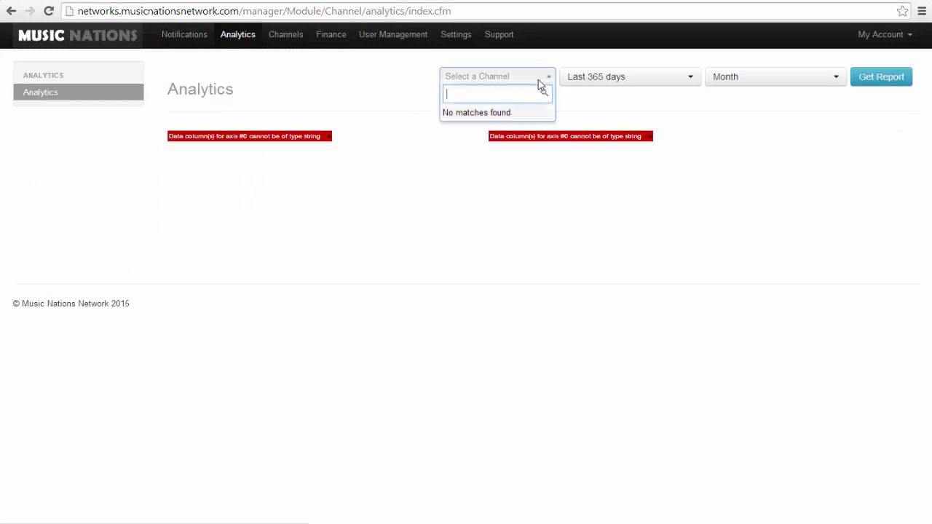
click(588, 86)
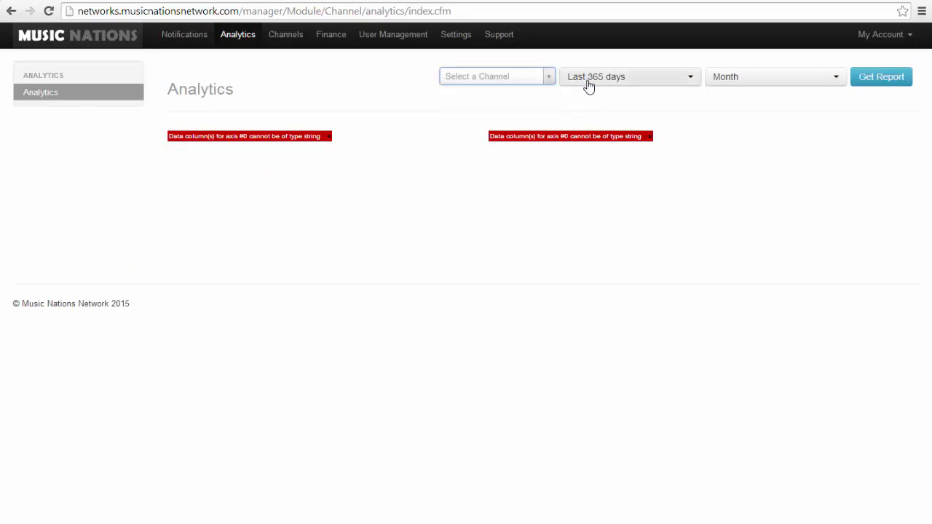
click(629, 76)
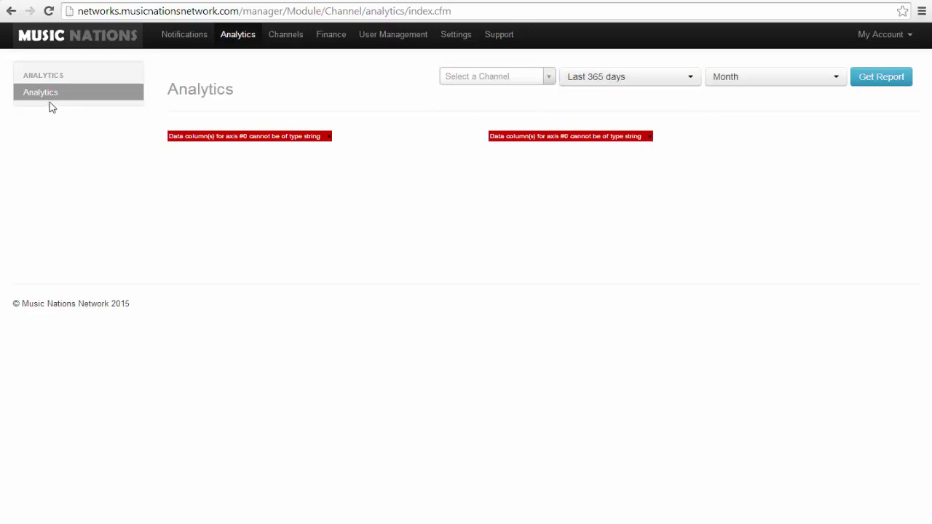
click(286, 35)
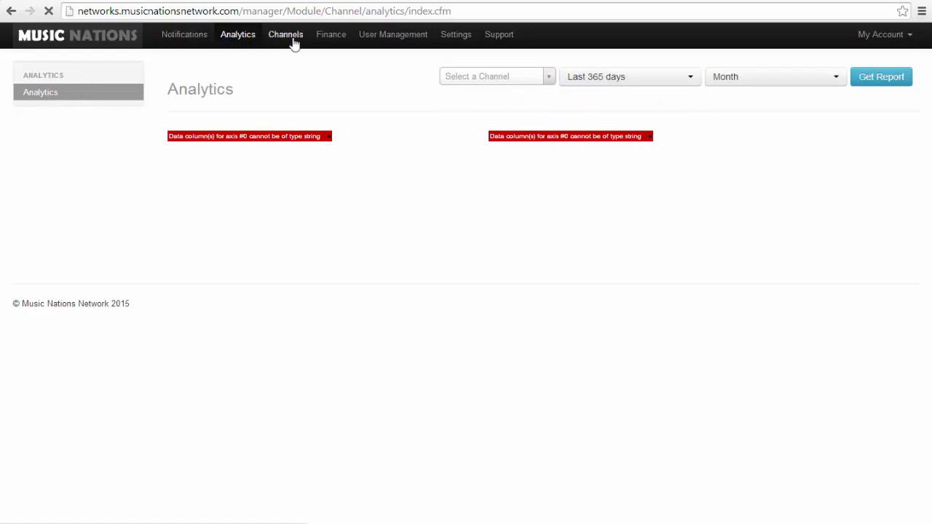
Step: Go to the Channels list and run an empty keyword search returning no results
click(285, 35)
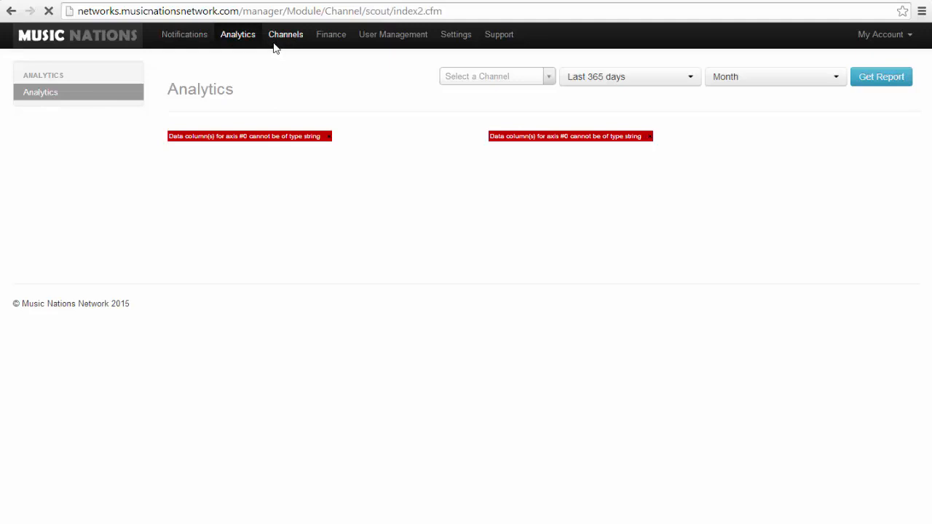
click(286, 35)
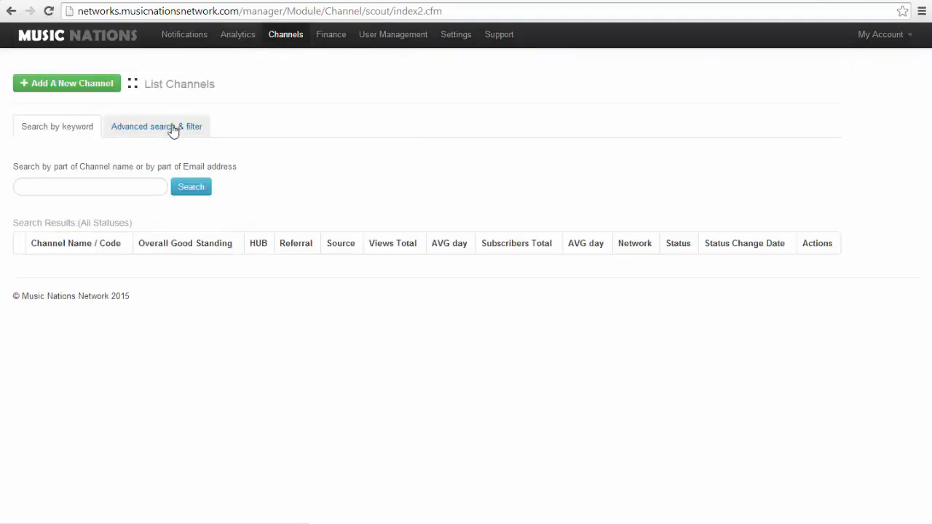
click(90, 187)
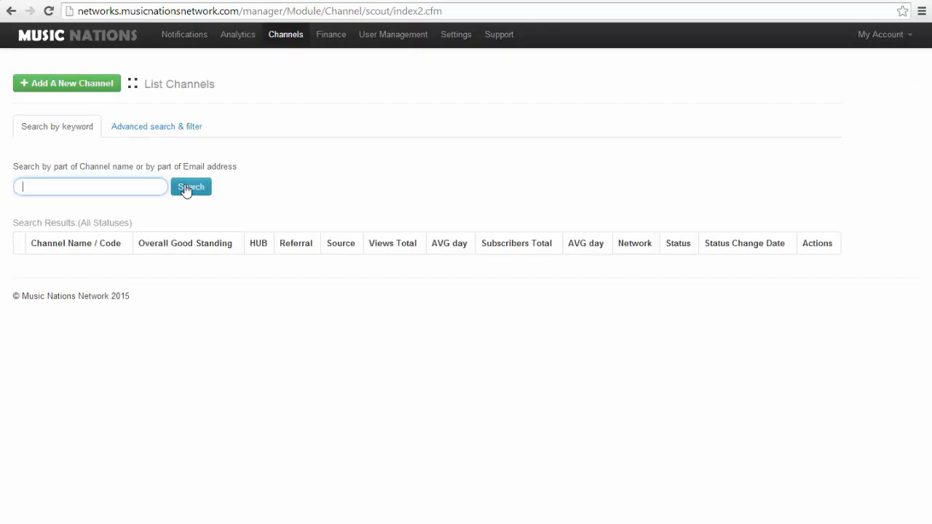
click(191, 187)
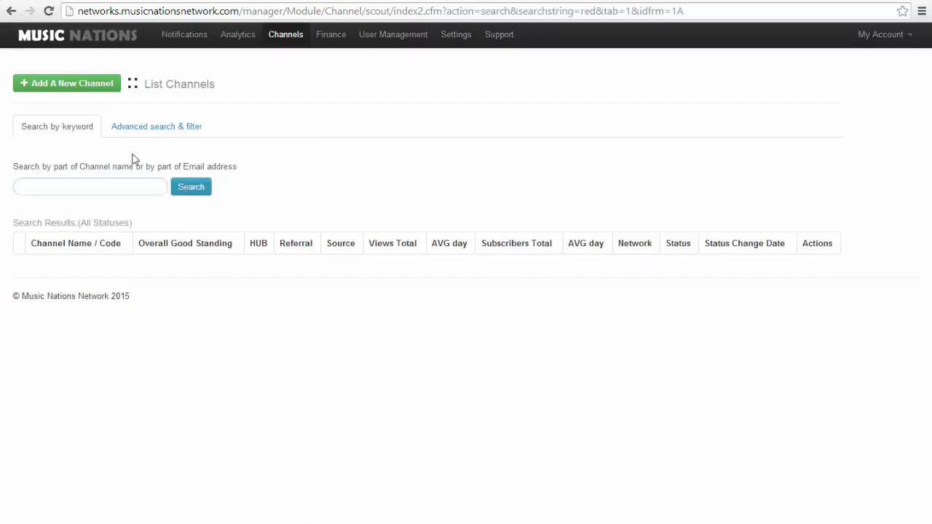
Step: Show the Advanced search & filter options and review the channel status choices without changing them
click(156, 125)
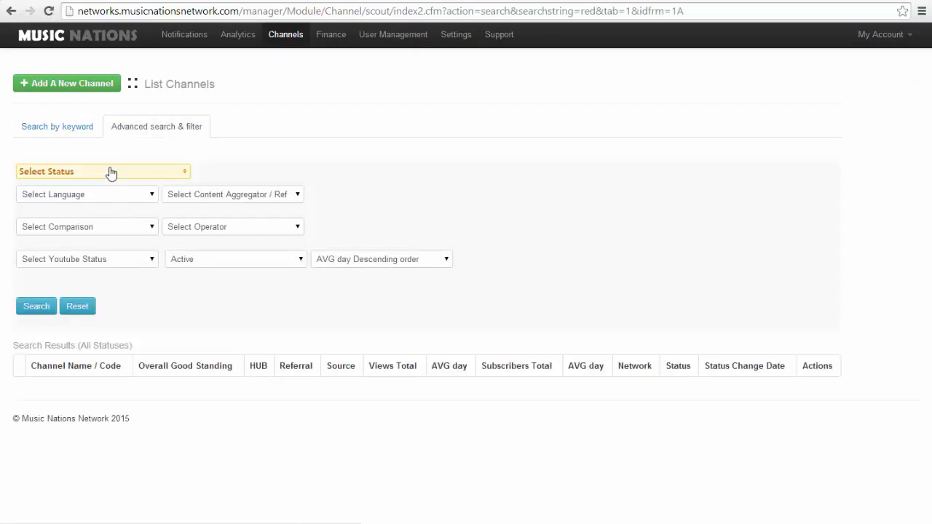
click(102, 172)
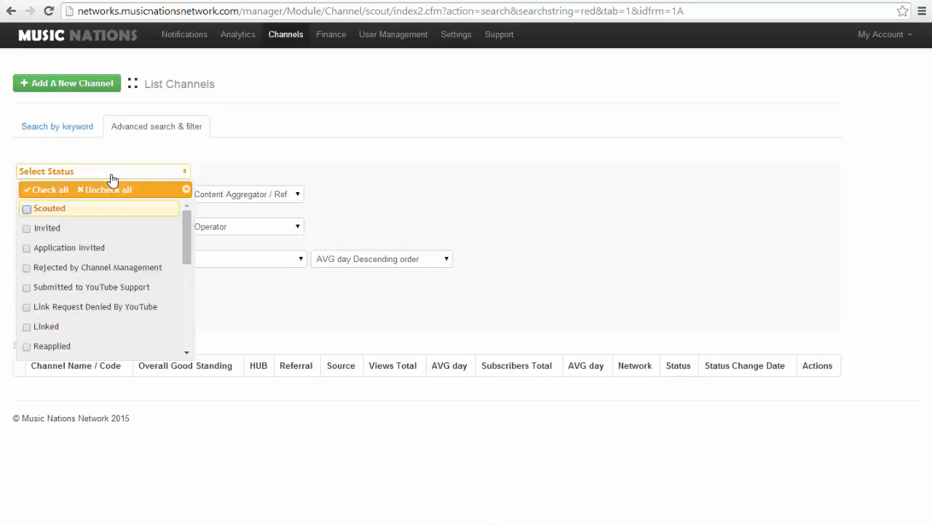
mouse_move(93, 247)
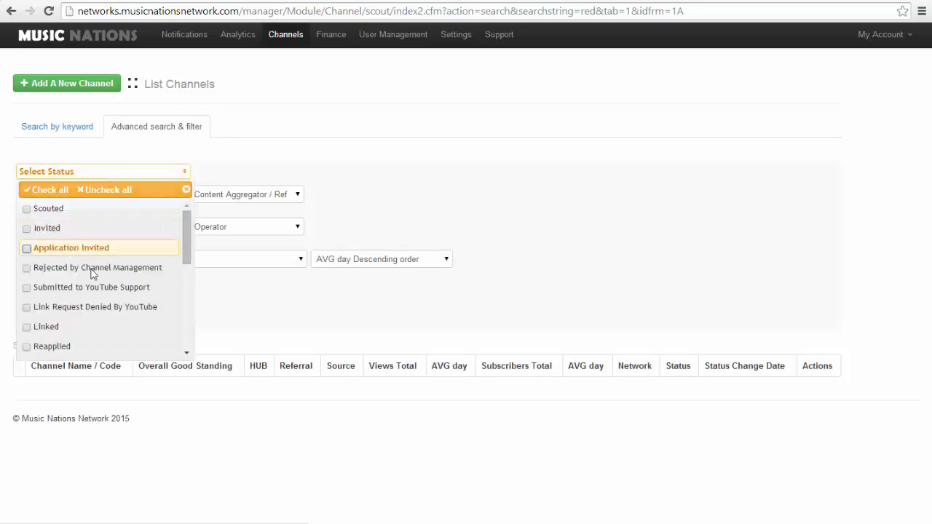
click(102, 172)
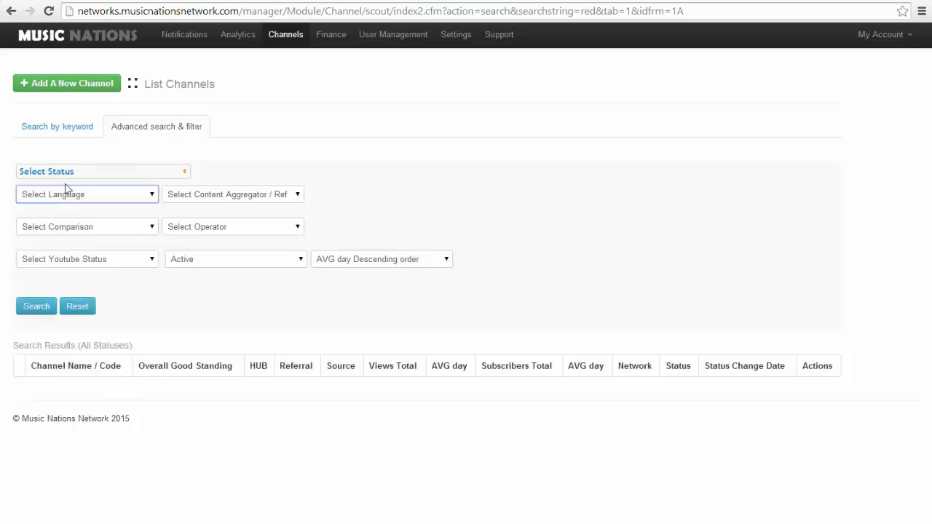
mouse_move(198, 198)
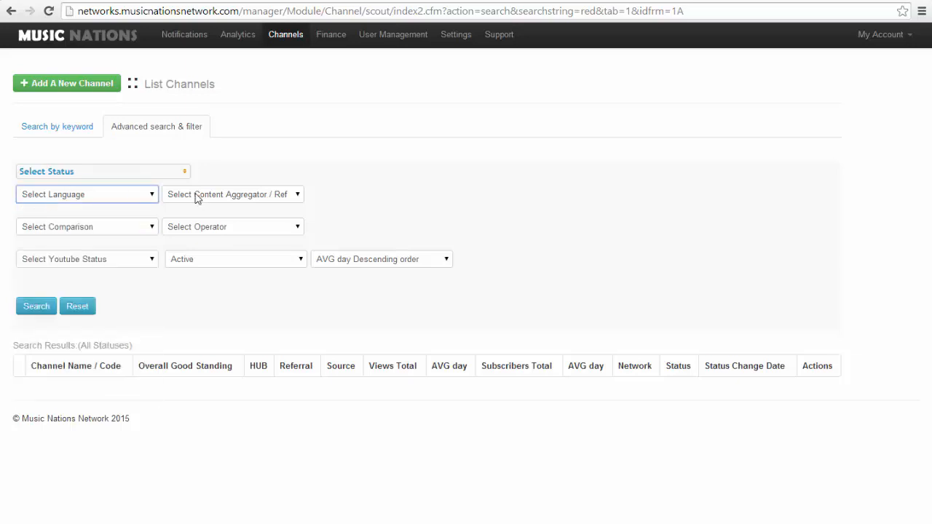
click(233, 228)
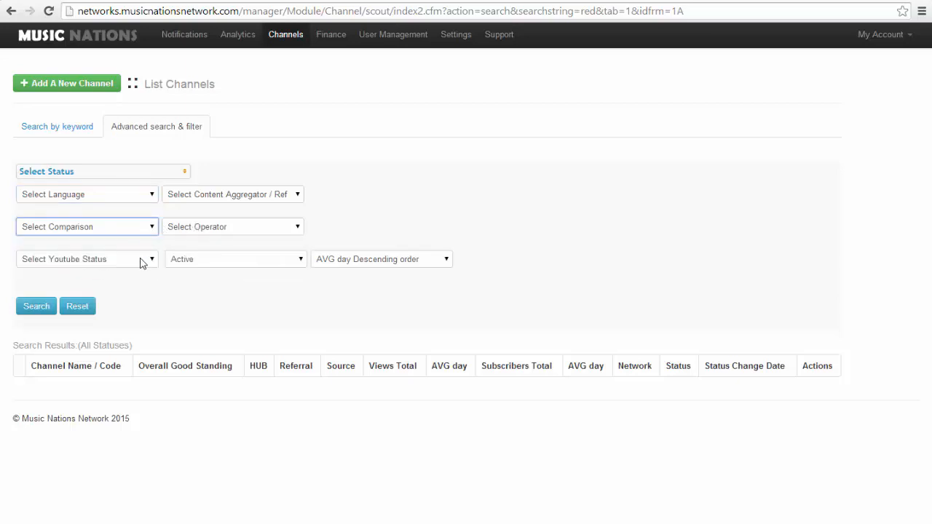
Step: Keep system status Active and sort order AVG day Descending in the advanced filters
click(236, 259)
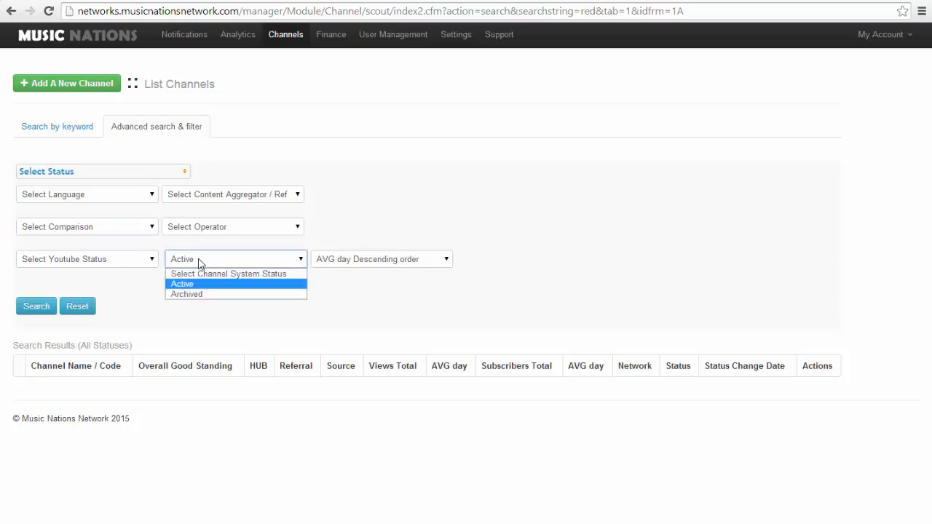
click(180, 284)
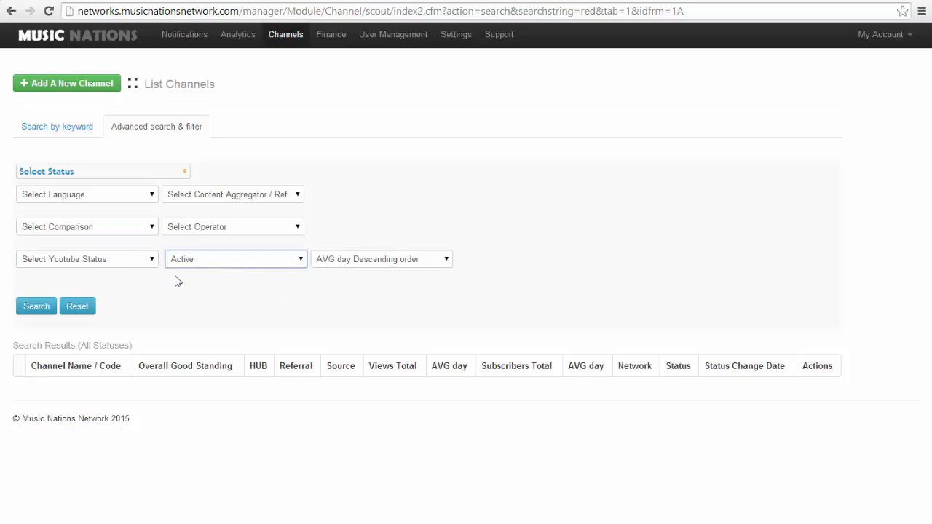
click(381, 259)
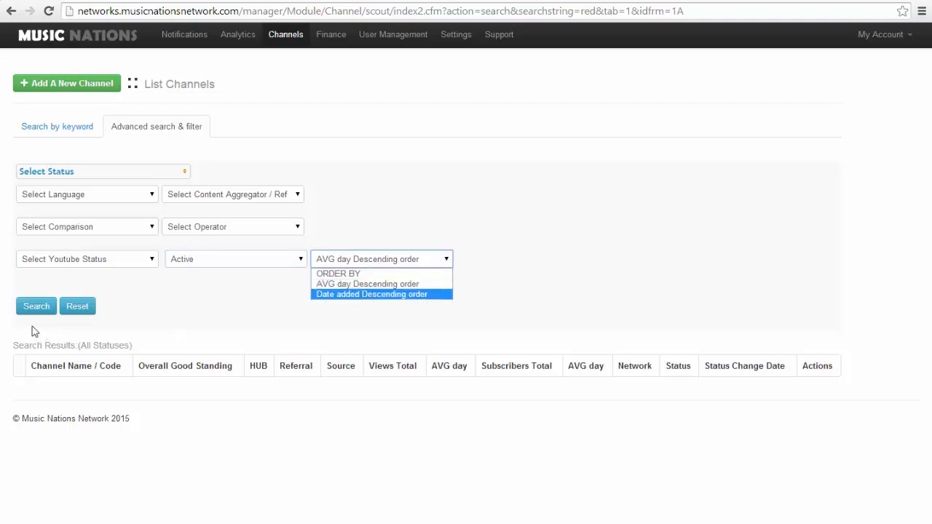
click(35, 306)
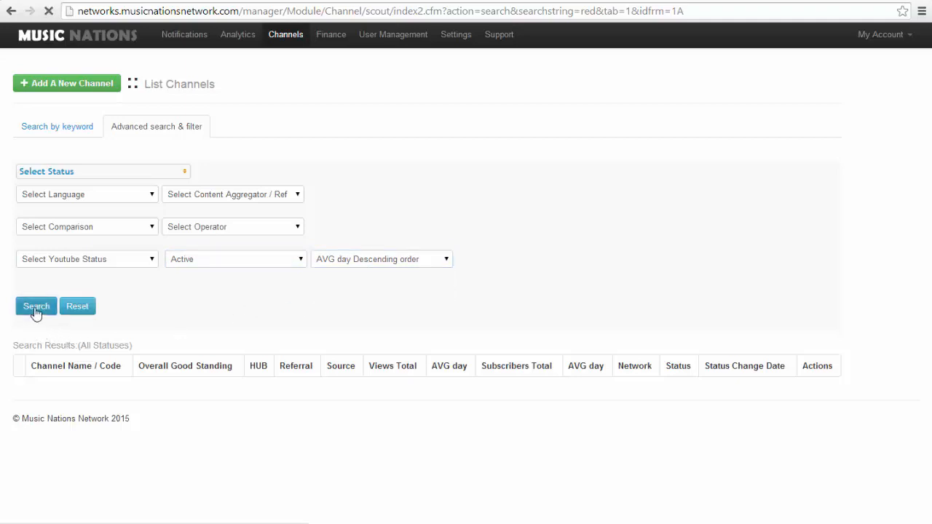
Step: Run the filtered search listing three Active channels with link requests sent through YouTube CMS
click(35, 306)
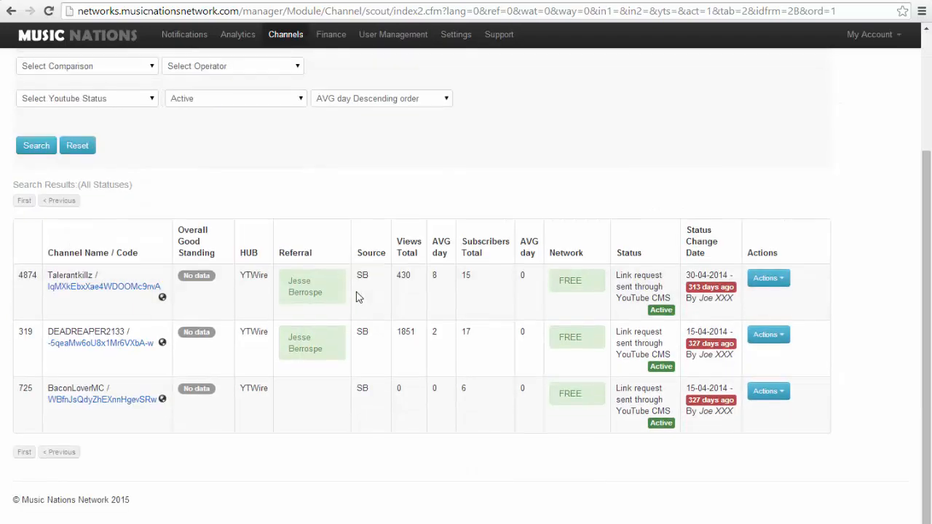
mouse_move(162, 297)
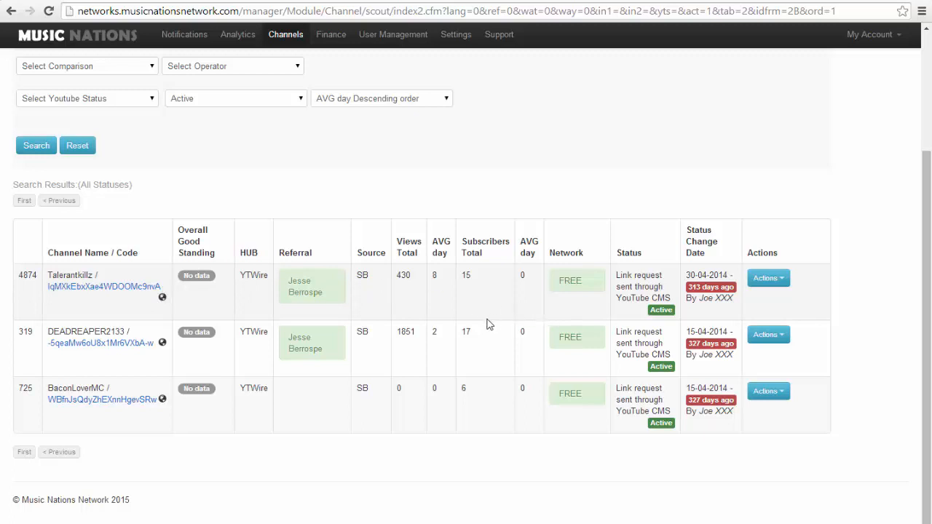
mouse_move(110, 386)
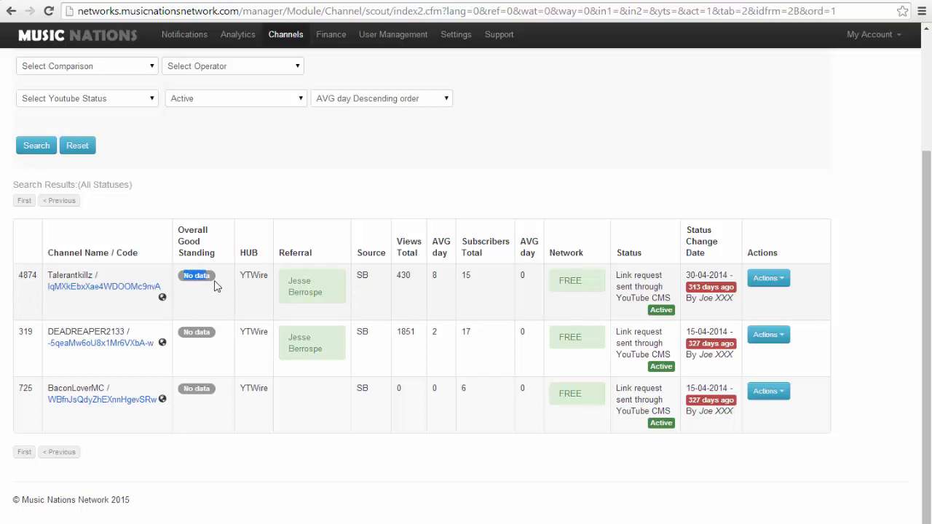
mouse_move(242, 280)
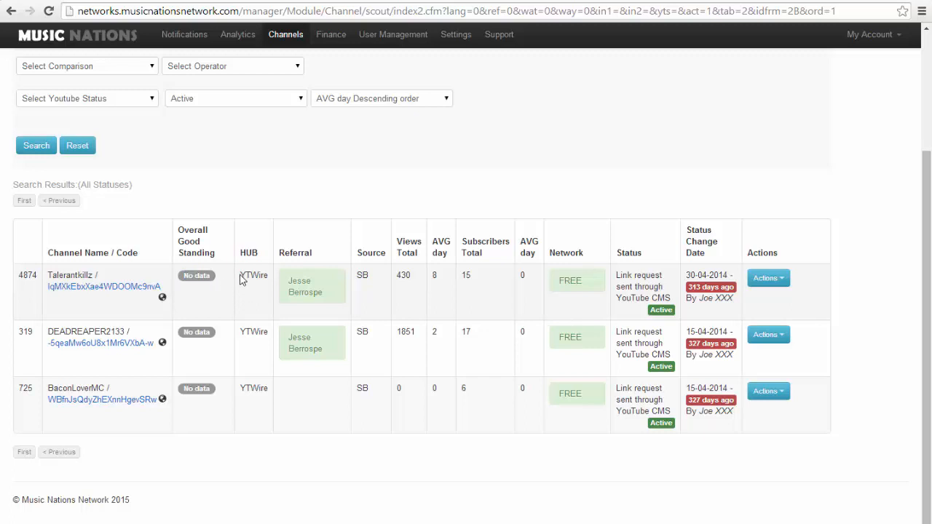
mouse_move(244, 277)
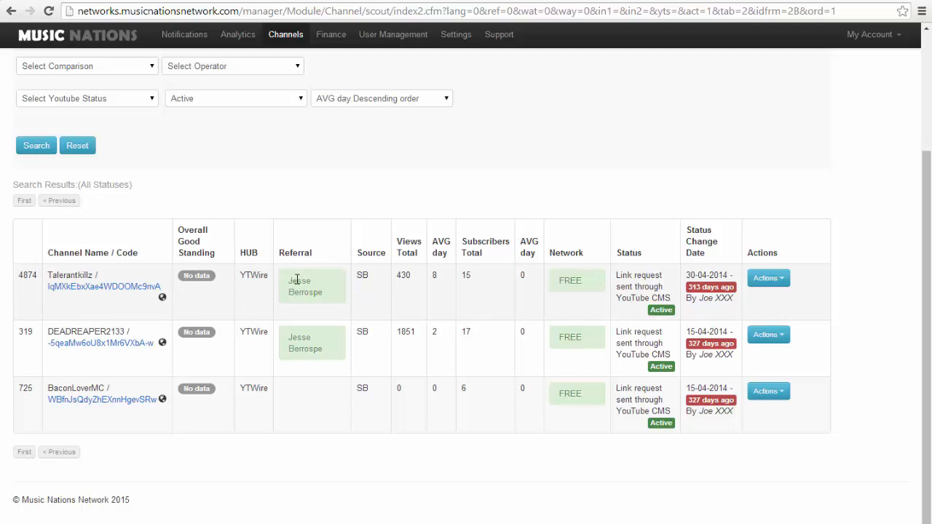
mouse_move(309, 271)
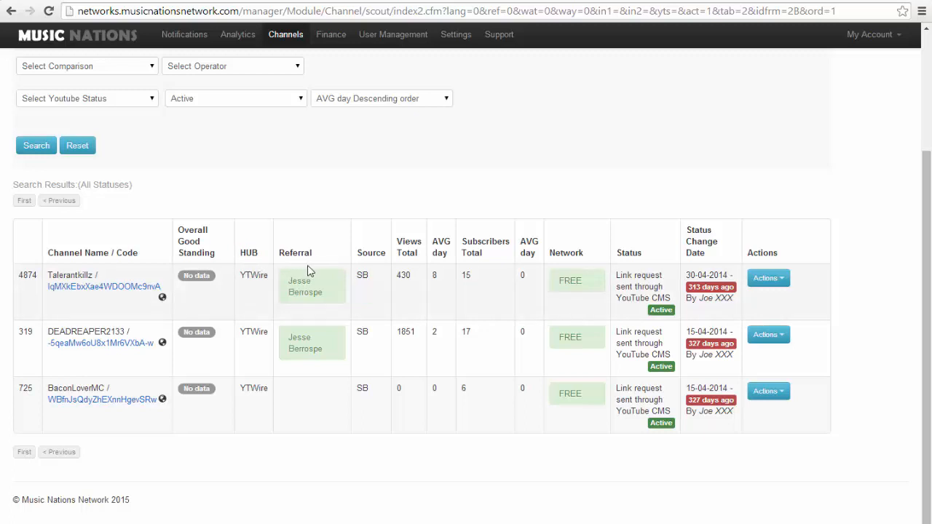
scroll(down, 3)
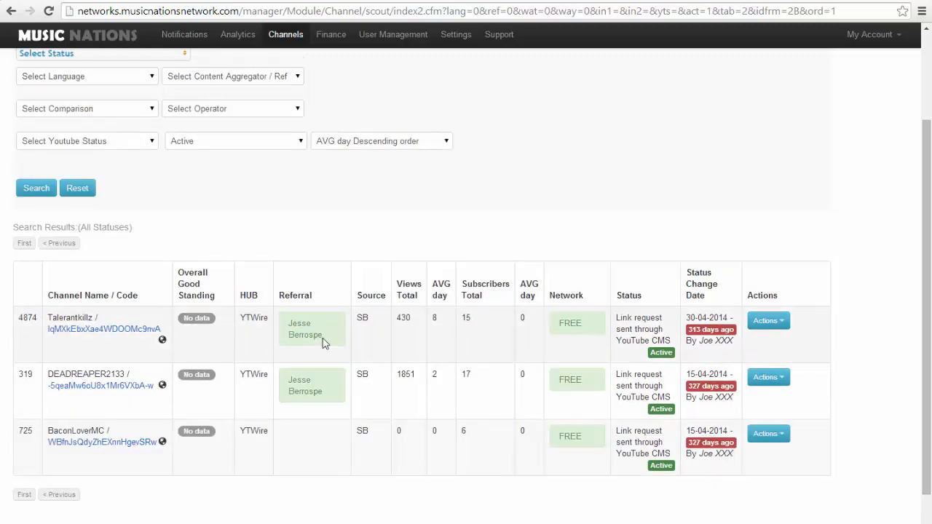
scroll(down, 3)
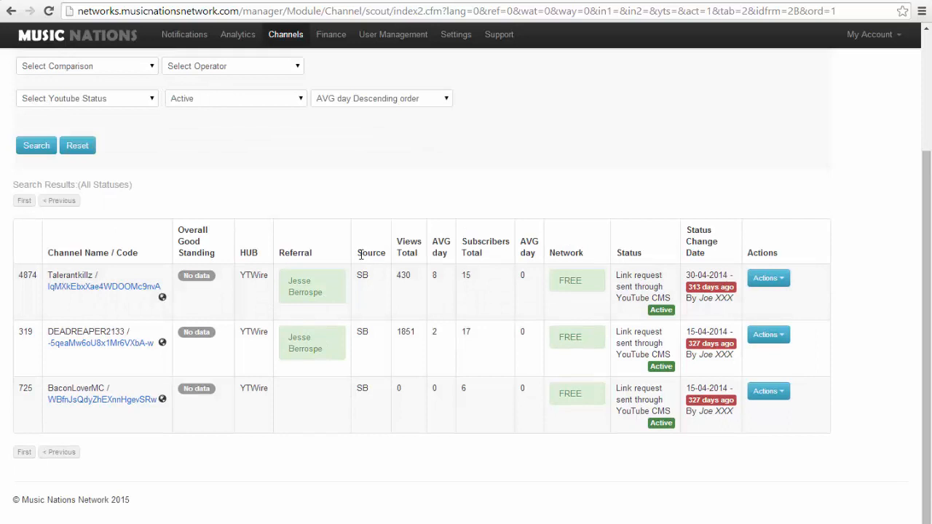
mouse_move(367, 255)
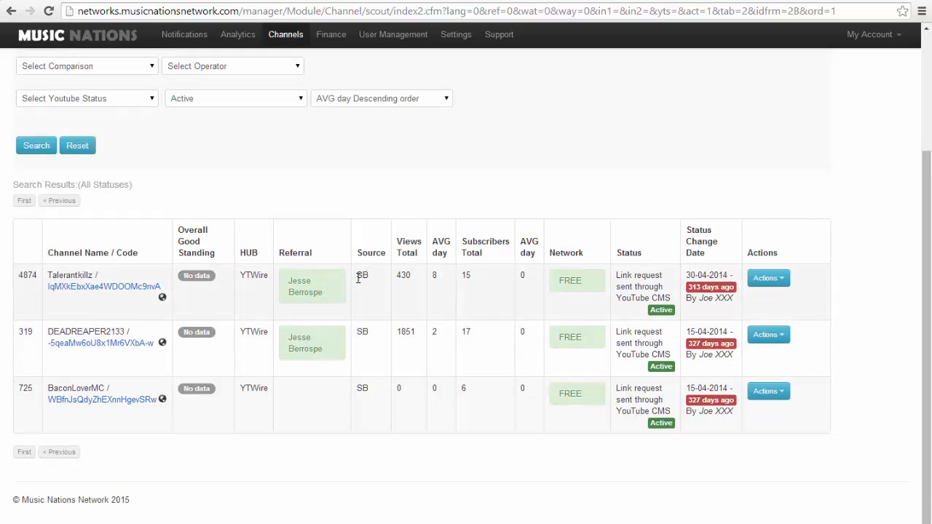
double_click(361, 275)
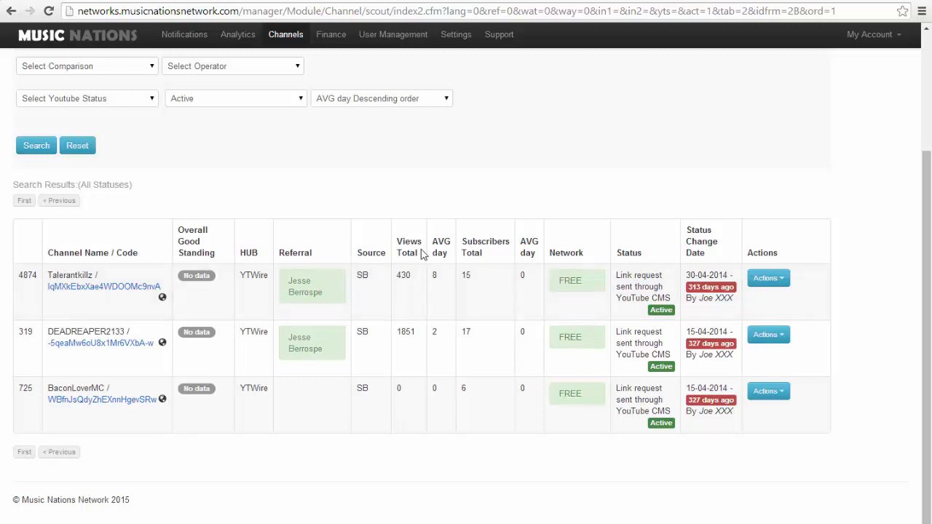
mouse_move(428, 282)
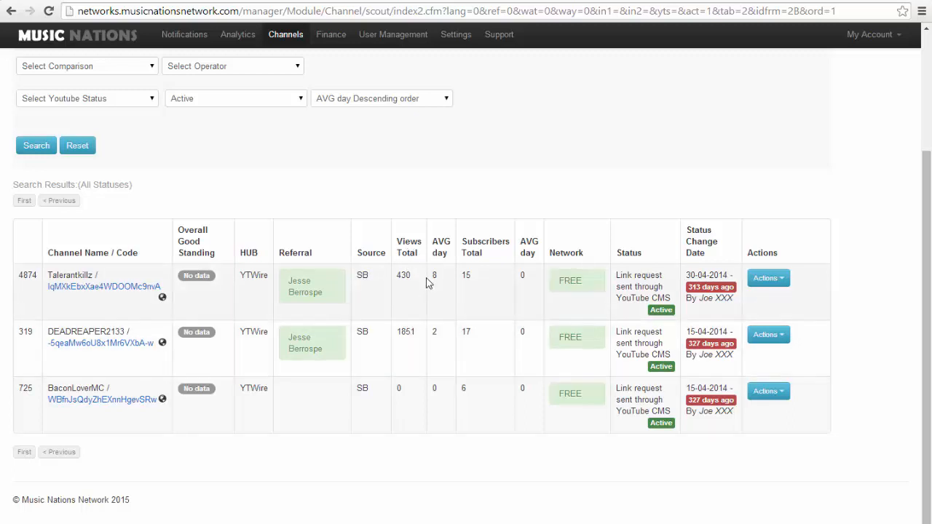
mouse_move(446, 344)
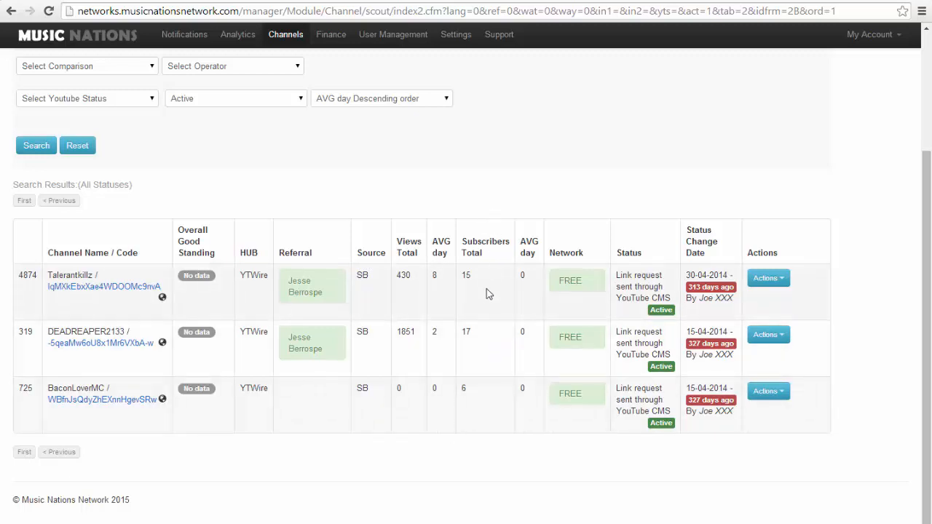
mouse_move(527, 242)
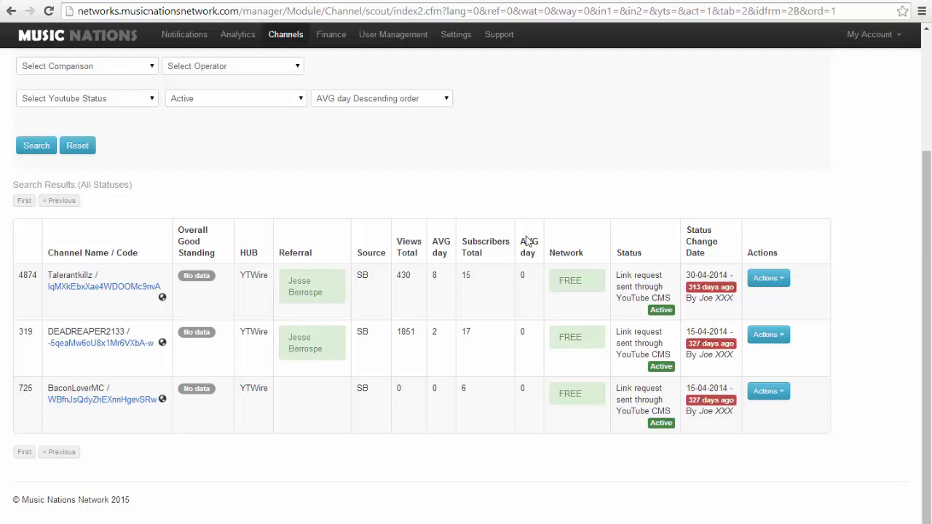
mouse_move(548, 279)
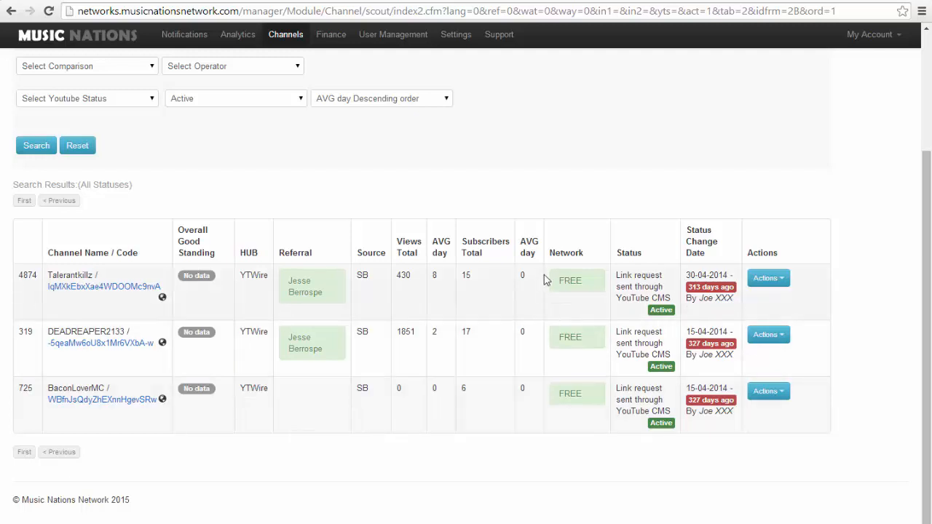
double_click(571, 338)
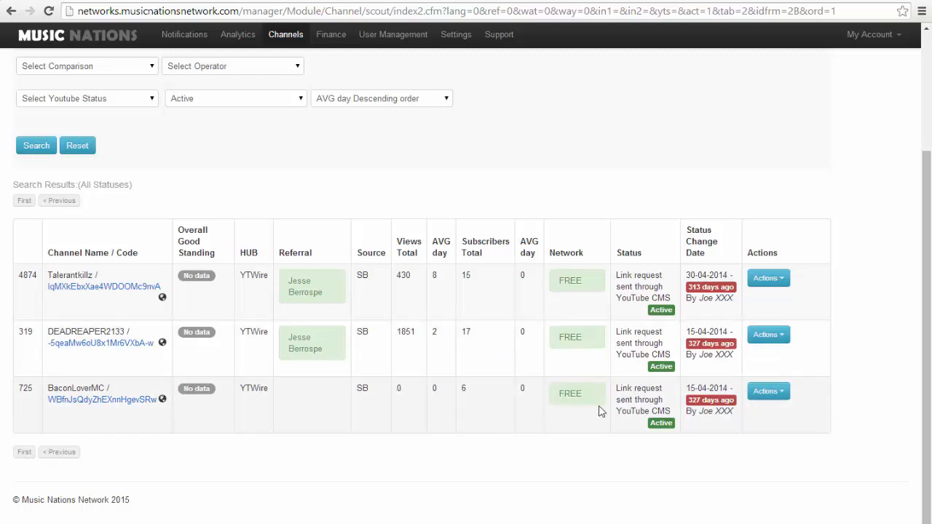
mouse_move(610, 409)
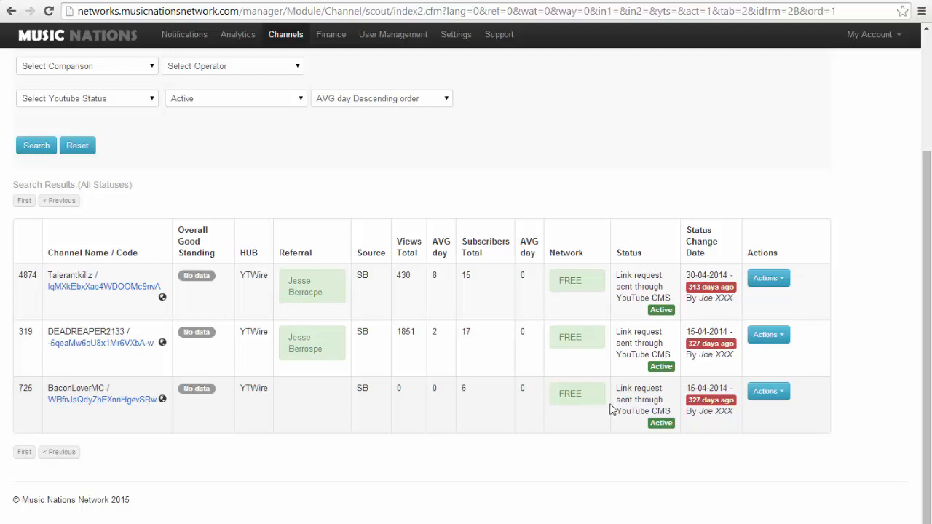
mouse_move(616, 393)
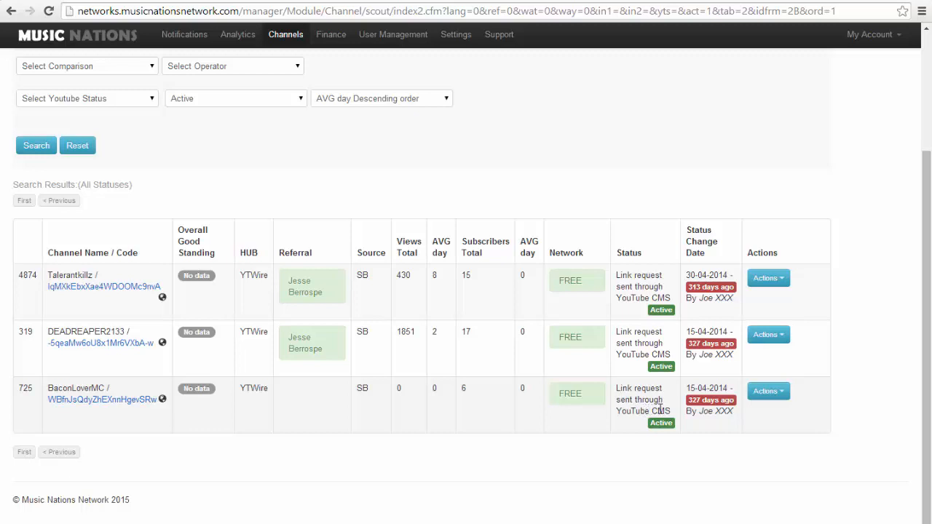
mouse_move(657, 410)
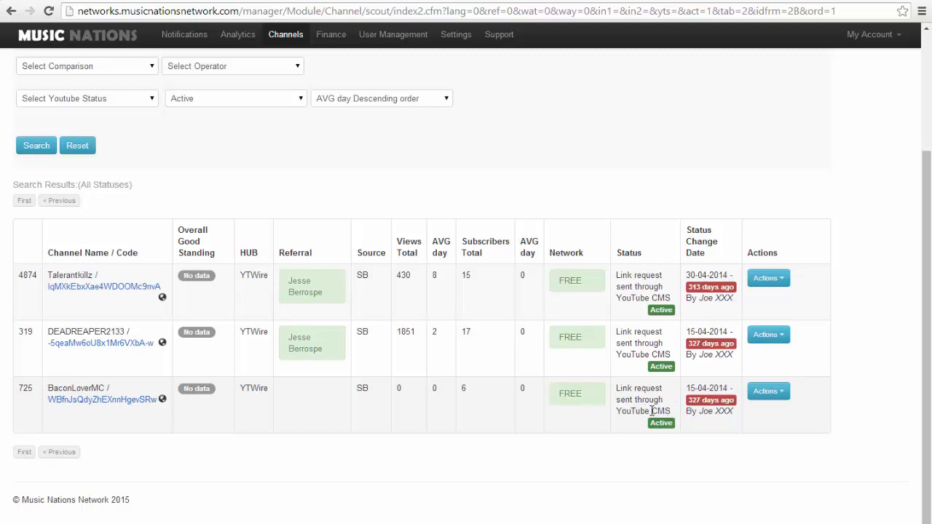
double_click(659, 411)
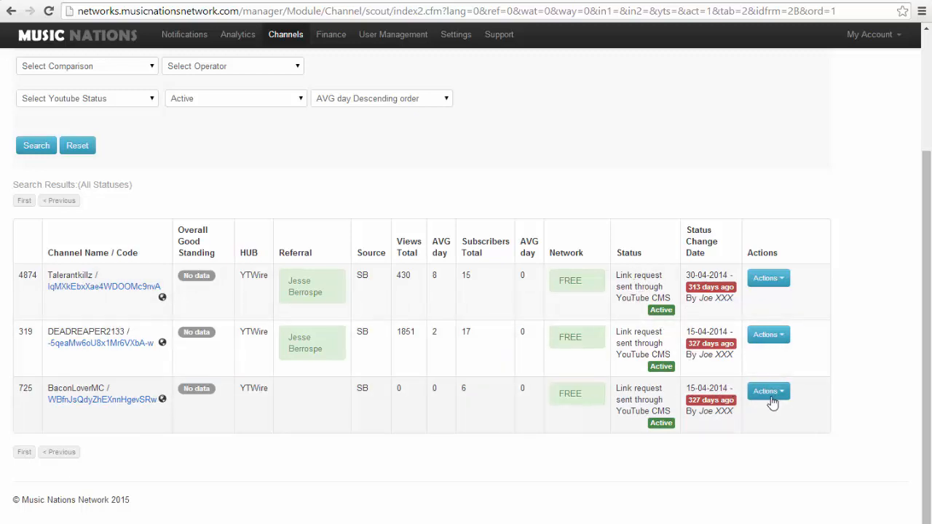
click(769, 390)
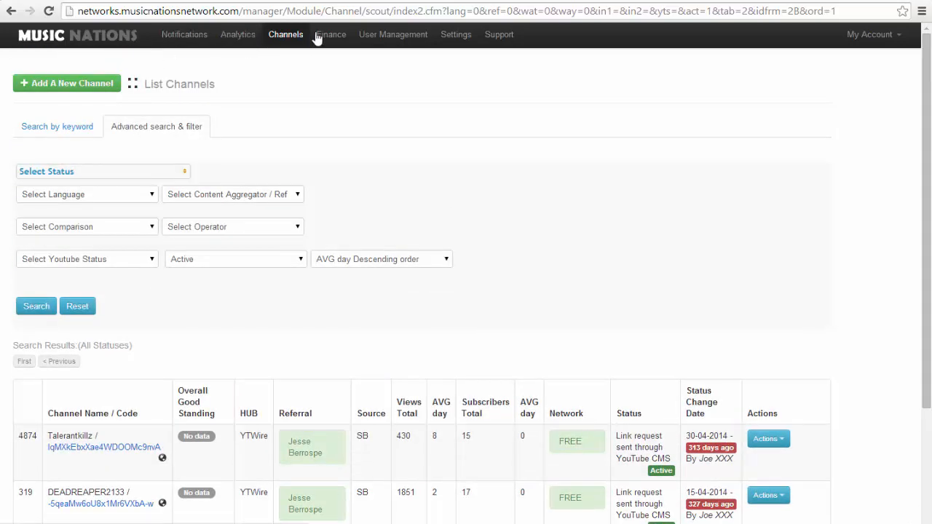
Step: Go to Finance, check hub and content aggregator payments for month 1, then switch to Producer Payments
click(330, 35)
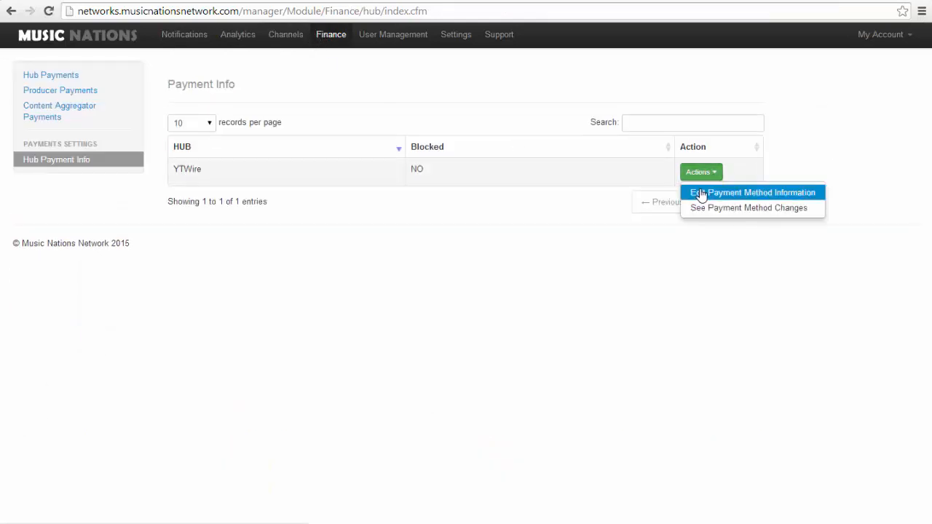
click(754, 193)
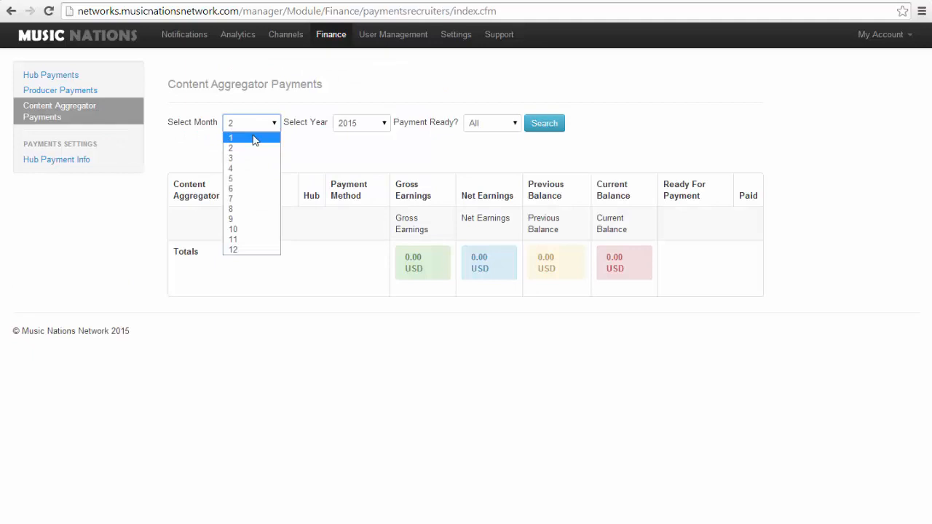
click(231, 137)
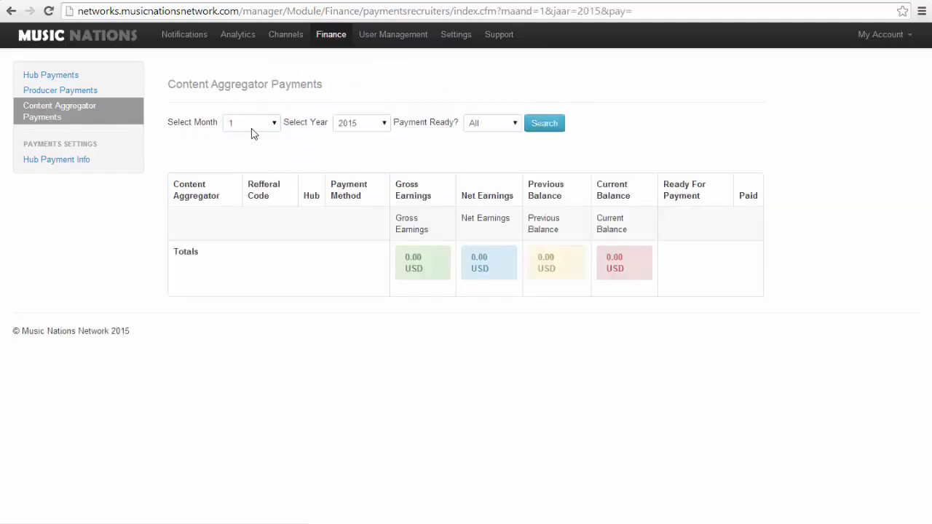
click(361, 122)
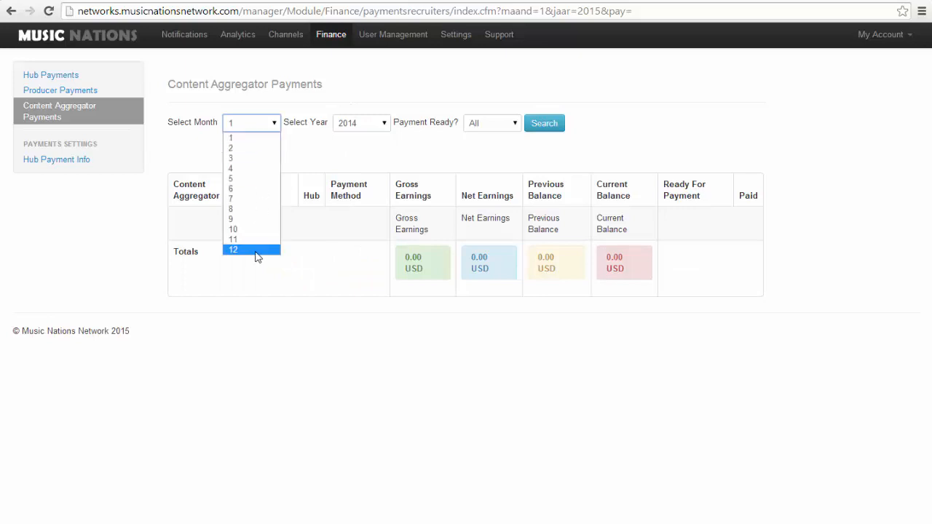
click(233, 249)
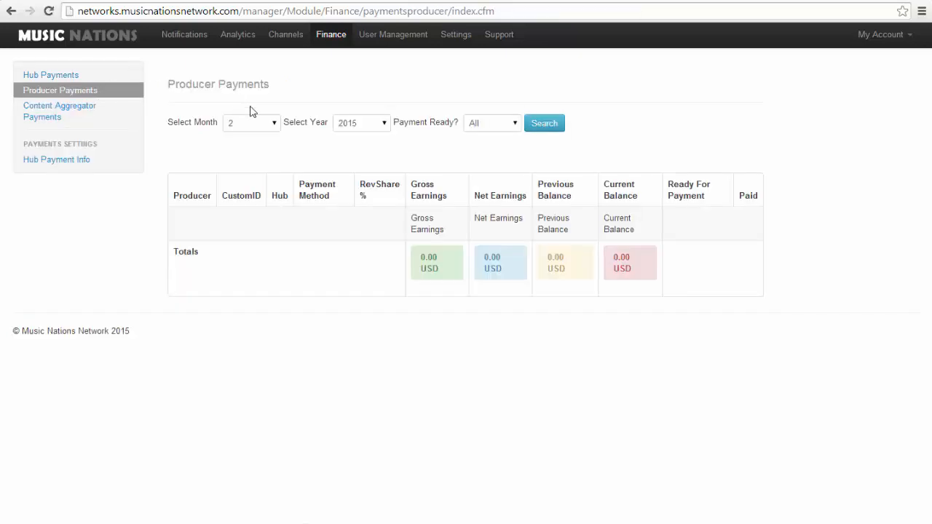
mouse_move(125, 100)
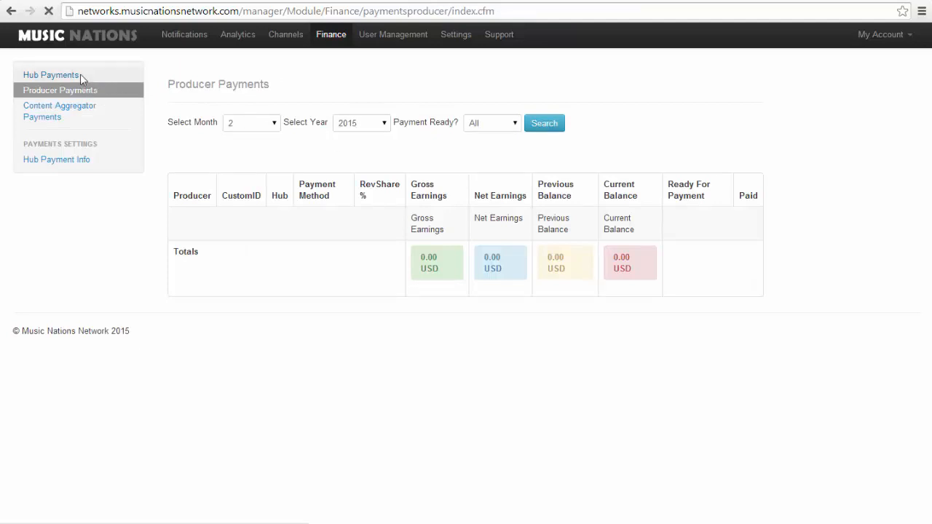
Step: Load Hub Payments for month 1 of 2015, listing the YTWire hub paid via PayPal
click(51, 74)
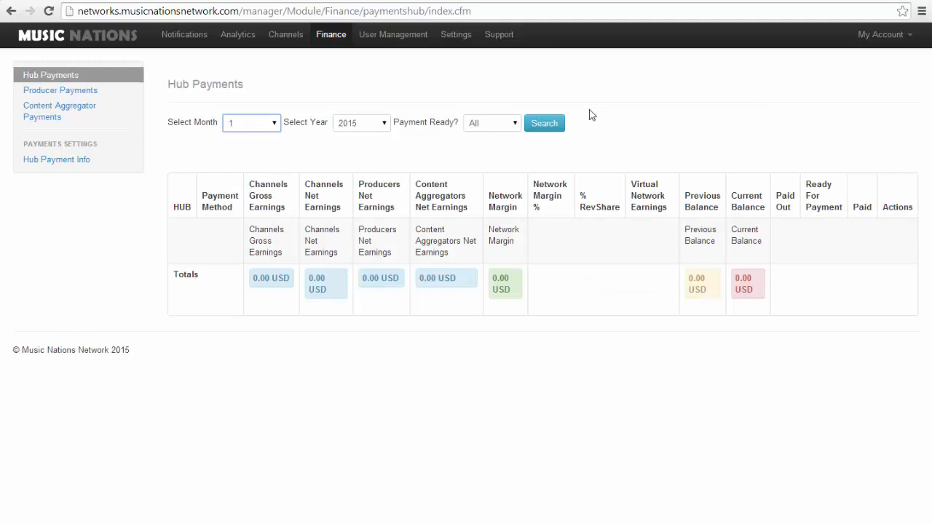
click(545, 122)
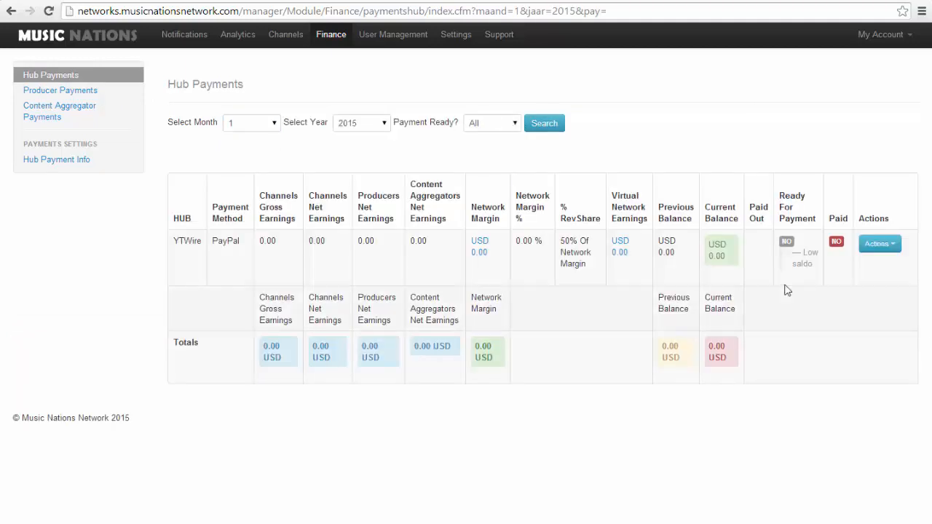
mouse_move(719, 231)
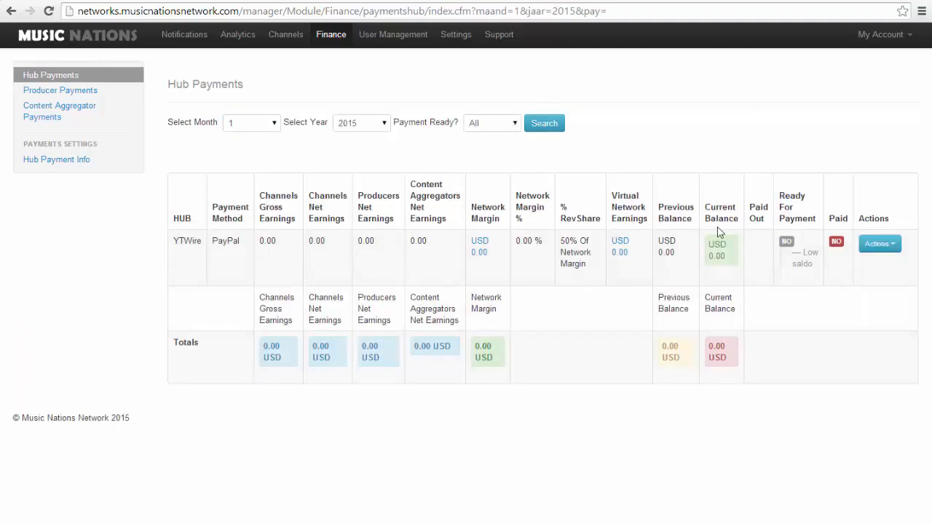
mouse_move(807, 257)
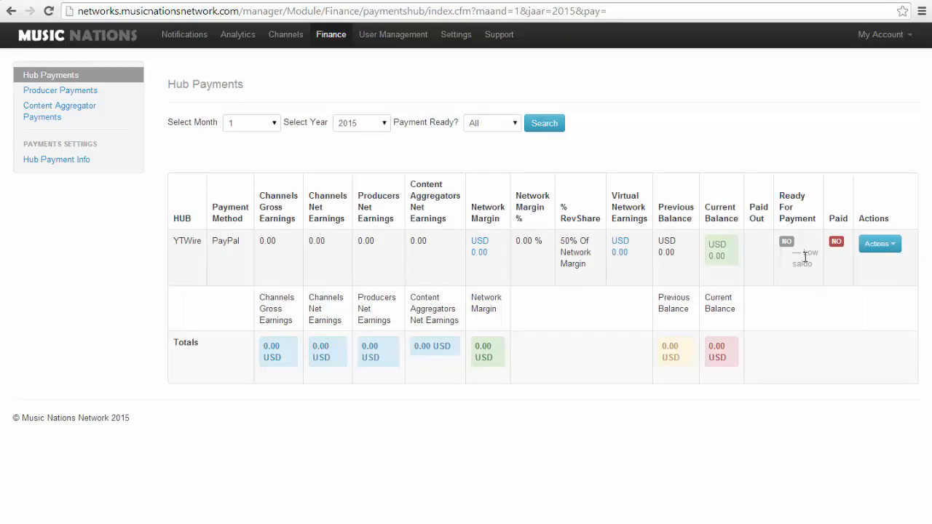
mouse_move(731, 248)
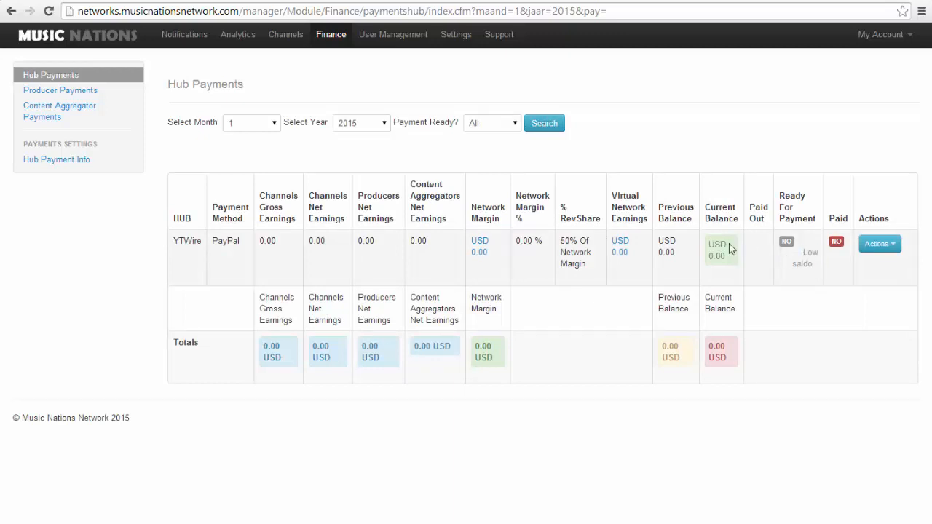
mouse_move(394, 35)
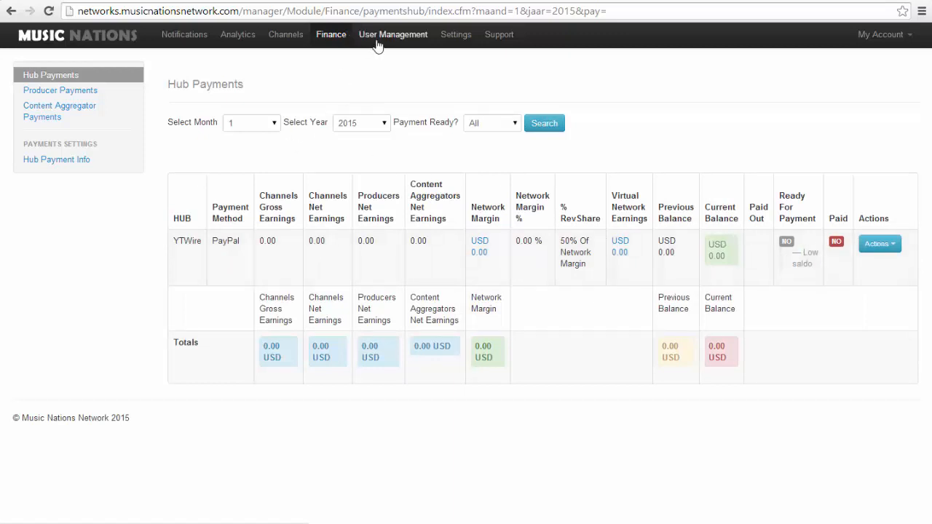
Step: Show the User Management users table with four accounts and their roles
click(393, 35)
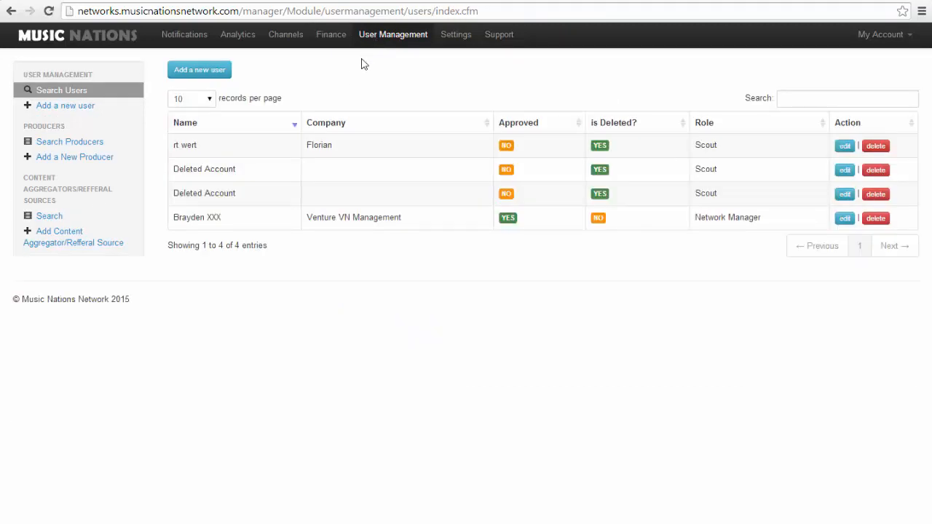
mouse_move(384, 66)
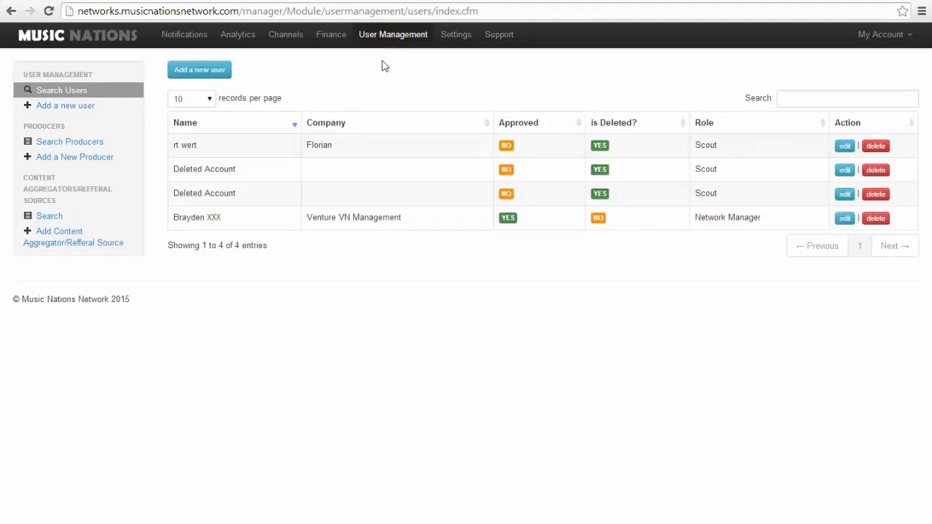
mouse_move(532, 178)
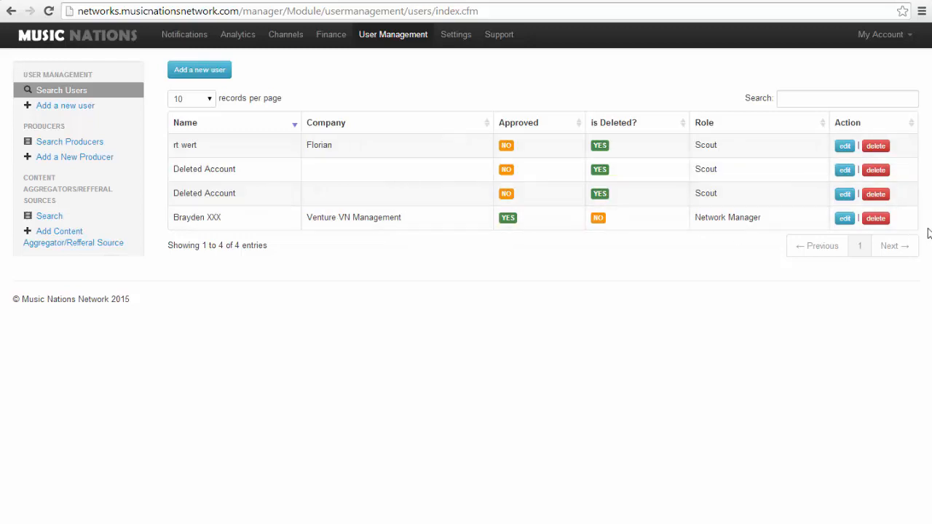
mouse_move(699, 145)
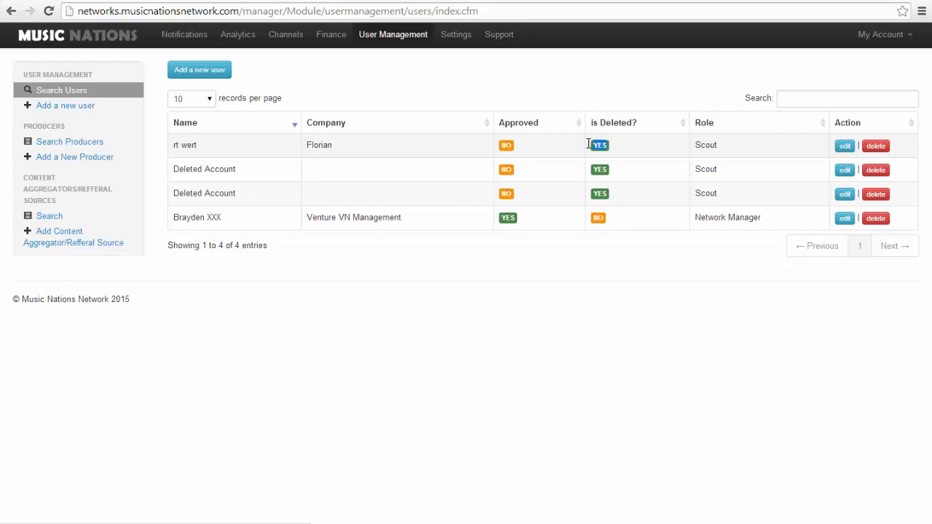
click(64, 105)
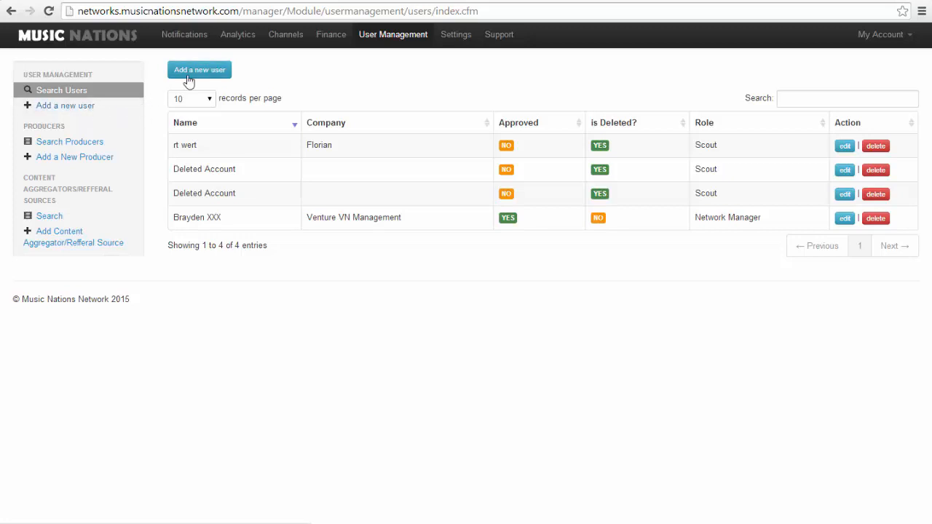
mouse_move(85, 140)
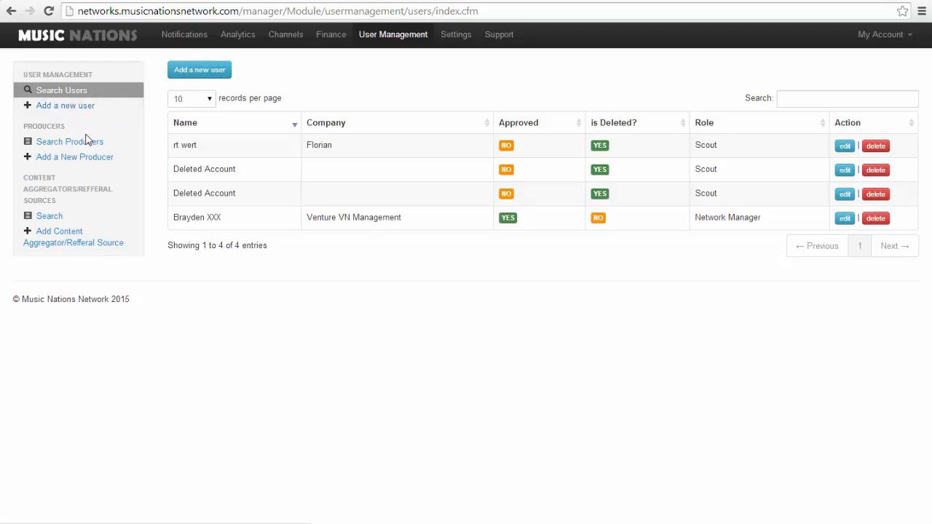
Step: Start a new producer and set Rev Share Agreed to 75
click(70, 141)
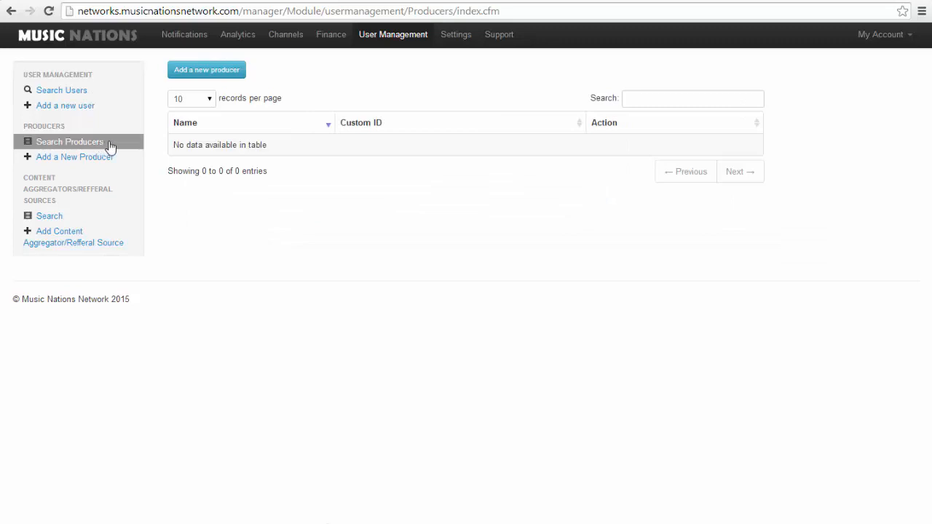
mouse_move(193, 99)
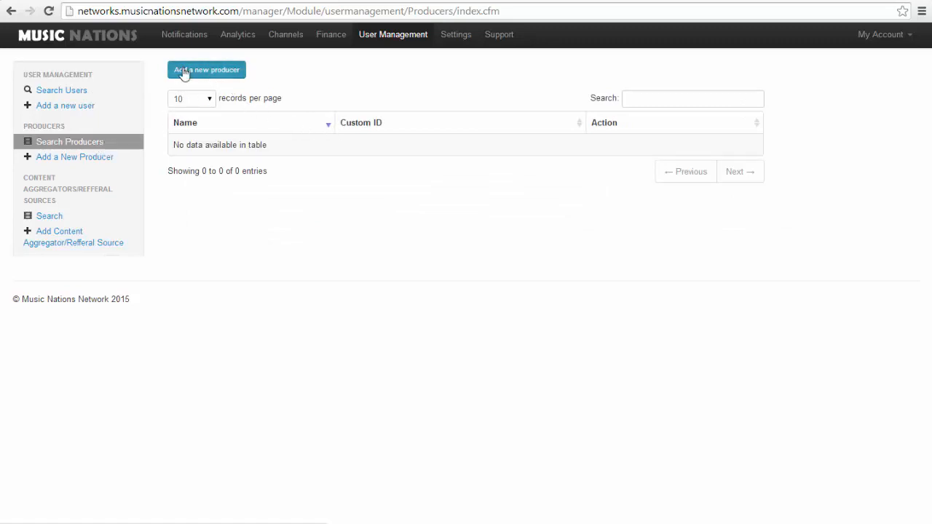
click(207, 70)
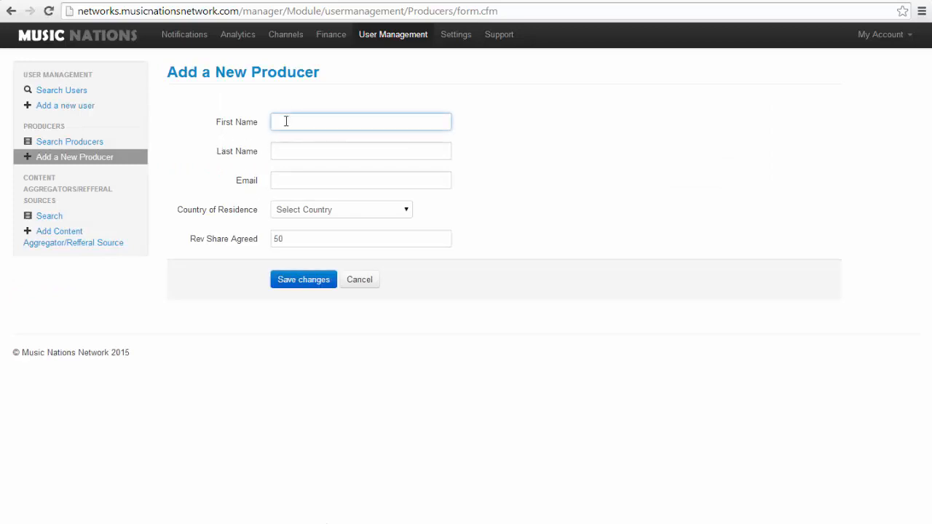
click(361, 180)
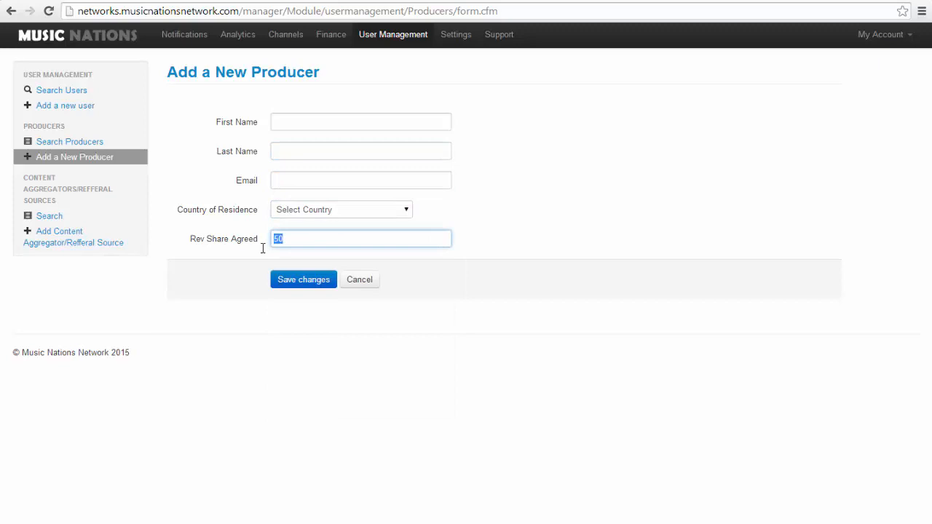
text(75)
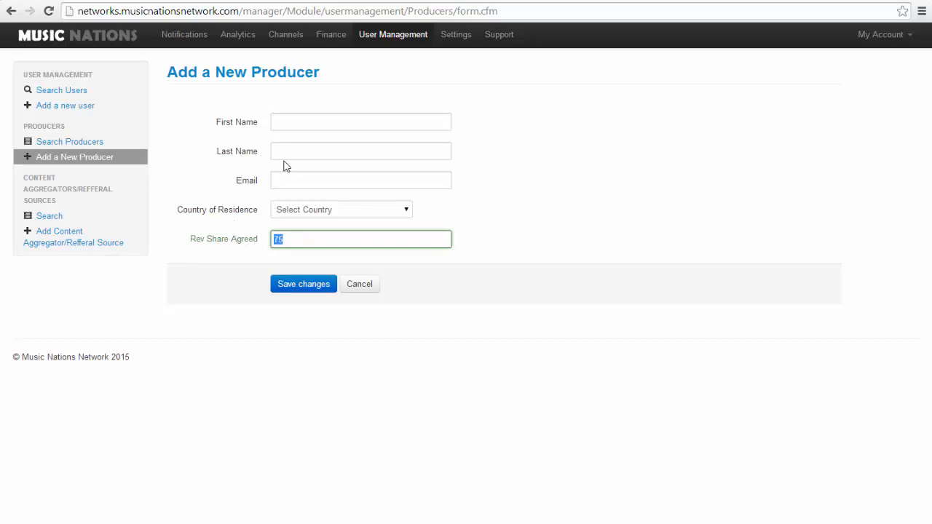
Step: Change the producer's Rev Share Agreed to 25, then load the Content Aggregators / Referral sources list
click(362, 123)
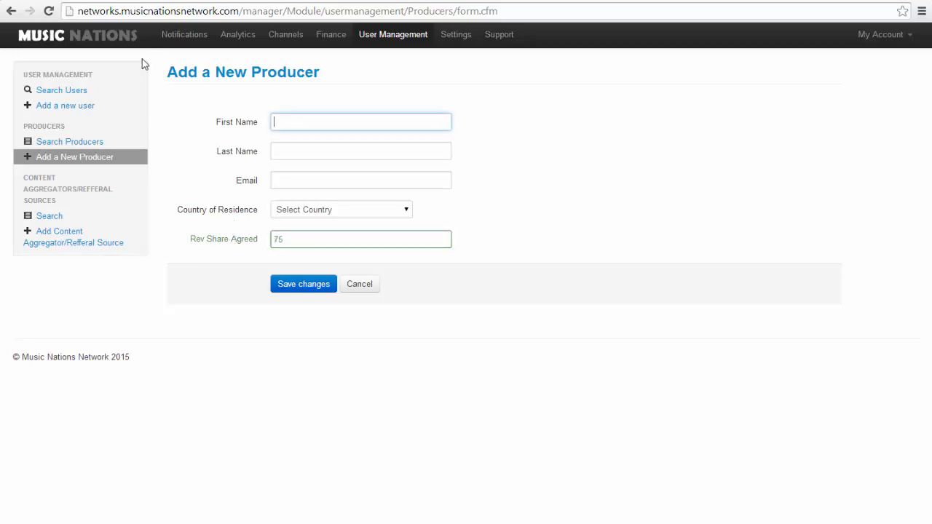
mouse_move(284, 107)
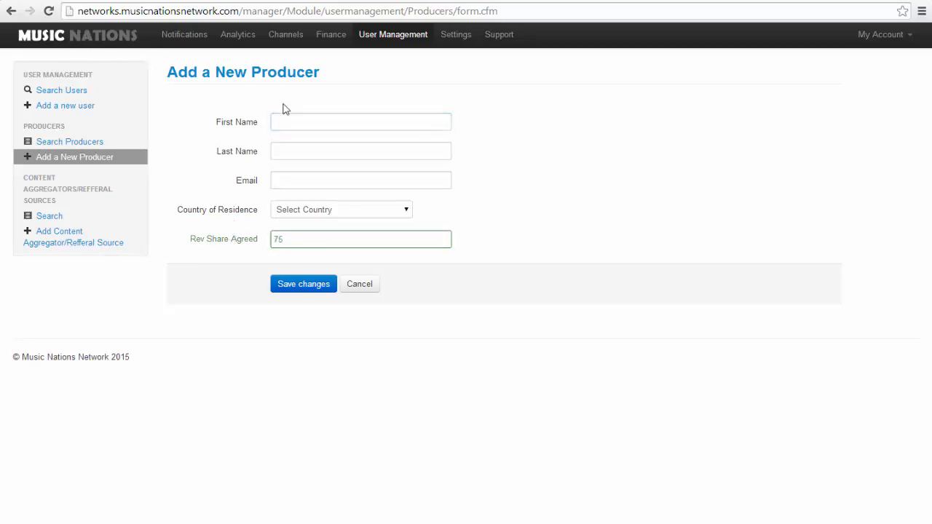
click(361, 123)
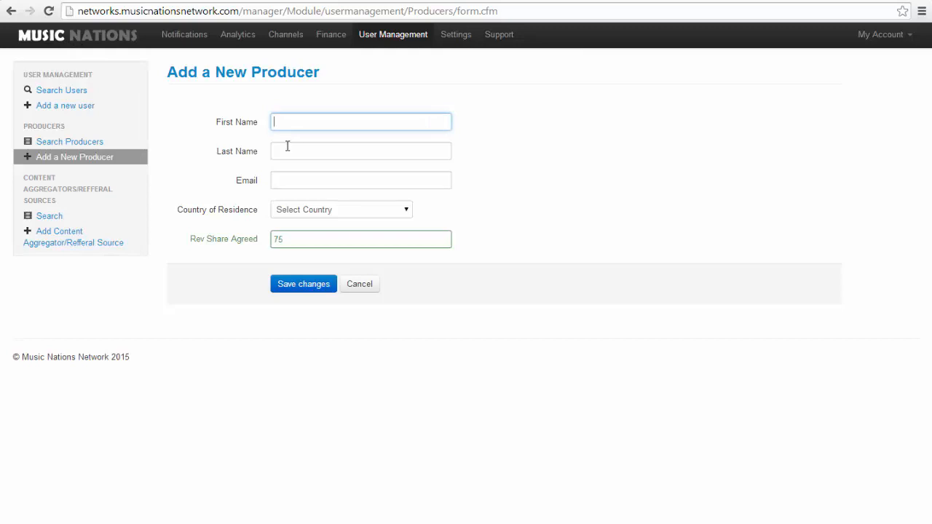
click(362, 239)
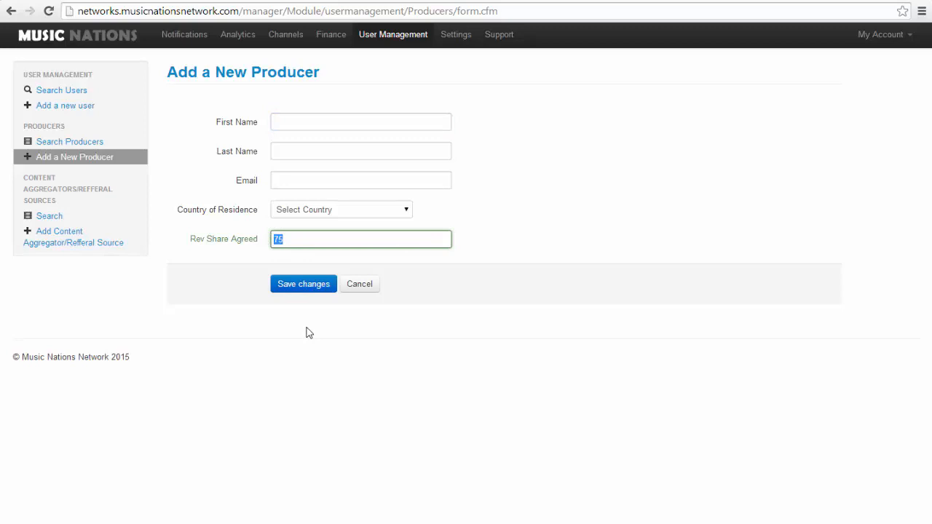
text(25)
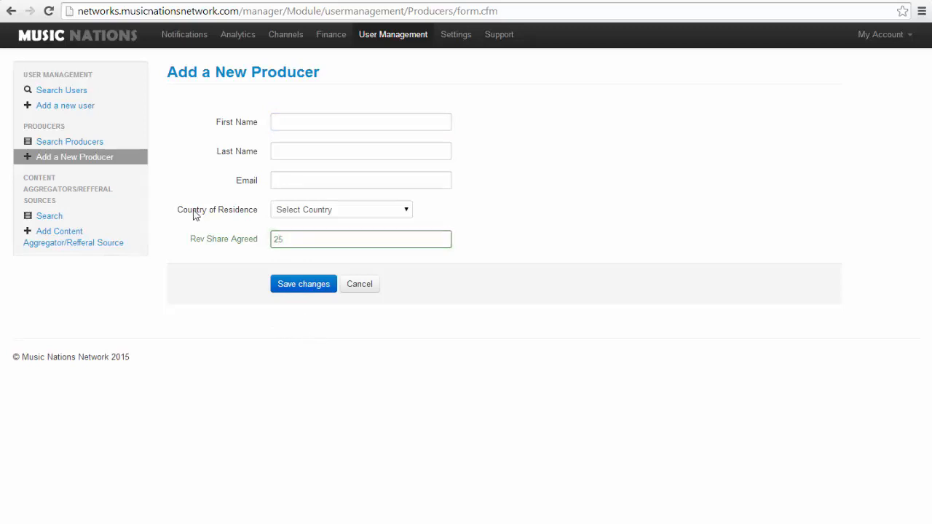
click(50, 215)
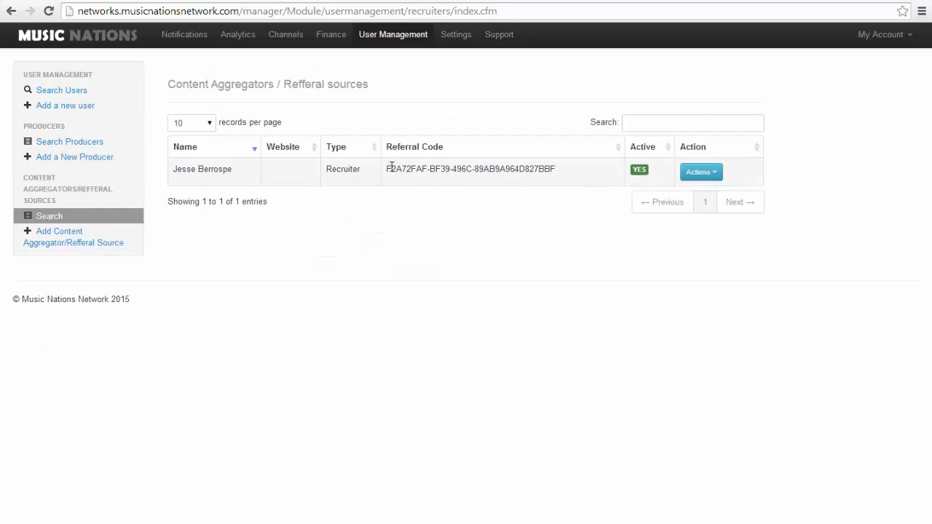
click(73, 236)
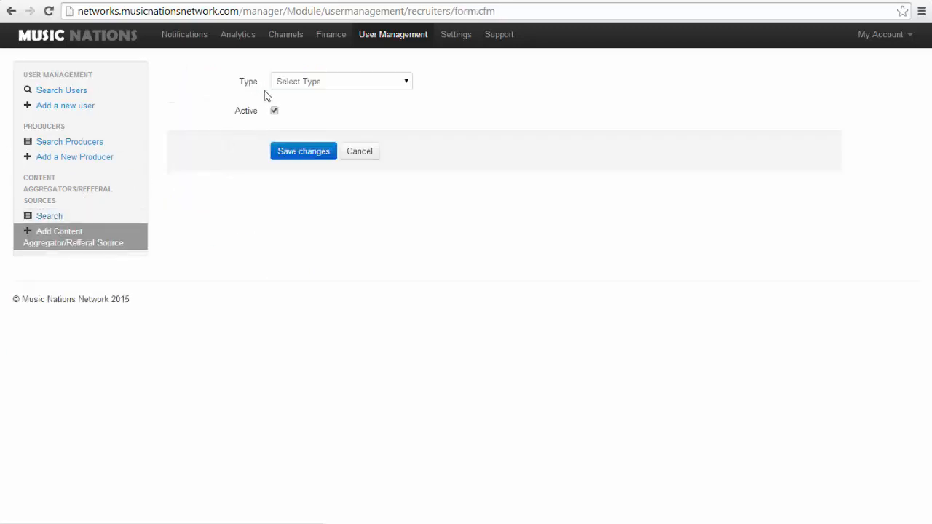
click(341, 82)
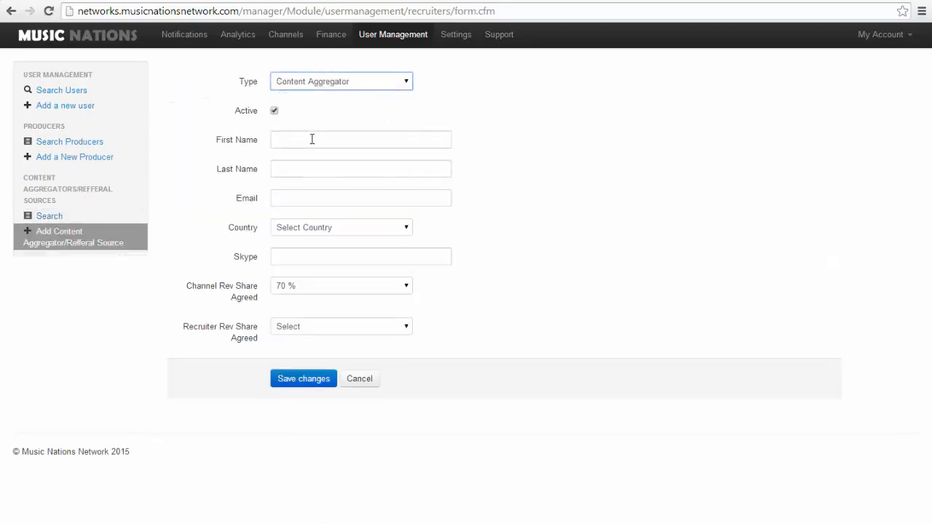
text(BRayden)
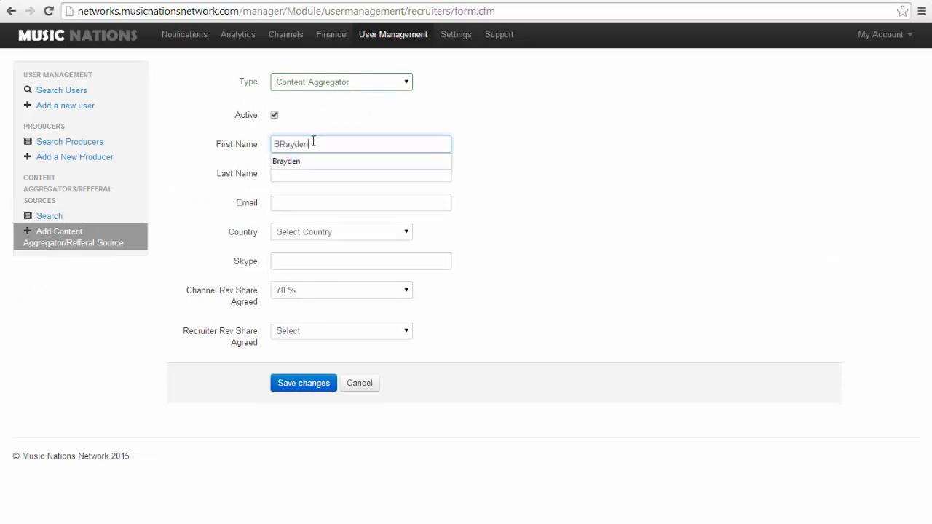
text(Brayden)
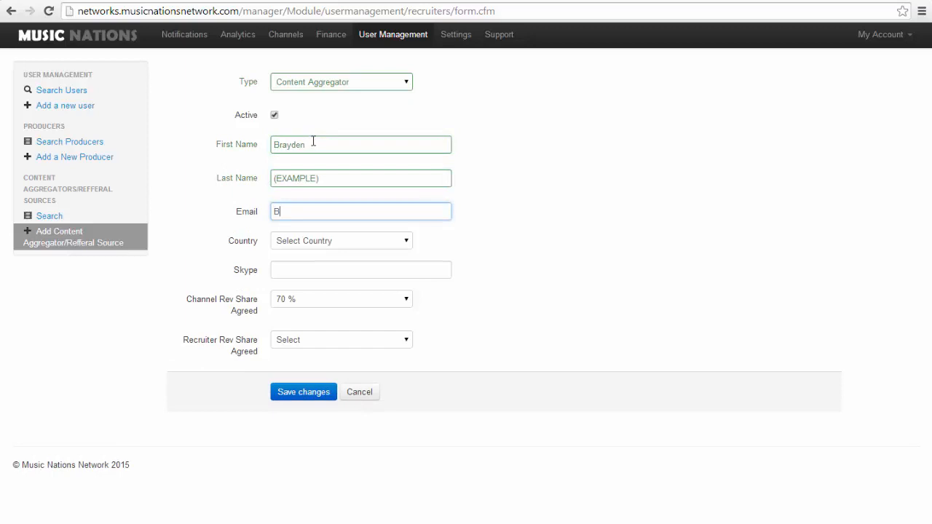
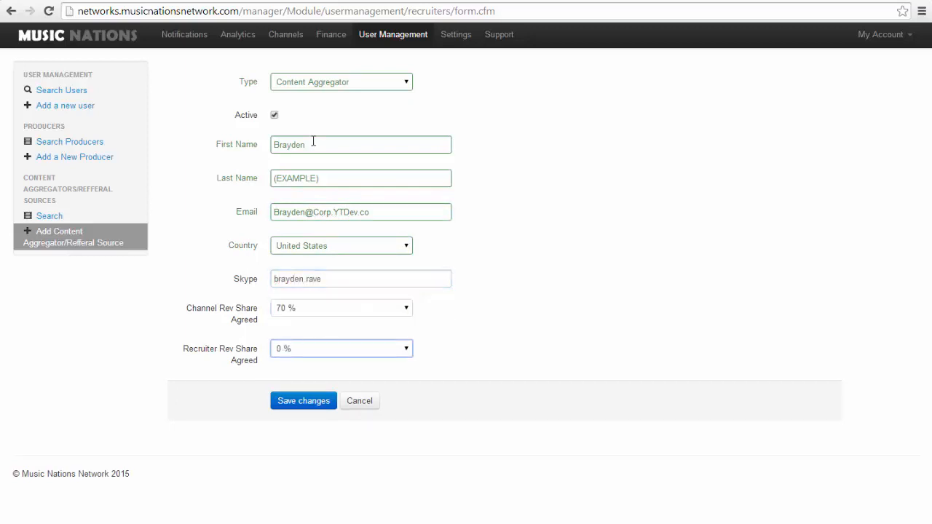
Step: Set Recruiter Rev Share to 7.5%, save the aggregator and view its iframe code and link URL
click(341, 349)
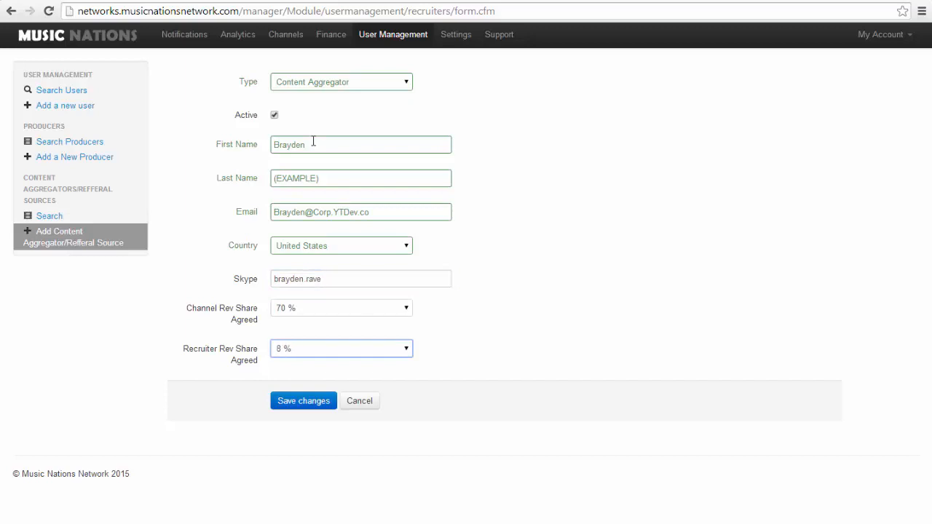
click(340, 348)
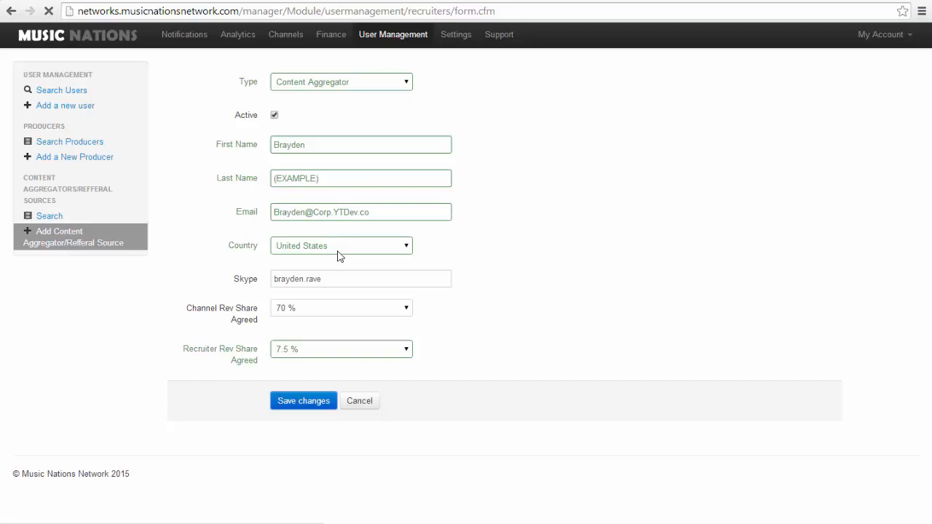
click(303, 400)
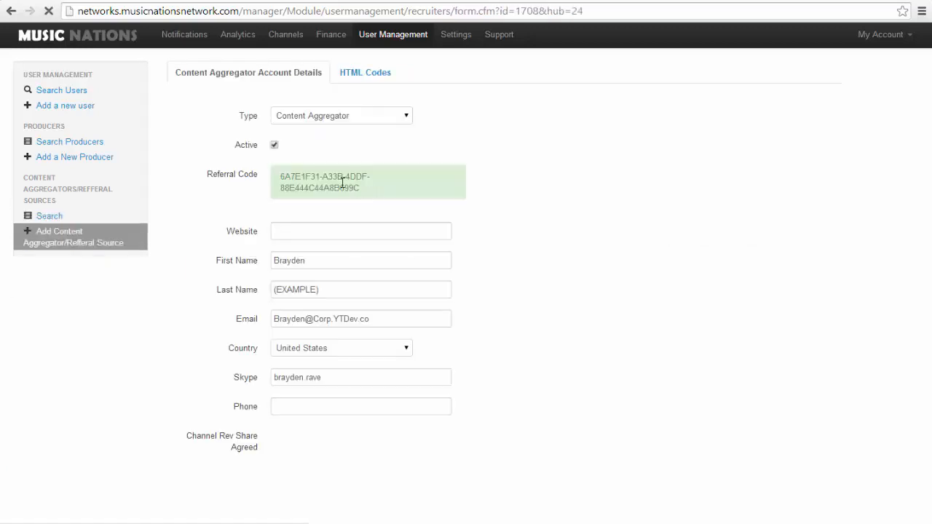
click(340, 115)
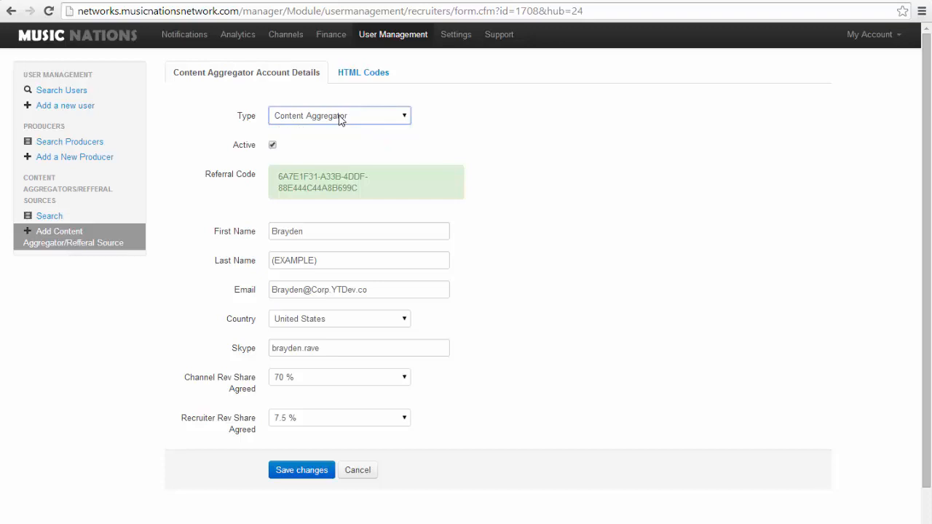
click(363, 73)
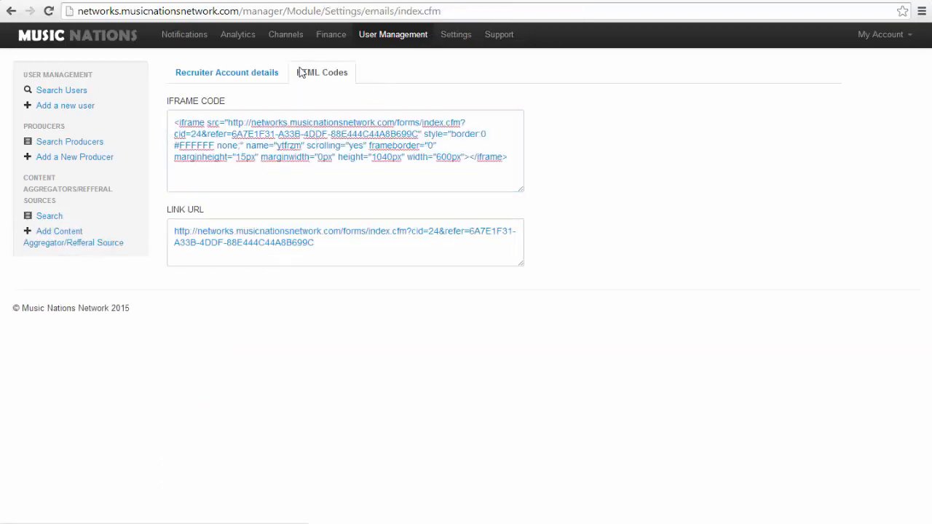
Step: Show the Web Messages Management templates, briefly checking the Invite Text Management templates too
click(456, 35)
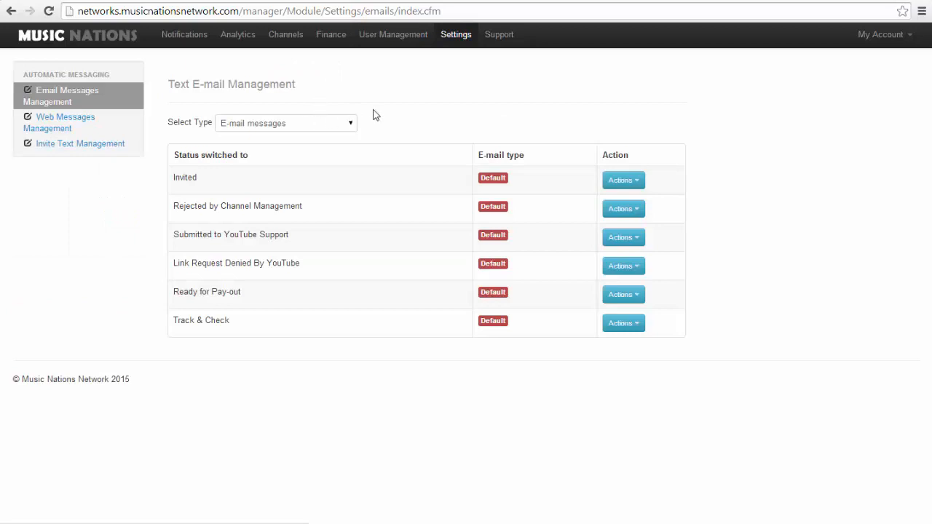
mouse_move(874, 17)
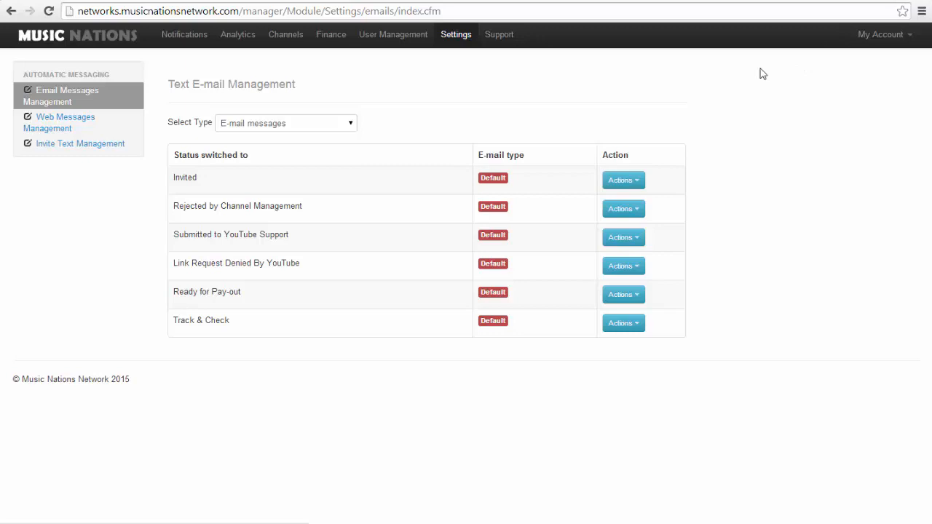
click(623, 180)
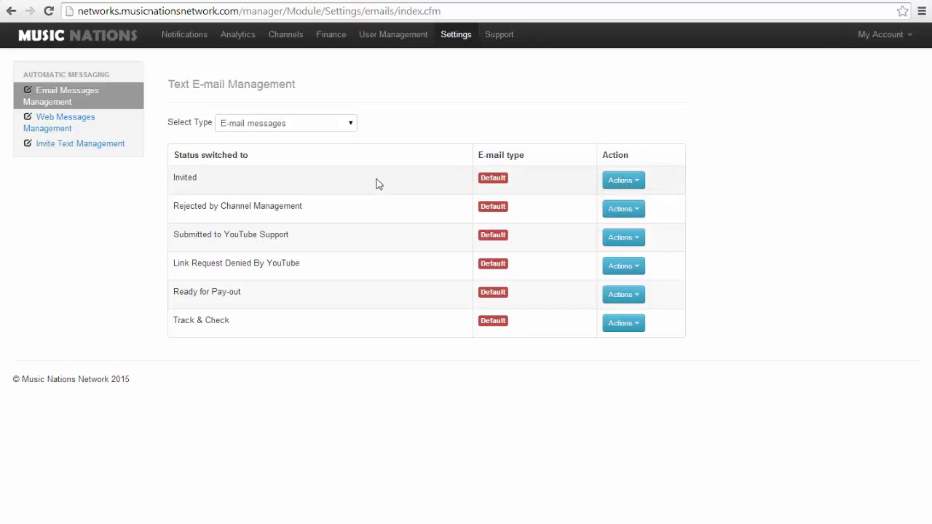
click(64, 122)
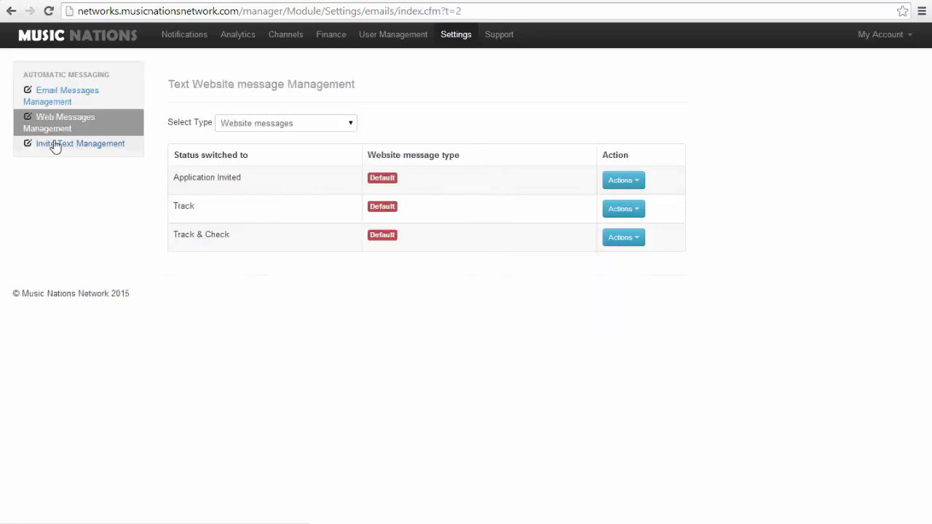
click(81, 145)
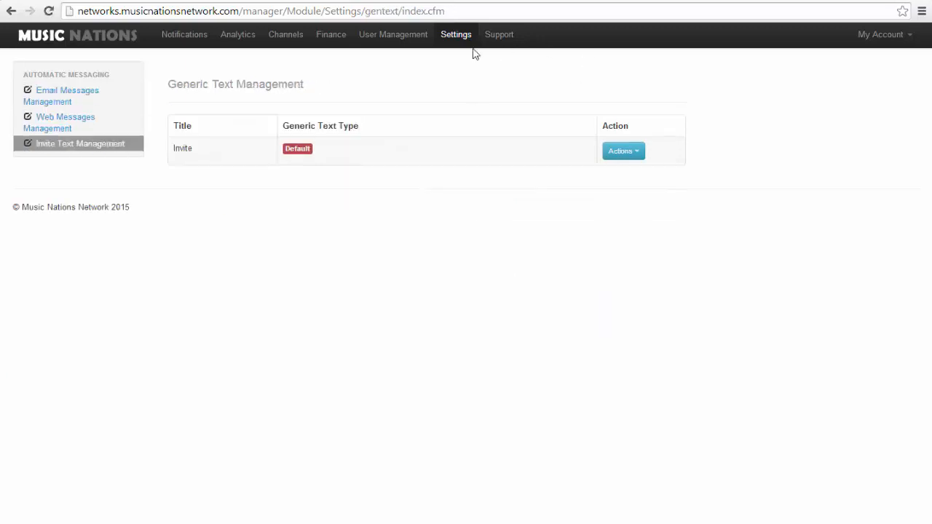
click(64, 123)
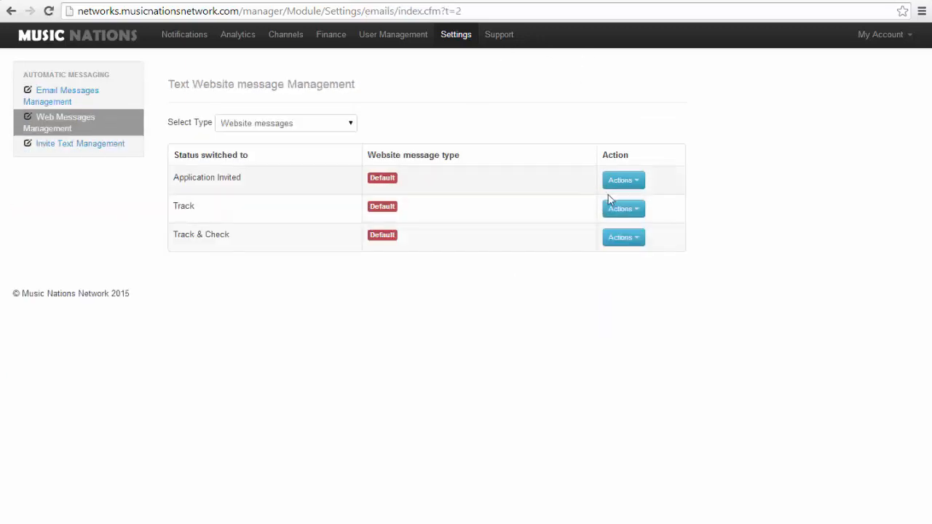
Step: View the Track website message, then go to the Support Feature Requests / Bugs list
click(623, 208)
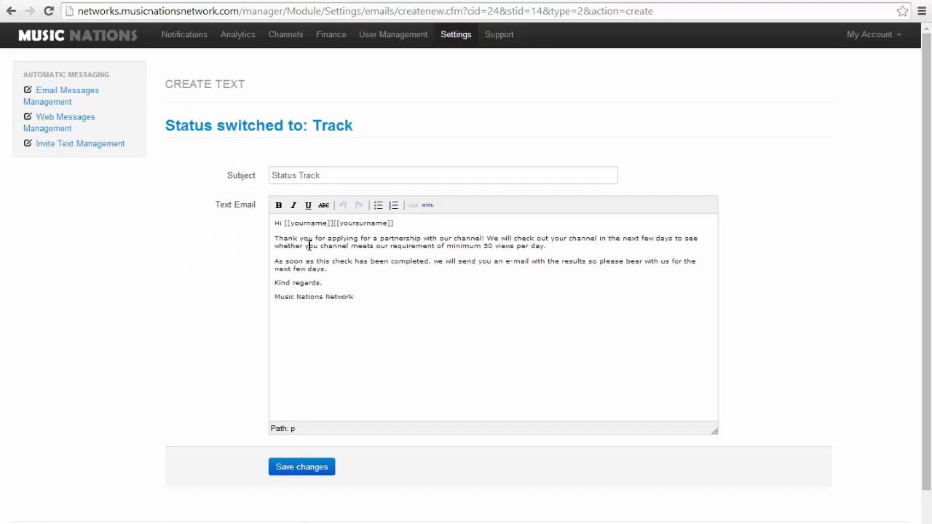
mouse_move(318, 262)
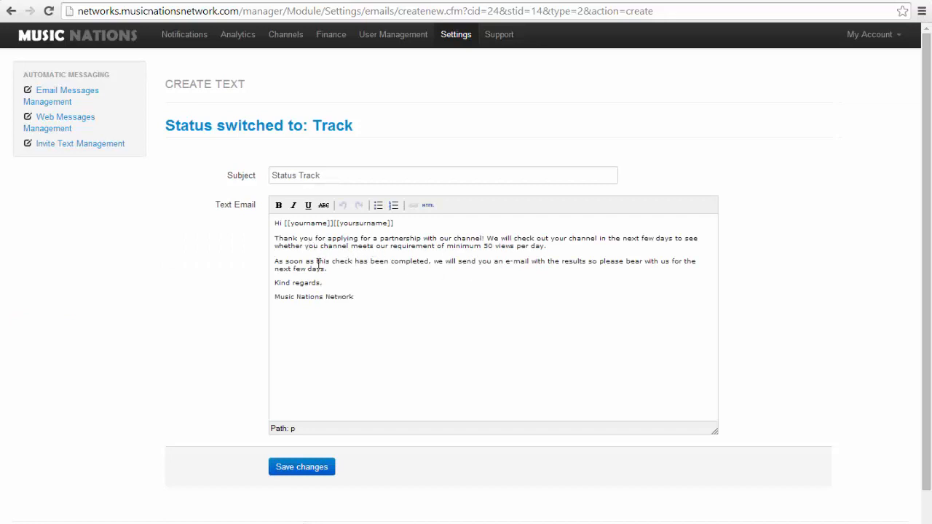
mouse_move(498, 35)
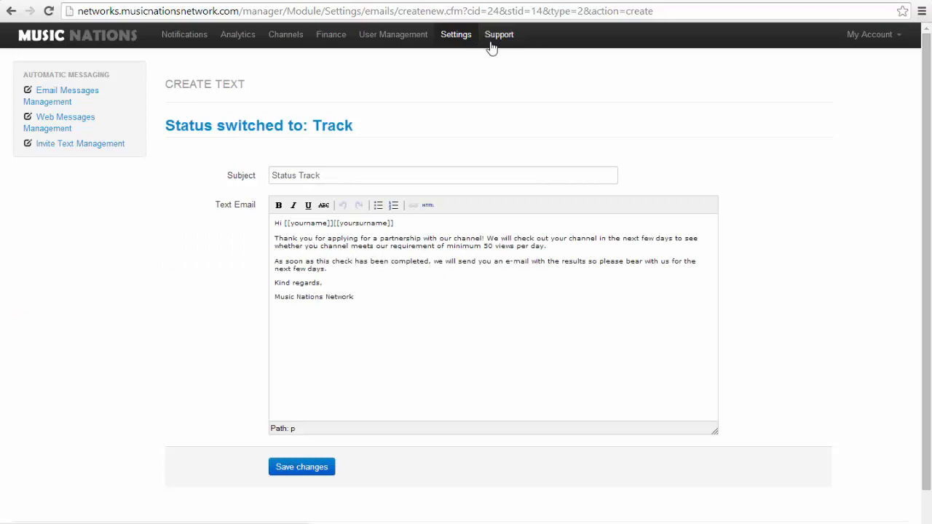
click(498, 35)
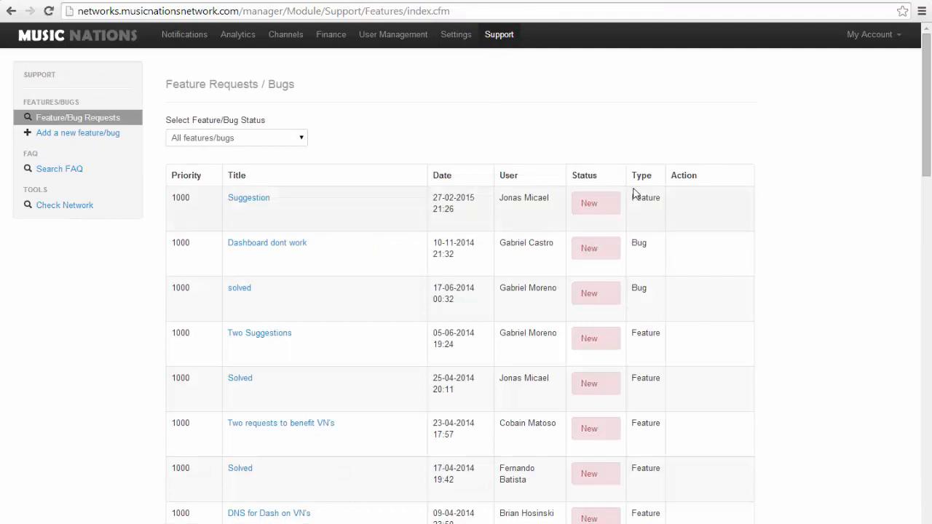
Step: Review the aggregator menu bug's actions, then go to the Check Network tool
scroll(down, 3)
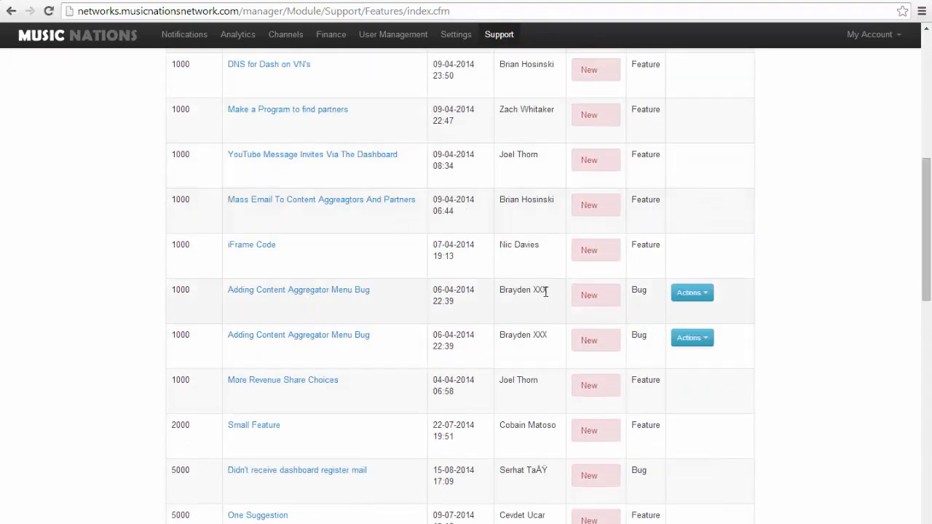
click(691, 292)
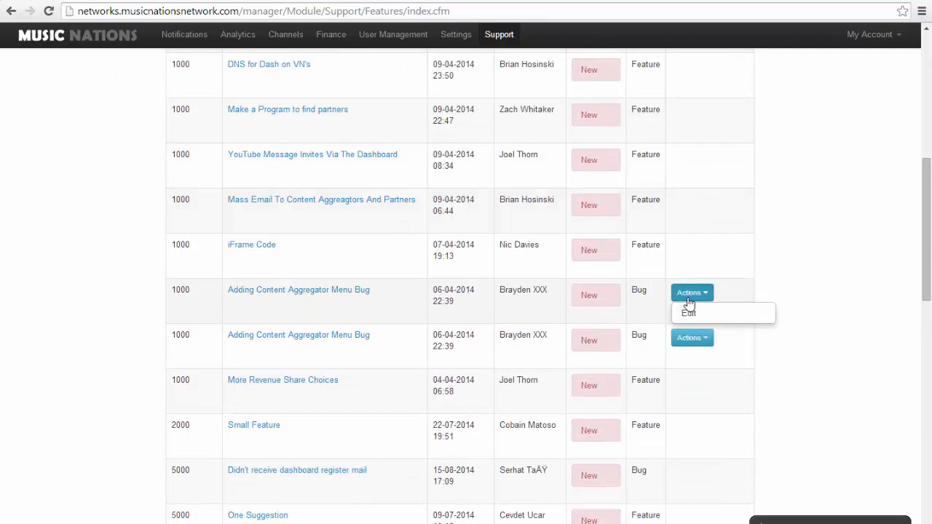
mouse_move(691, 312)
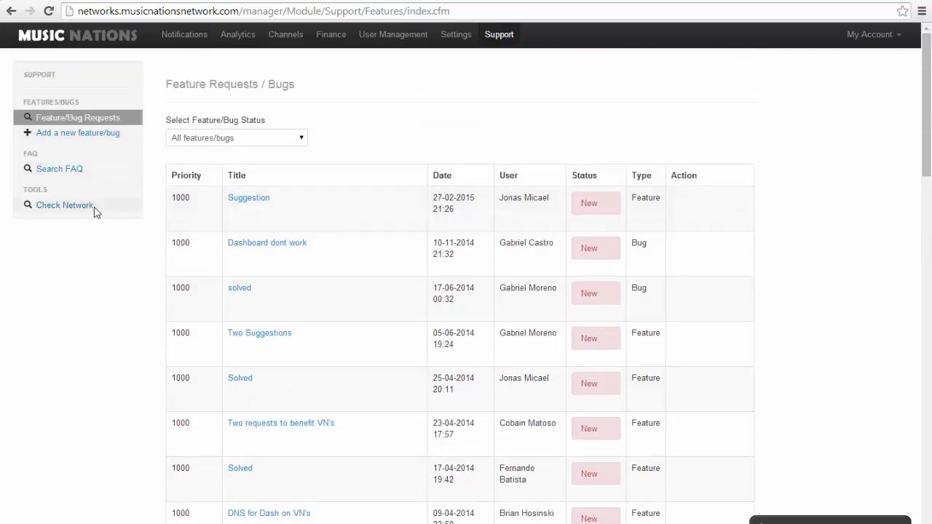
click(64, 204)
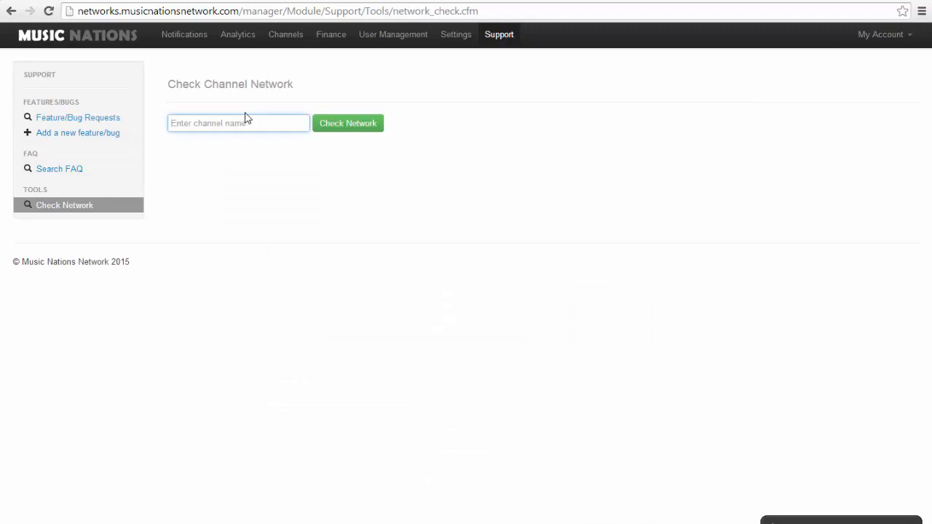
Step: Check that Smosh belongs to the alloy network, then look up the channel 'CN'
text(Smosh)
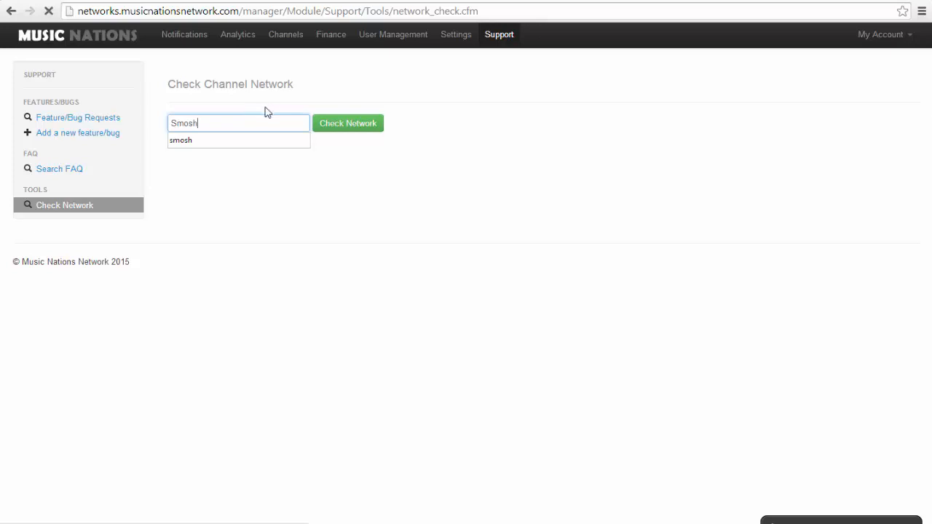
click(347, 123)
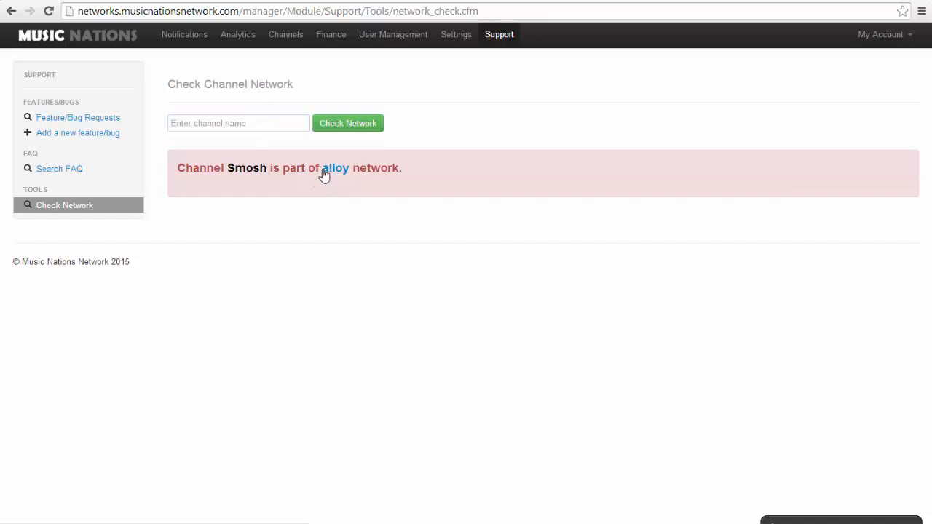
mouse_move(335, 169)
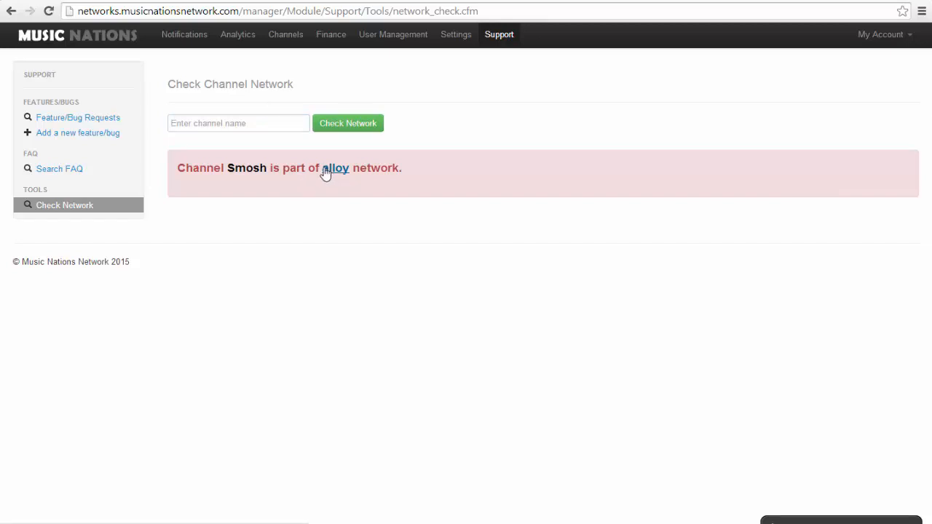
click(239, 122)
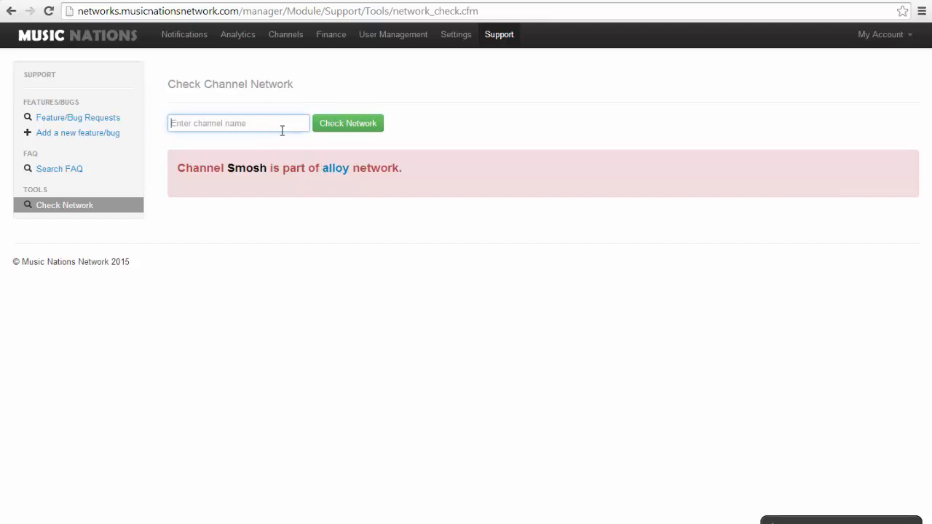
mouse_move(298, 149)
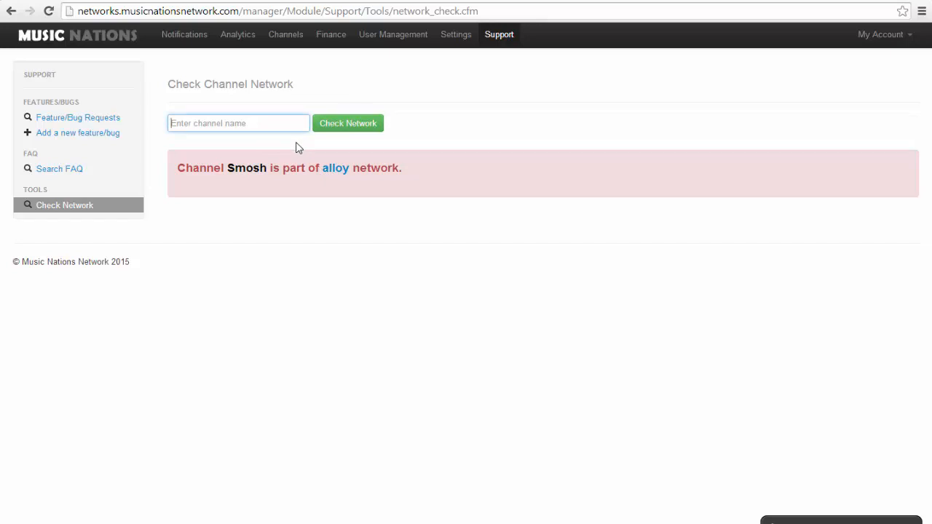
text(CN)
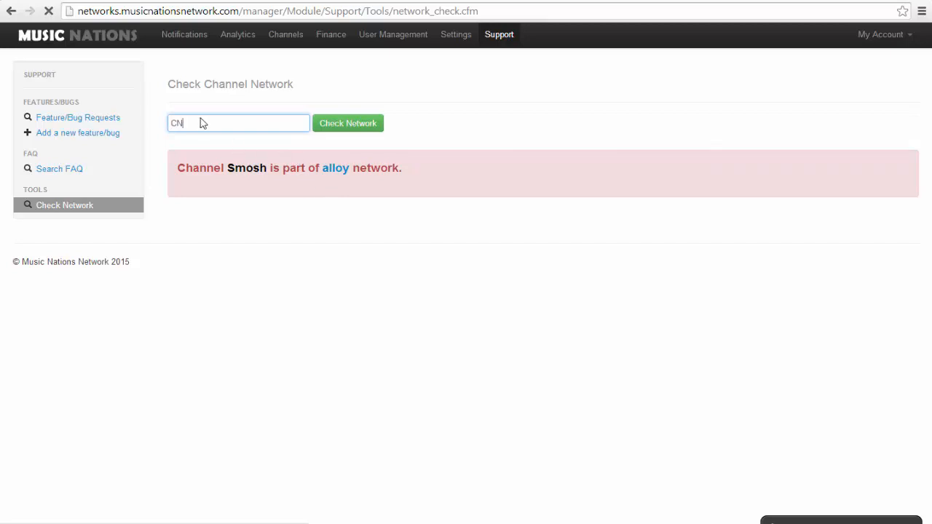
click(347, 123)
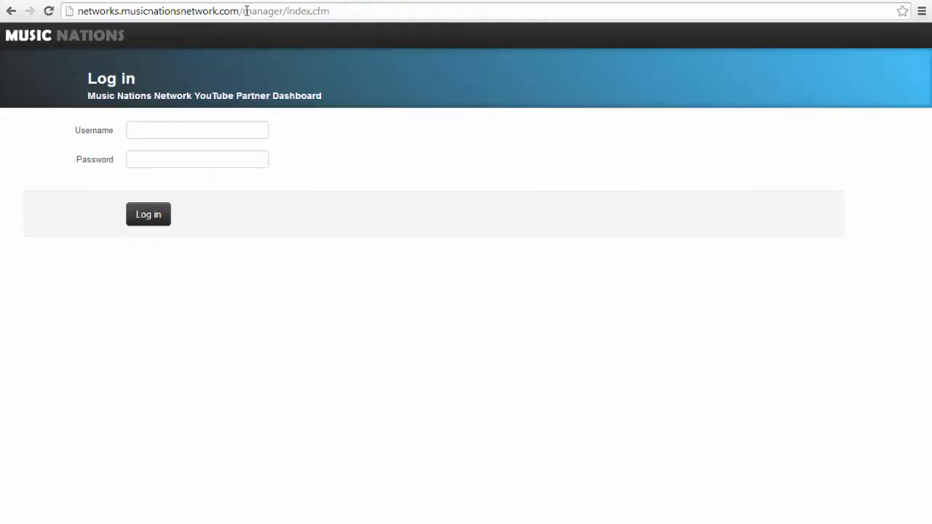
Step: Sign back in at networks.musicnationsnetwork.com and go to User Management
text(networks.musicnationsnetwork.com/forms/)
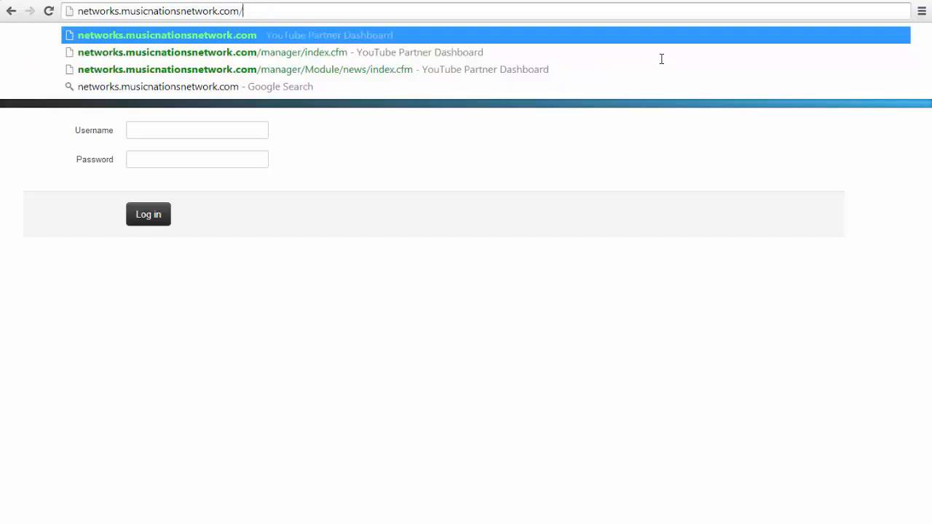
key(backspace)
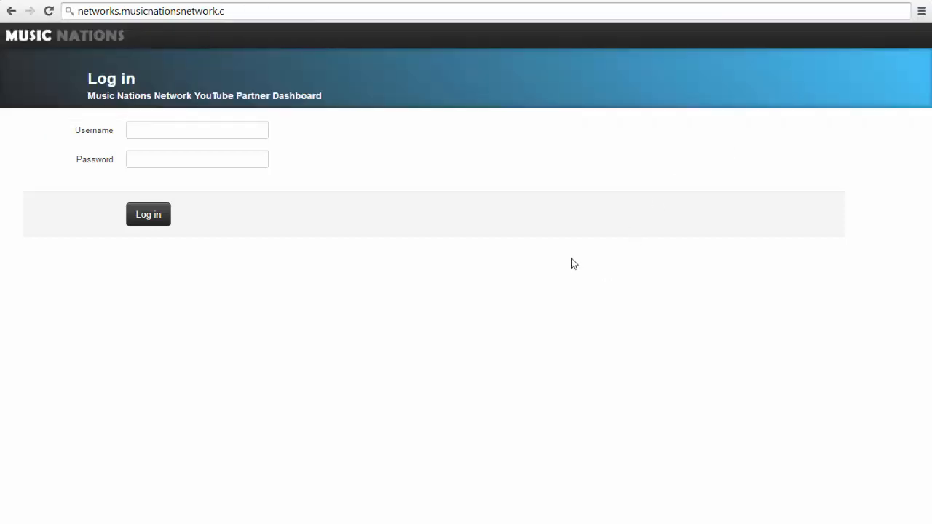
text(brayden)
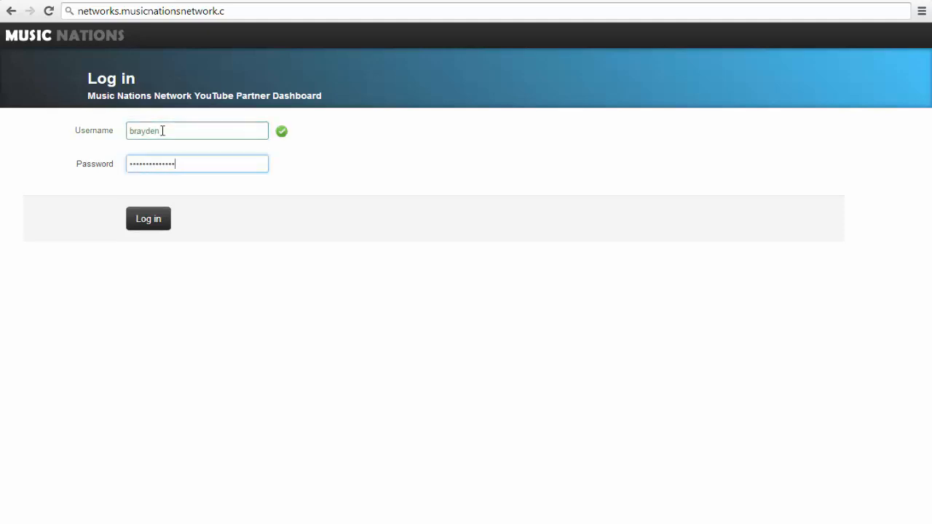
click(149, 219)
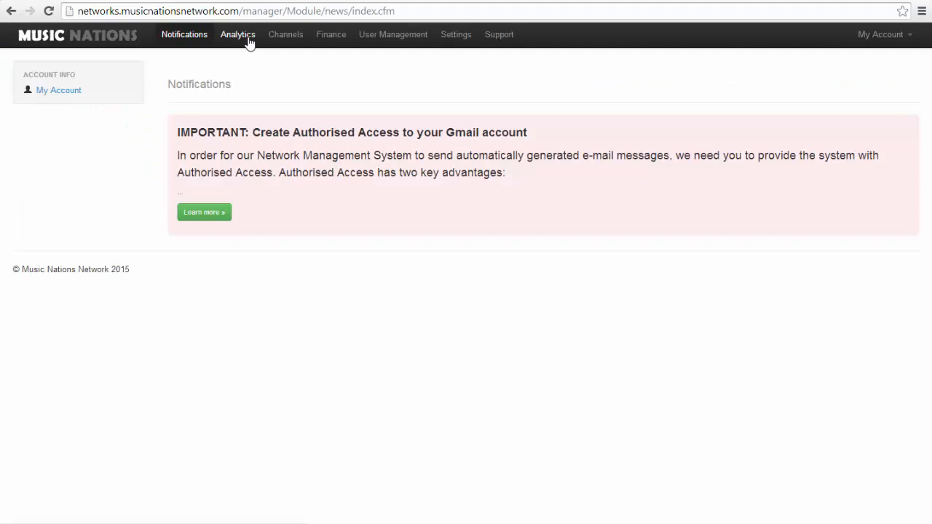
click(393, 35)
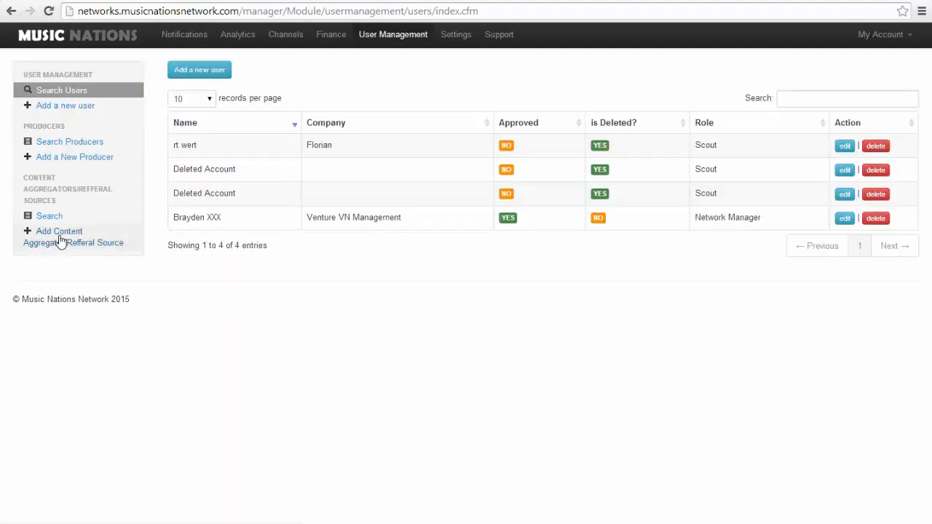
Step: Edit the example content aggregator's account and follow its YouTube Network Form link
click(49, 215)
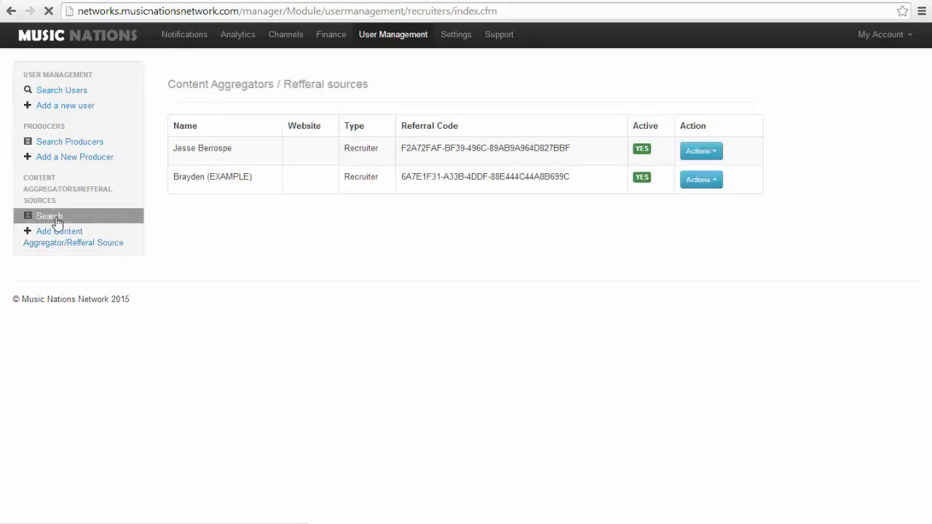
click(699, 201)
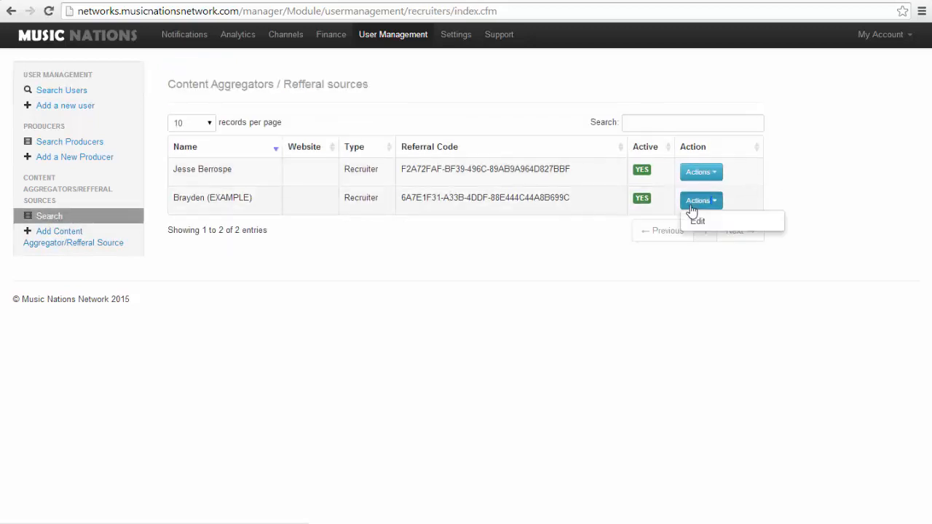
click(699, 221)
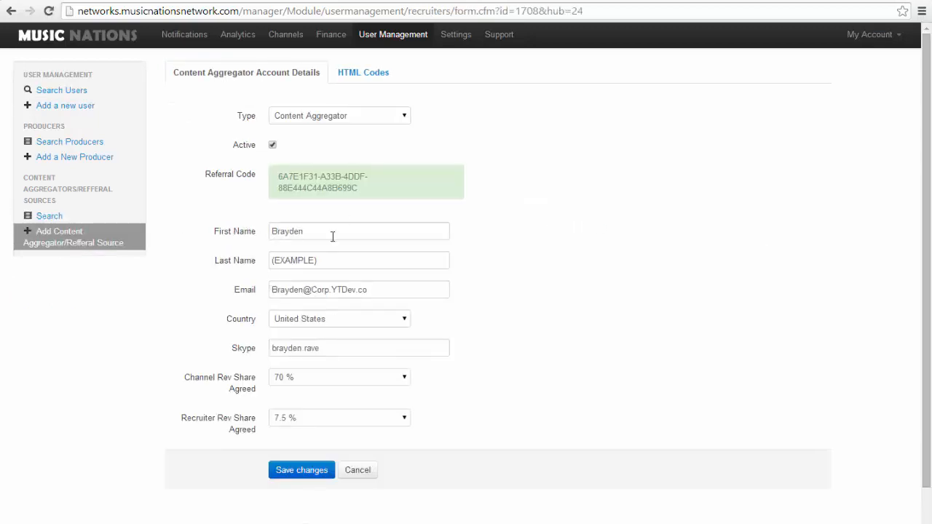
click(363, 73)
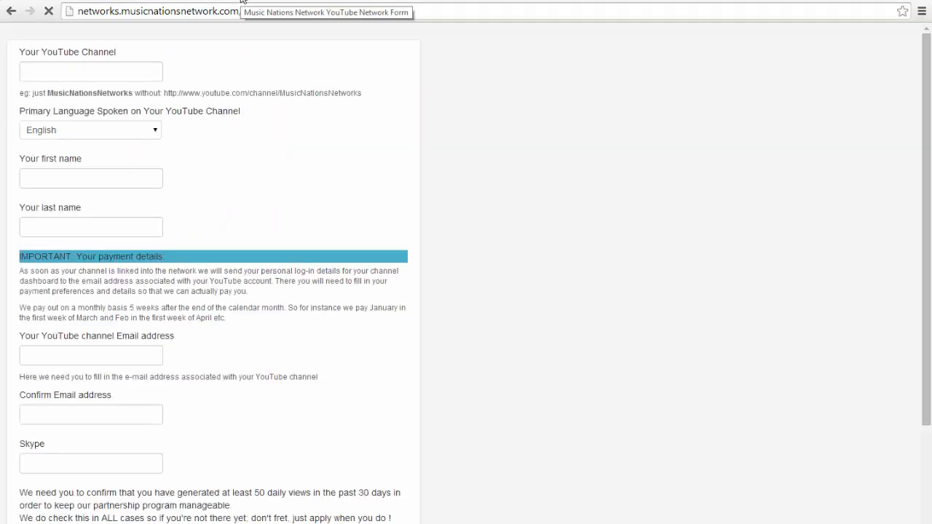
Step: Fill the YouTube channel field with the channel id UCZjJx8blOlKePQEdiii32pQ copied from the channel URL
click(90, 69)
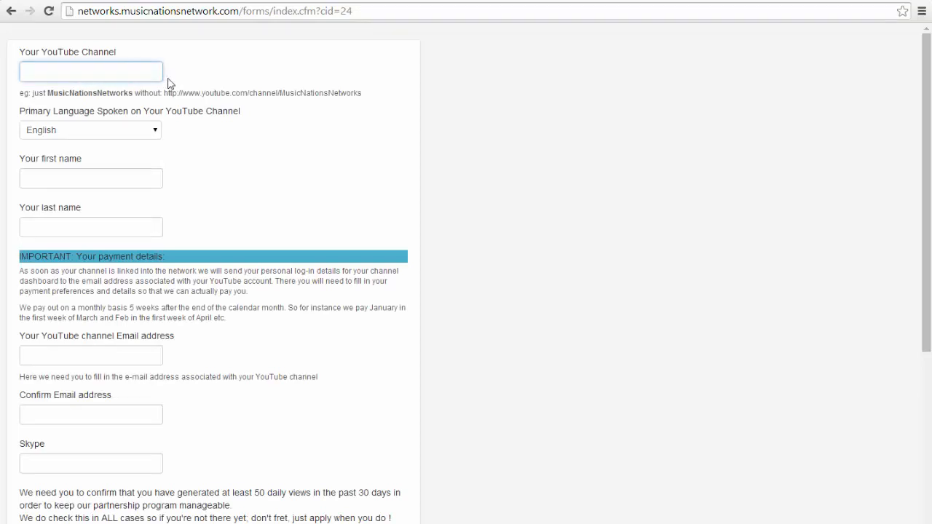
click(90, 70)
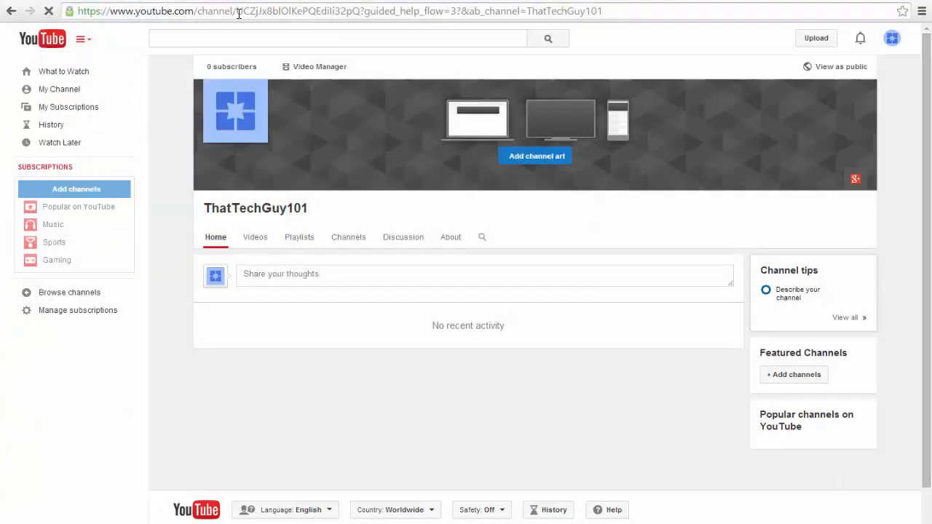
double_click(291, 12)
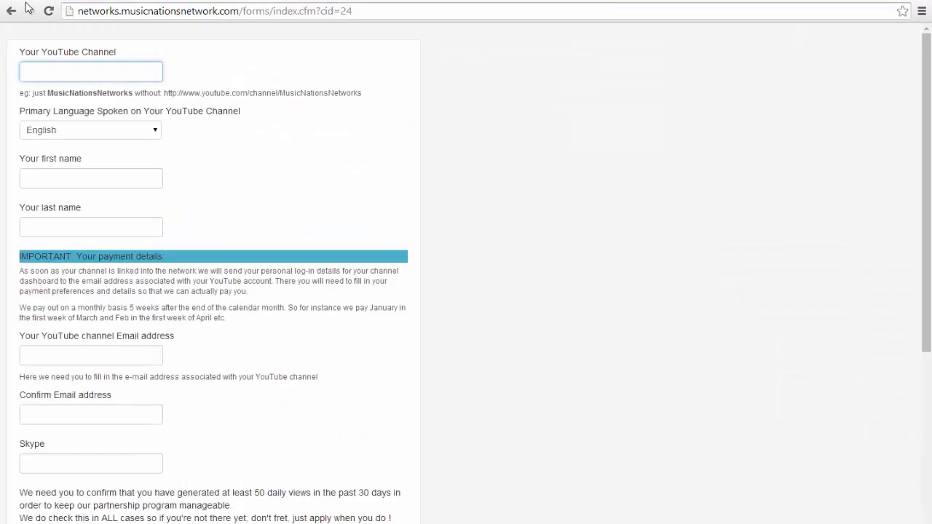
text(UCZjJx8blOlKePQEdiii32pQ)
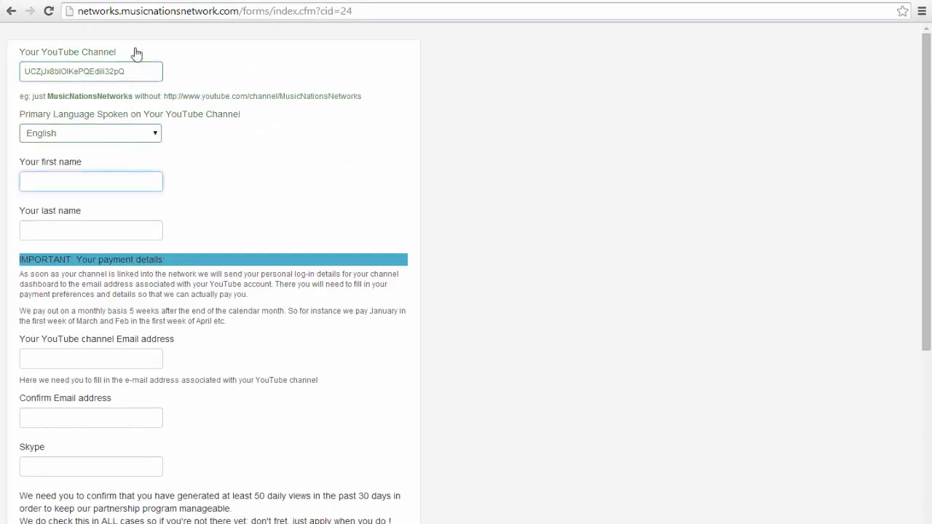
mouse_move(413, 131)
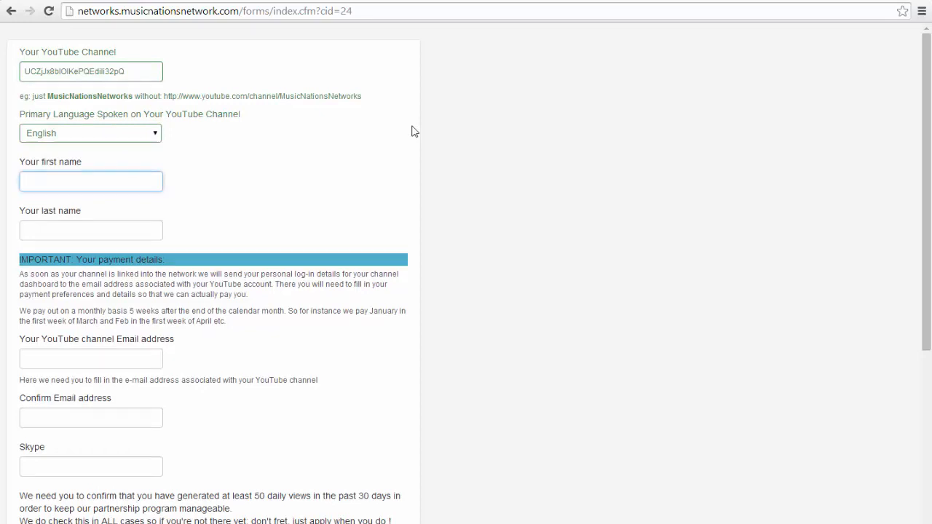
Step: Enter the name 'xxx' and the CreatorStrea channel email address
text(xxx)
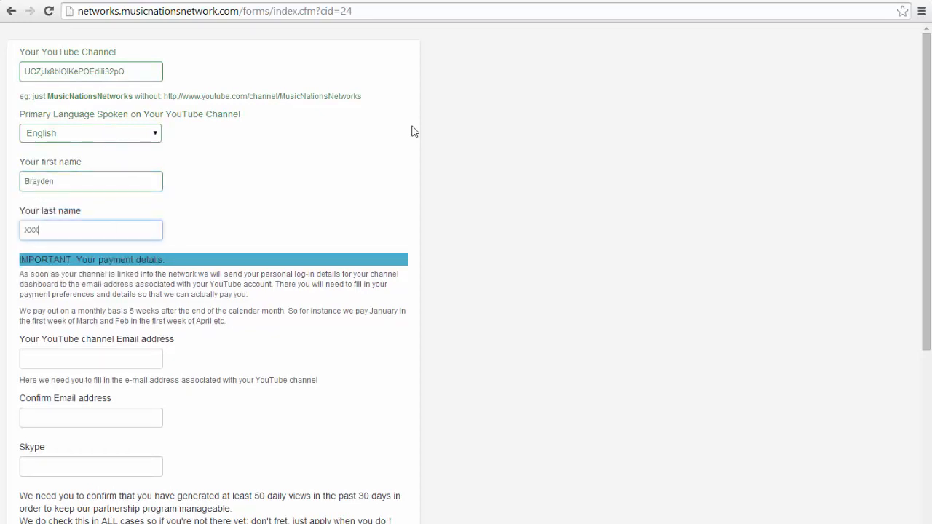
click(90, 358)
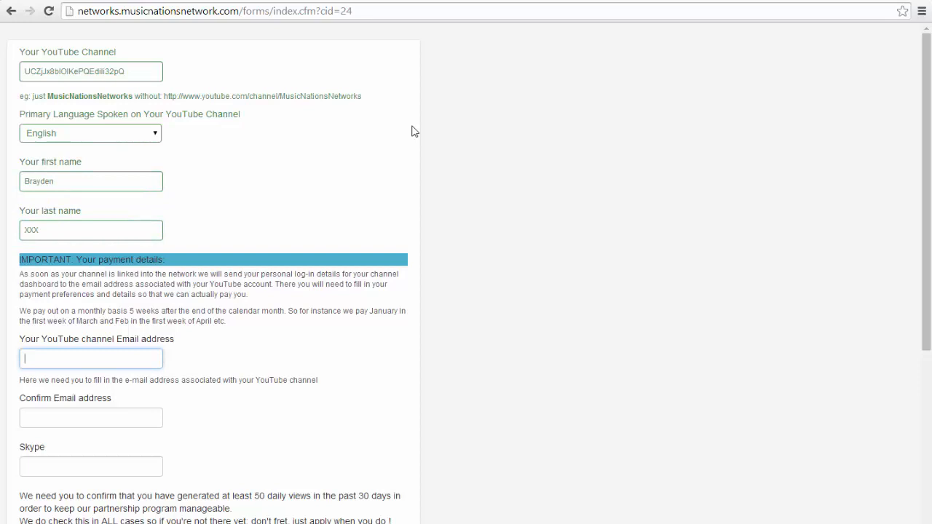
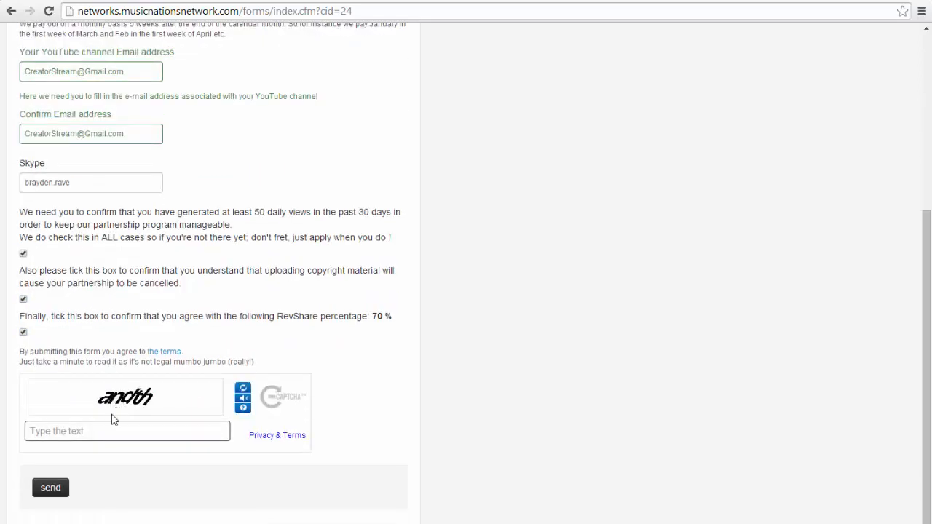
text(an)
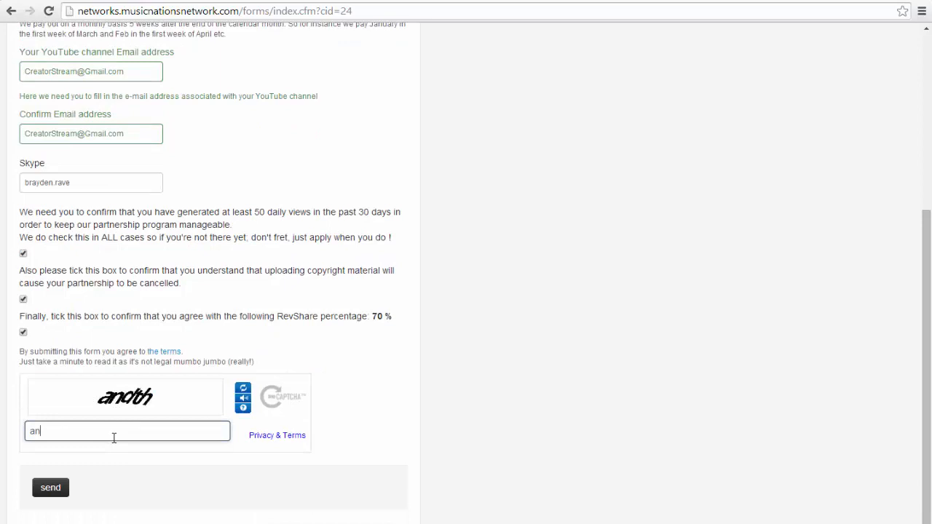
text(dth)
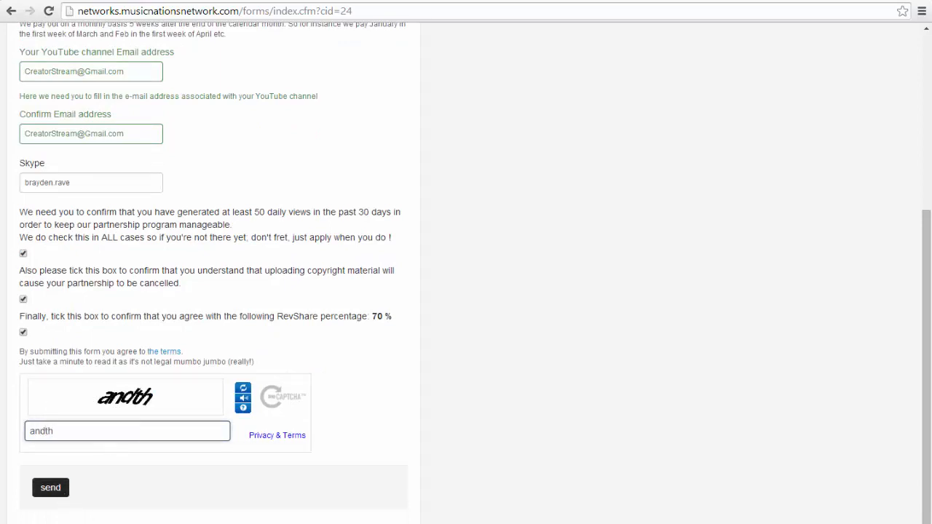
click(50, 486)
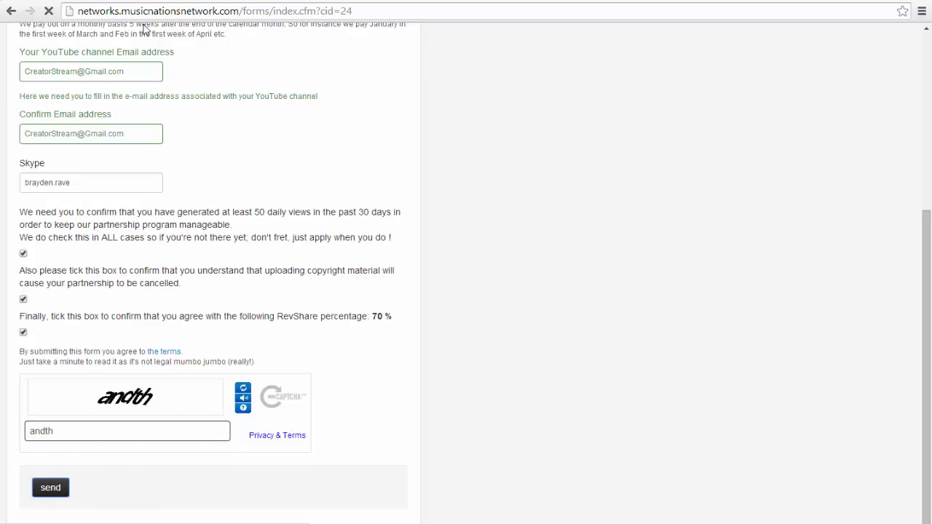
scroll(up, 3)
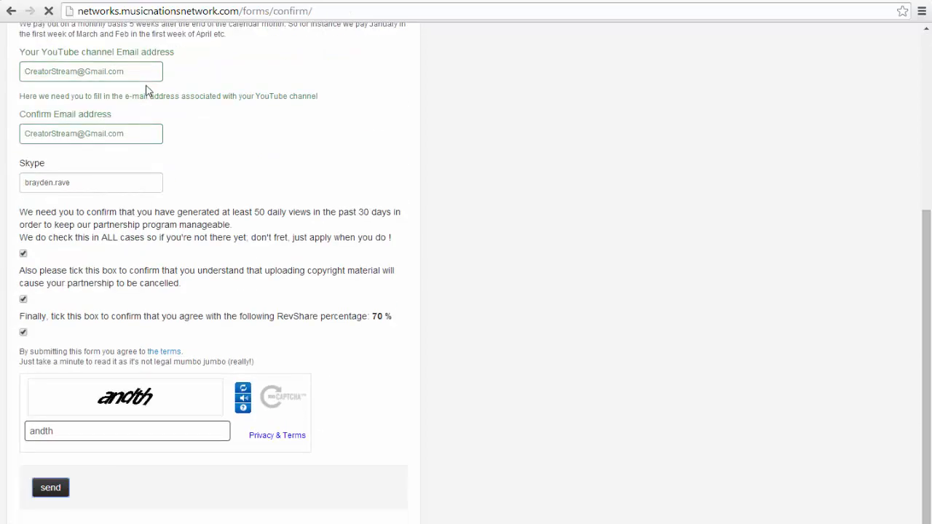
click(50, 486)
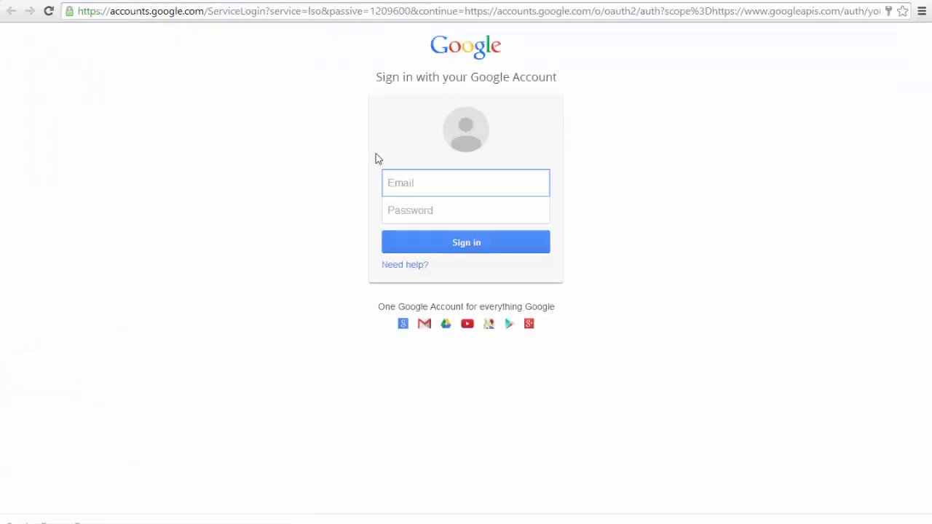
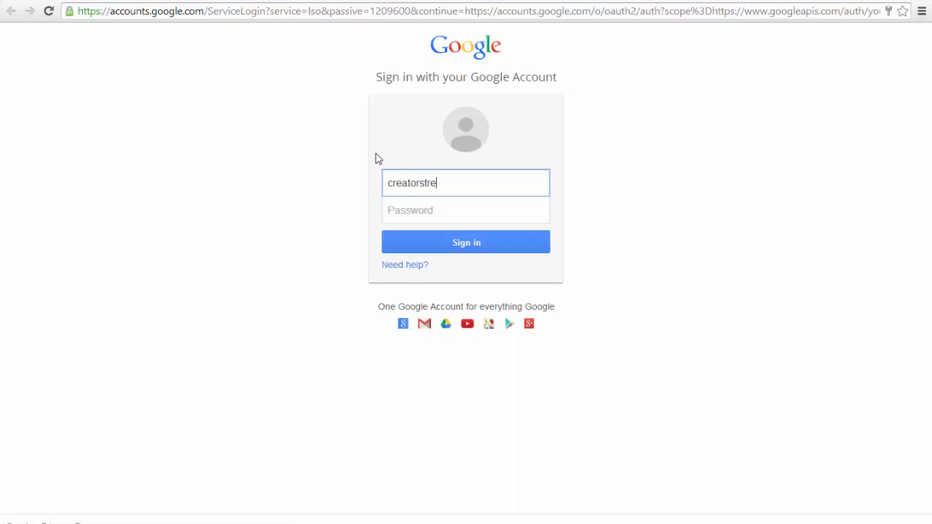
Step: Sign in to Google as creatorstre, accept MusicNations' YouTube access, and return to the channel list
text(password)
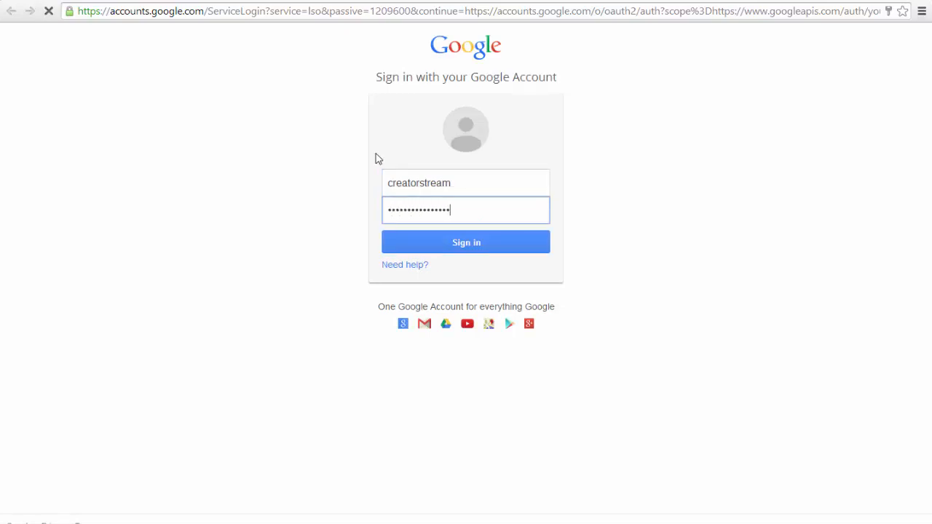
click(466, 242)
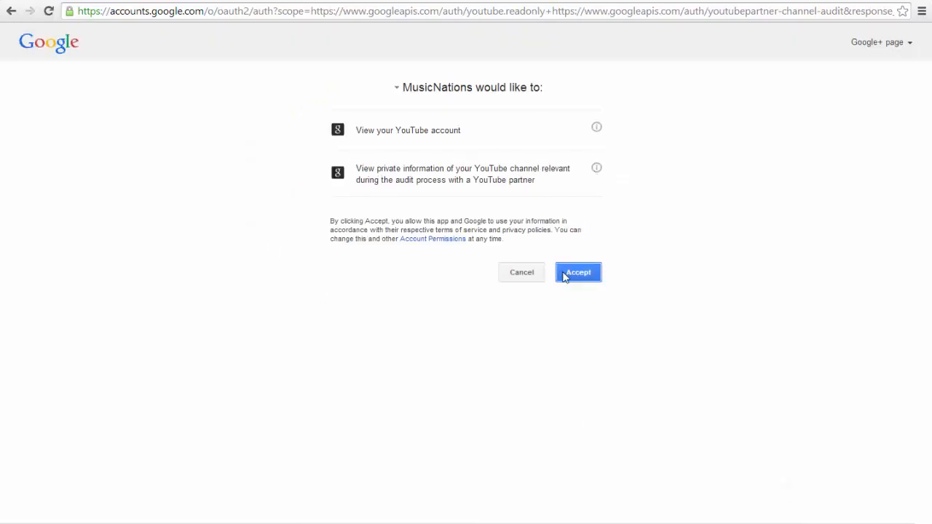
click(576, 272)
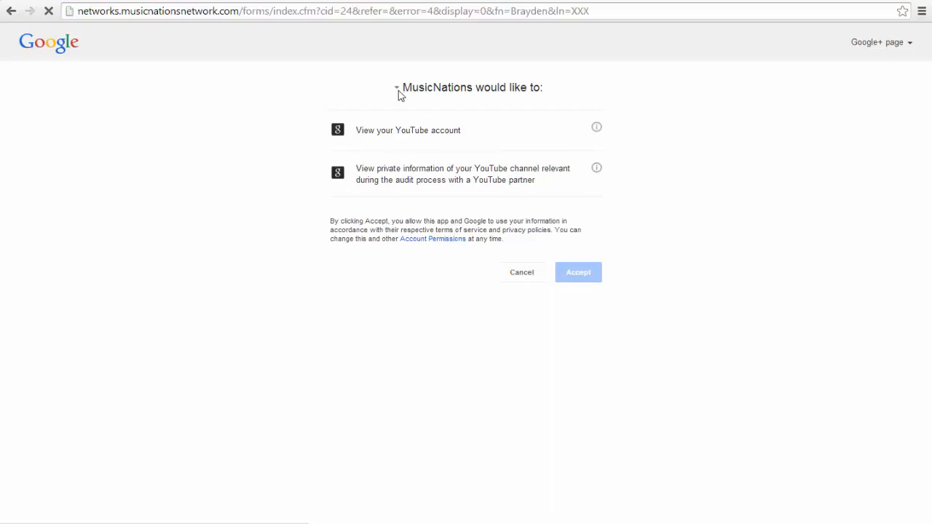
click(579, 272)
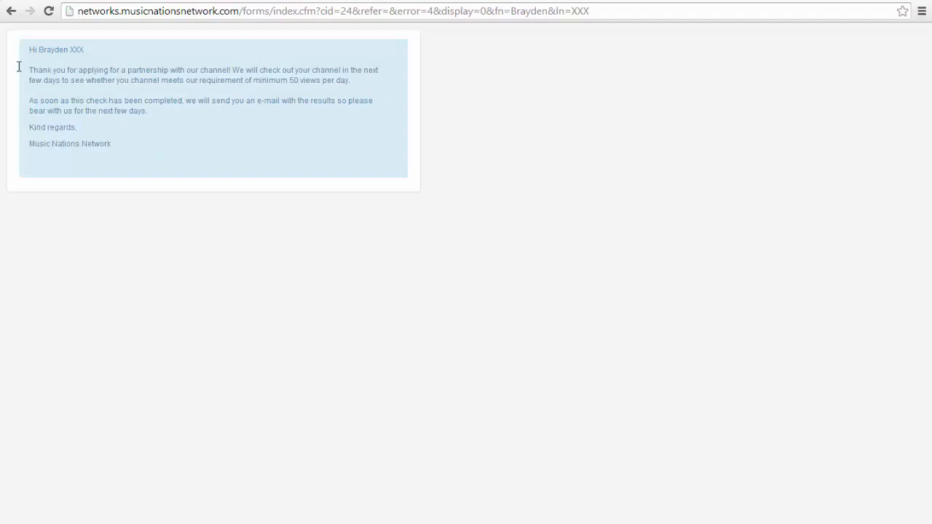
mouse_move(178, 135)
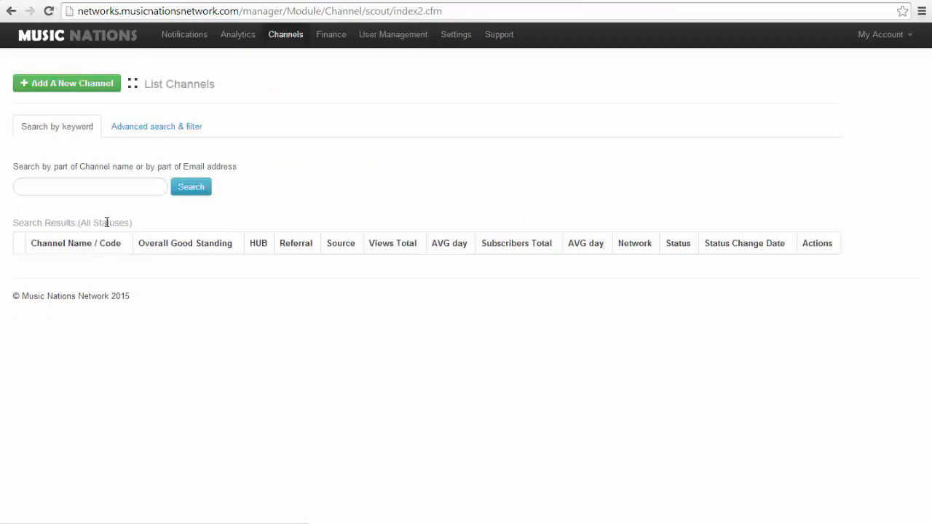
Step: Search Active channels with AVG day views in Descending order via the advanced filters
click(156, 126)
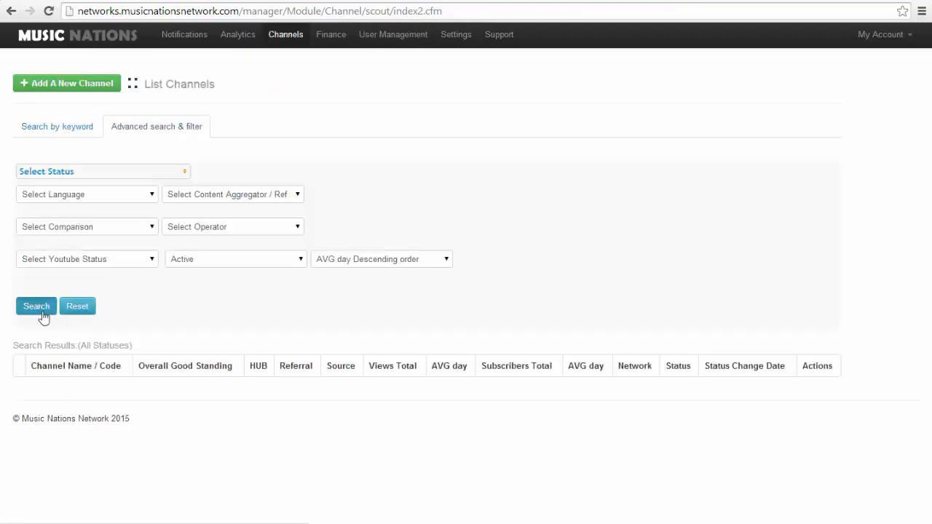
click(35, 306)
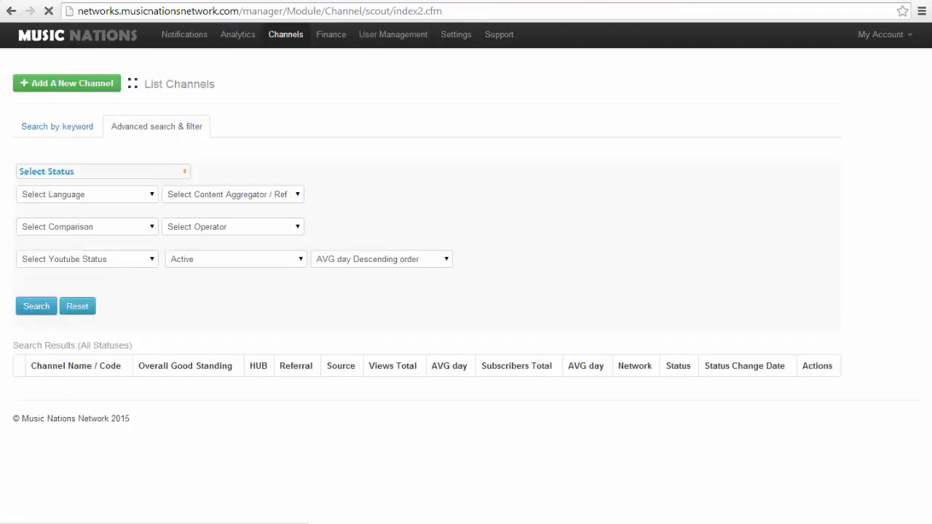
click(35, 306)
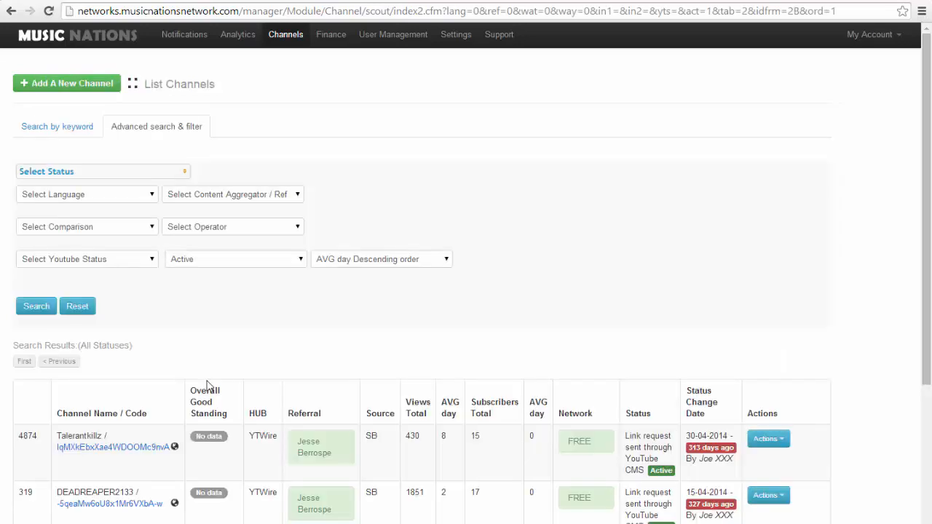
scroll(down, 3)
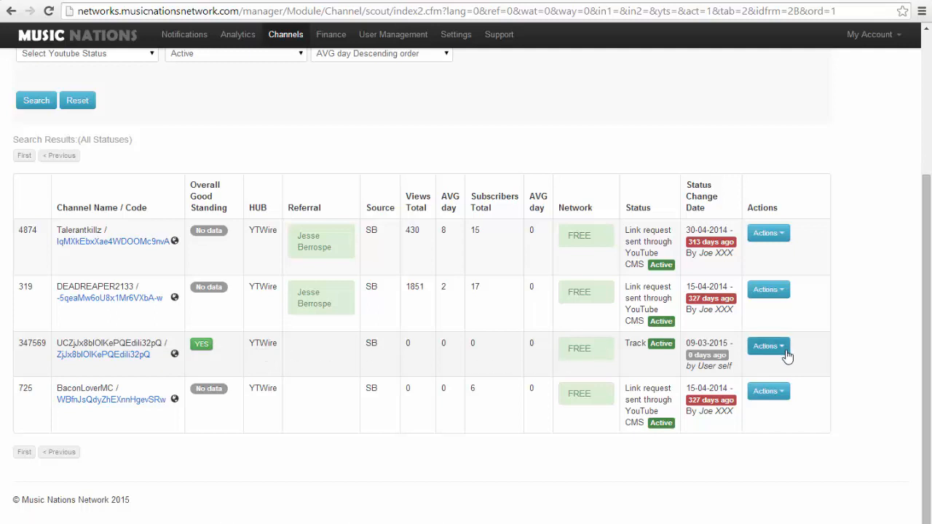
Step: Set channel 347569's new status to Application Invited via its Actions form
click(769, 346)
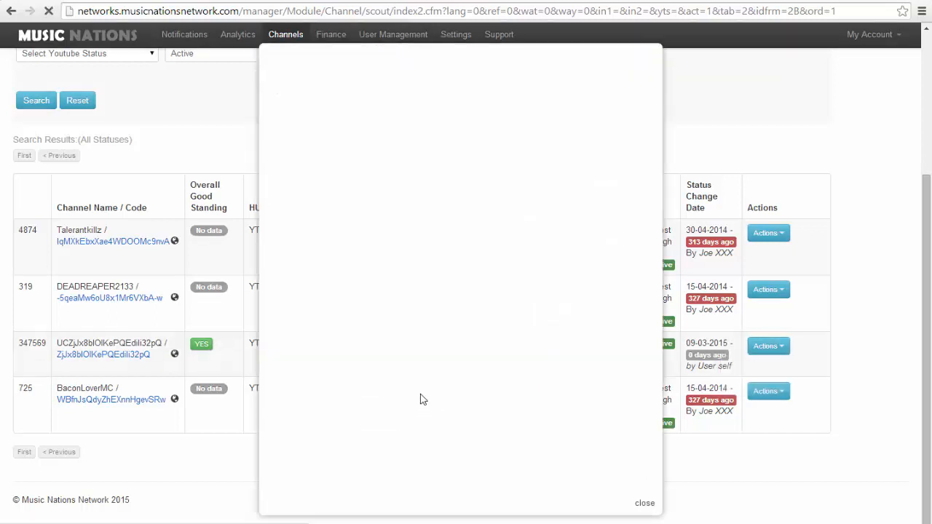
click(431, 138)
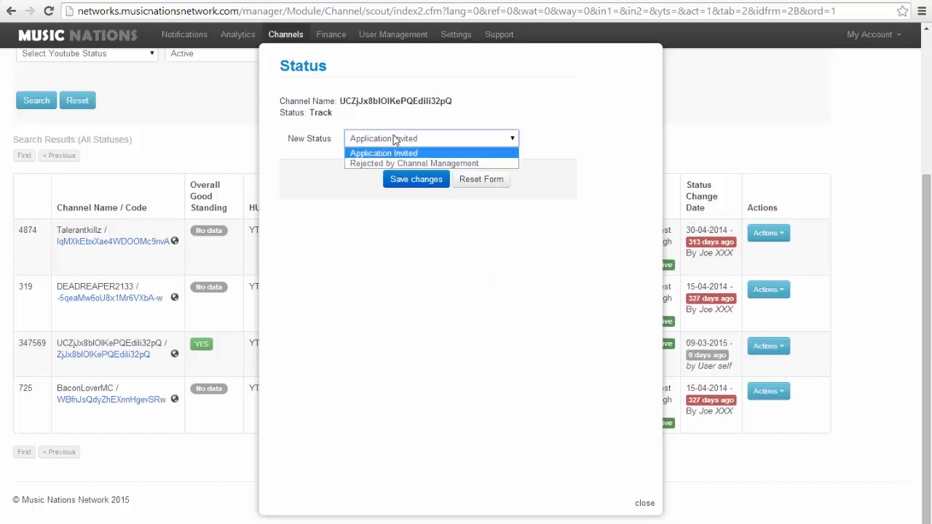
click(383, 153)
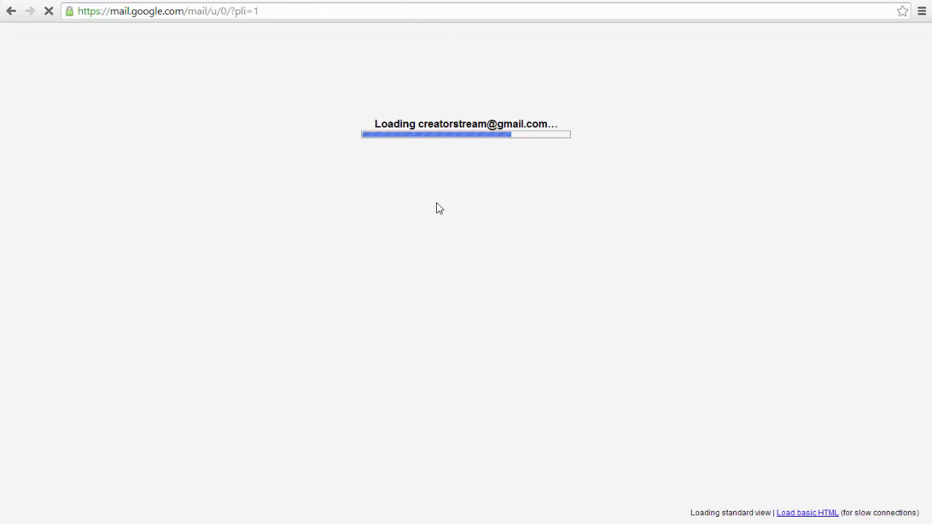
mouse_move(449, 192)
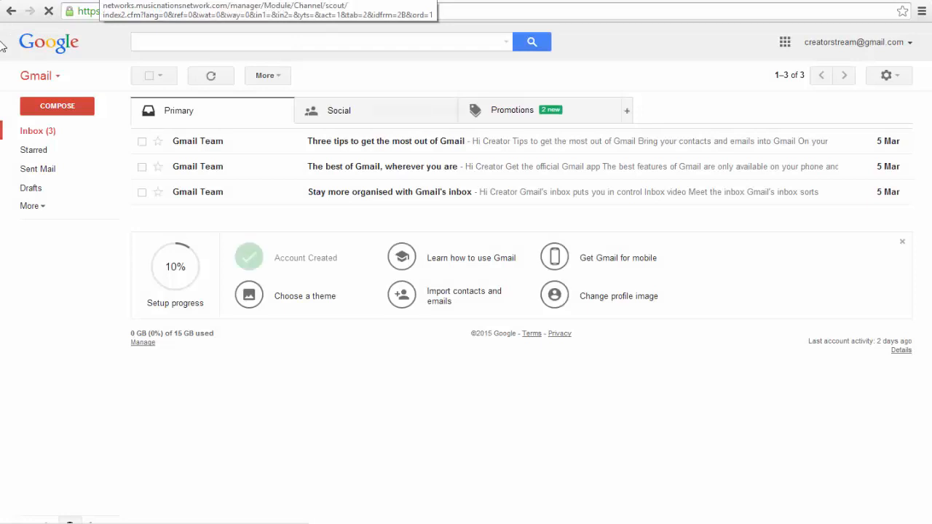
Step: Return from the Gmail inbox to the dashboard's channel list tab
click(32, 205)
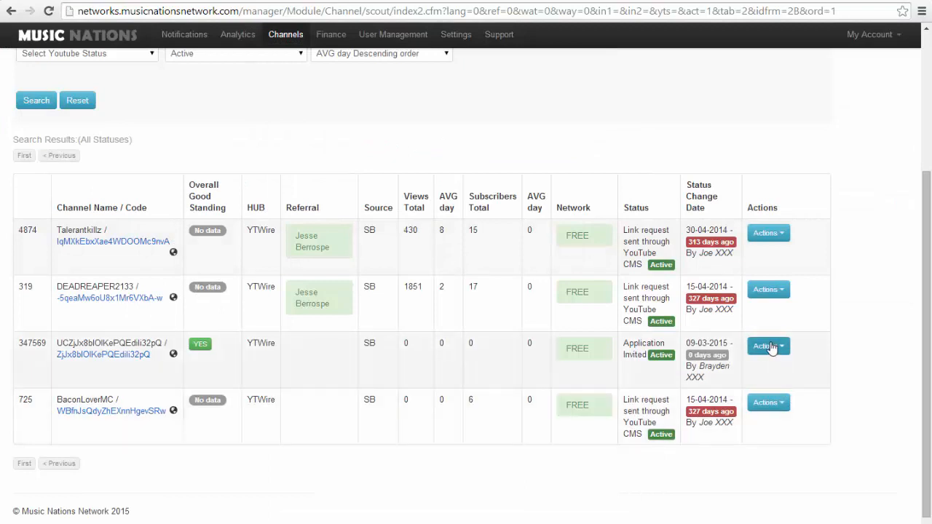
Step: Set the third channel to Link request sent to Music Nations Network on the Music Nations Network CMS
click(769, 347)
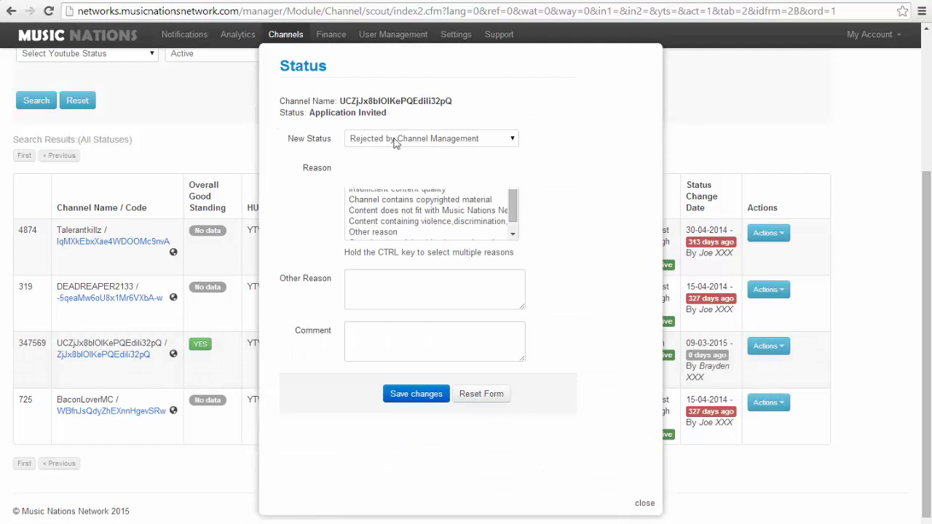
click(431, 138)
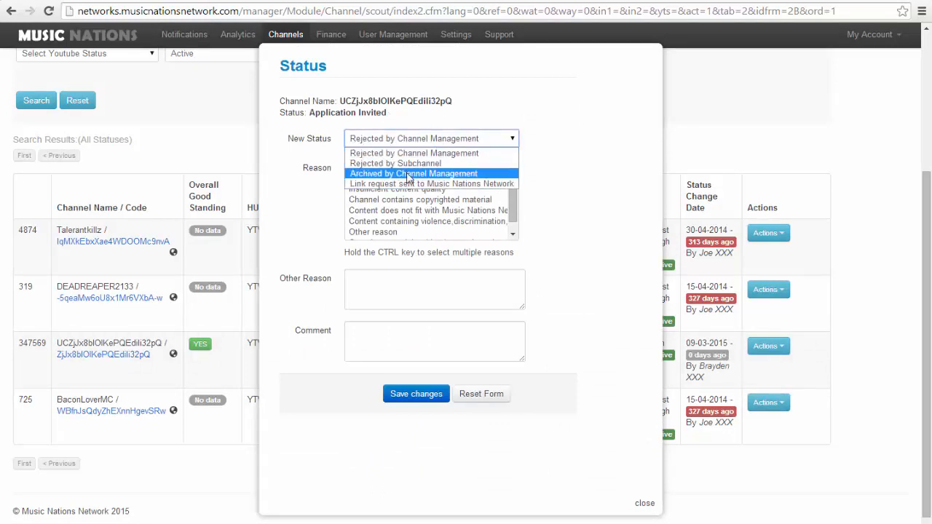
click(431, 184)
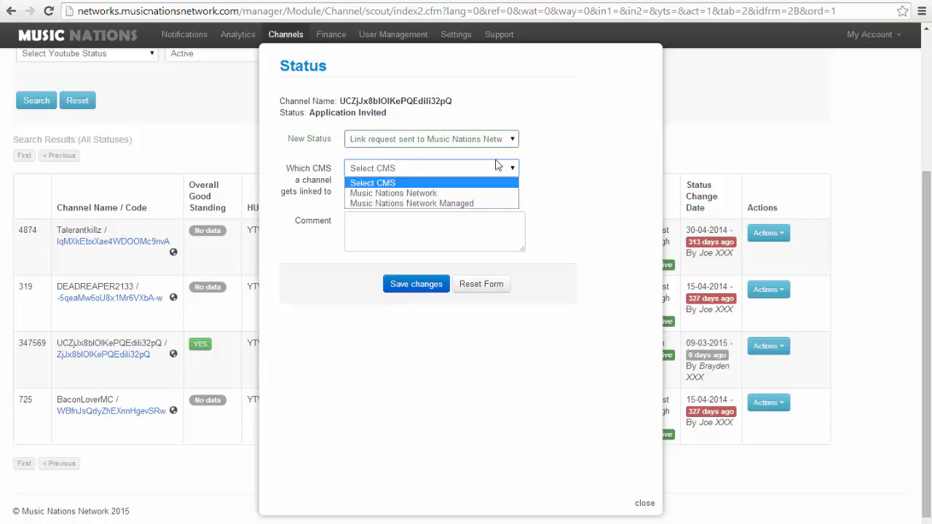
mouse_move(394, 192)
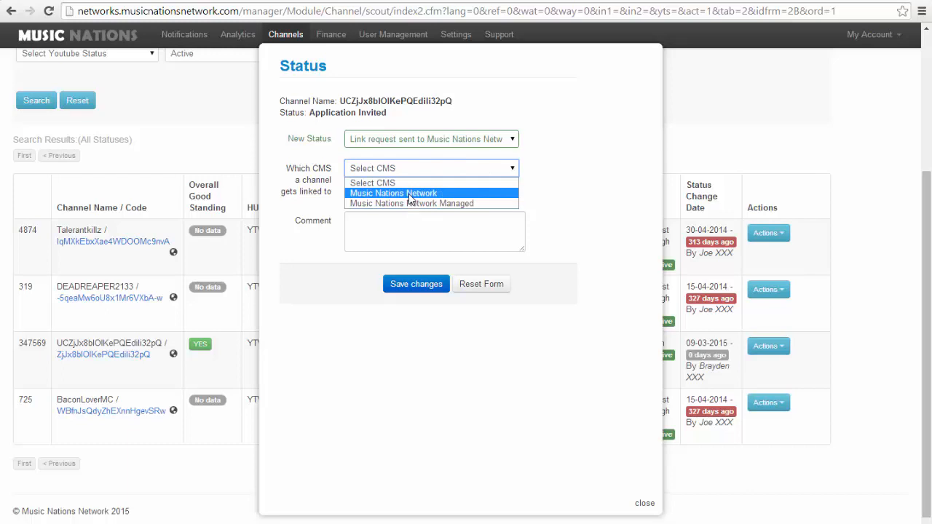
mouse_move(411, 204)
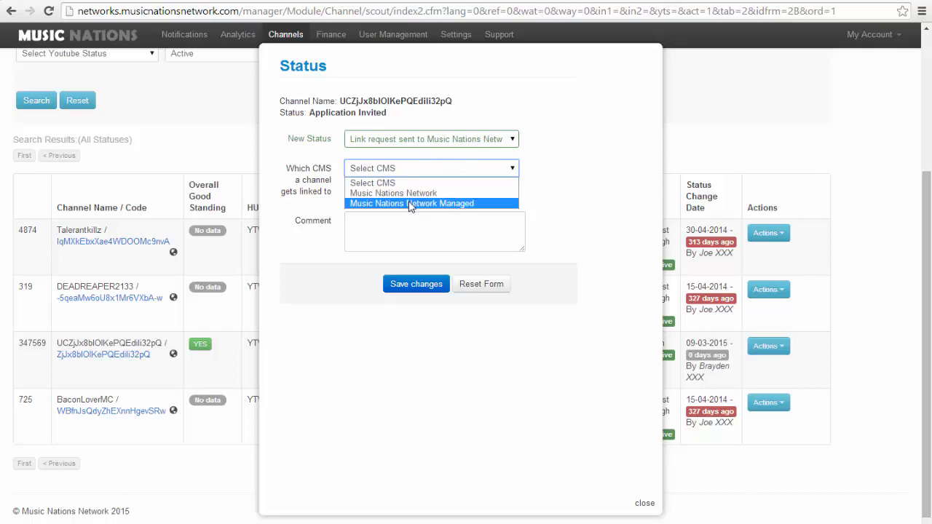
click(411, 204)
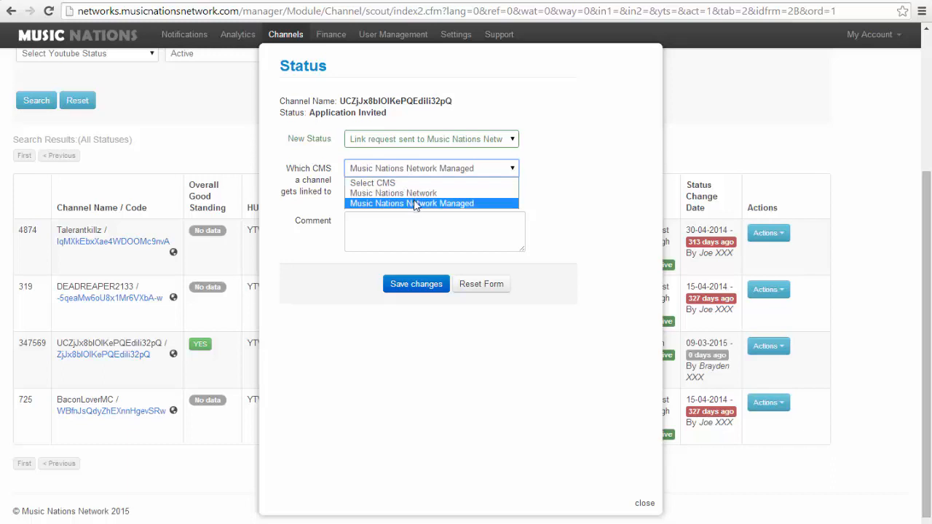
click(393, 192)
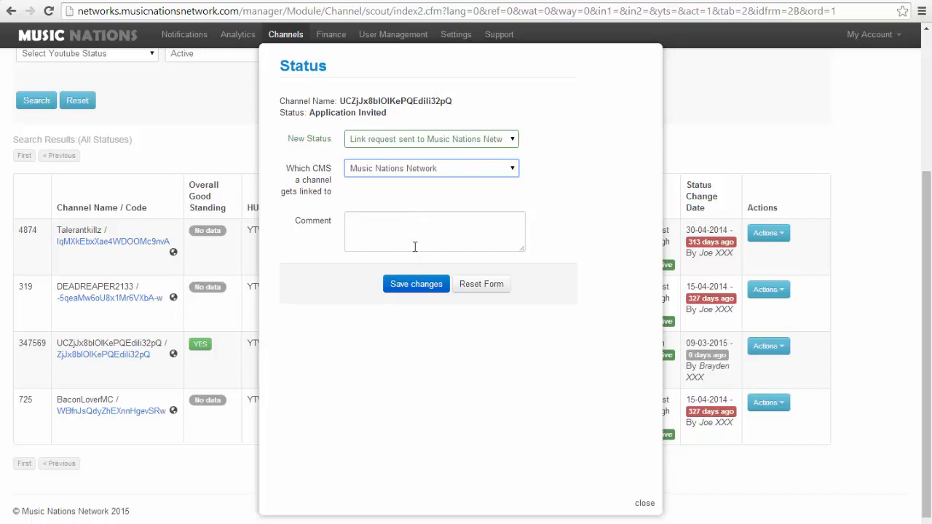
Step: Add an 'Example' comment to the status change
click(434, 230)
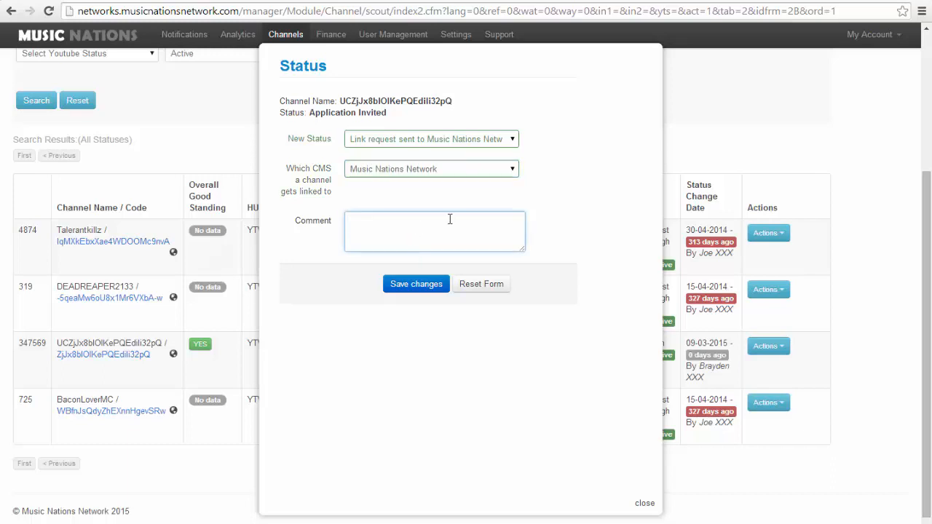
text(Example)
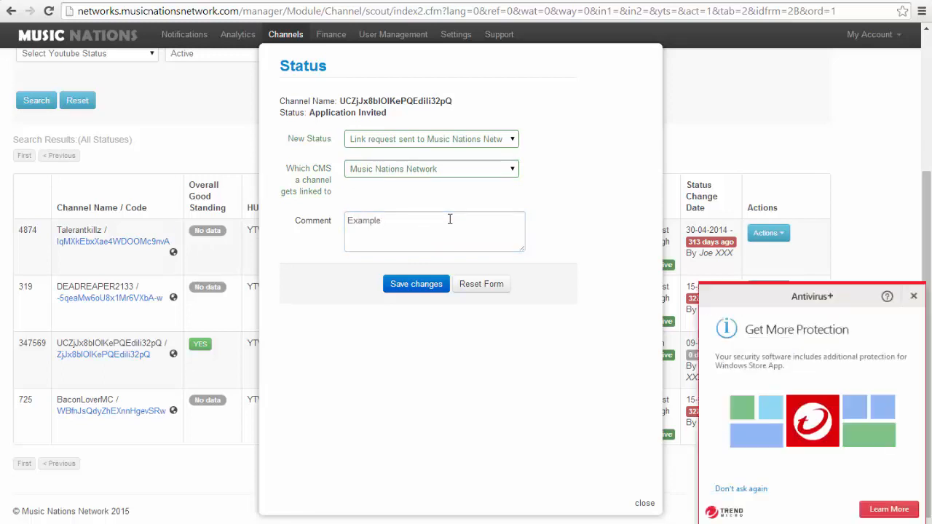
mouse_move(917, 318)
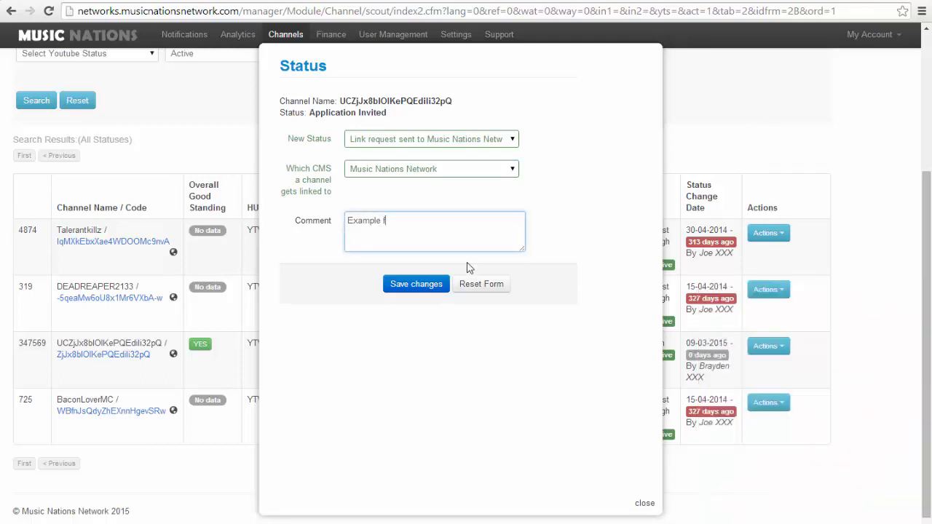
text(or)
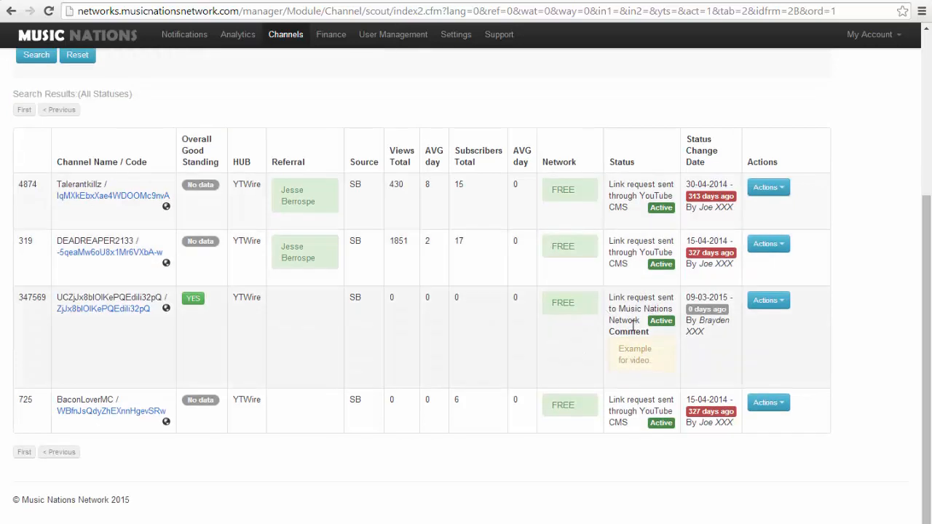
mouse_move(745, 358)
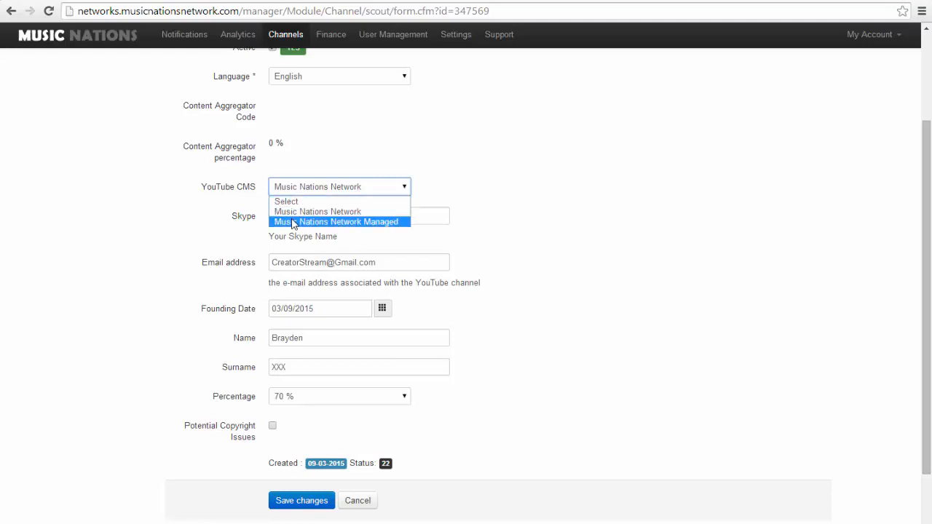
Step: Set the channel's YouTube CMS to Music Nations Network Managed and go back to List Channels
click(338, 221)
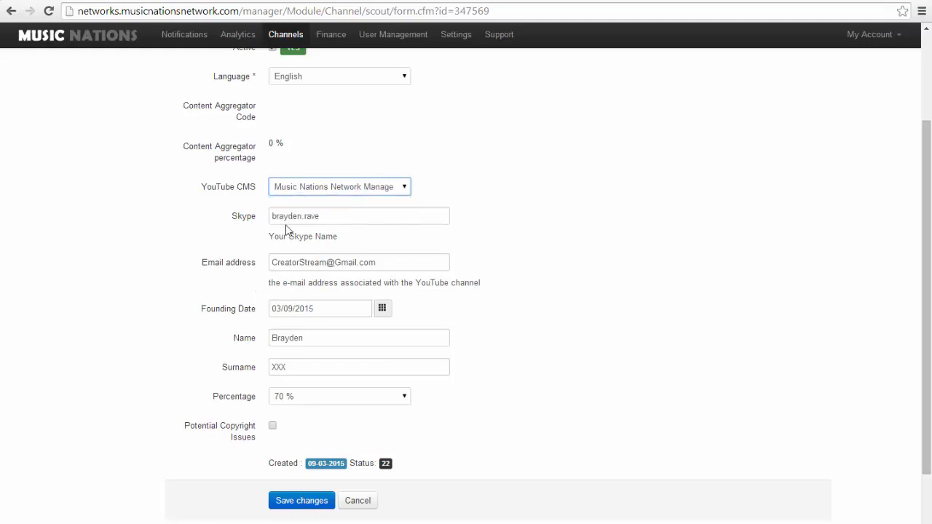
click(358, 216)
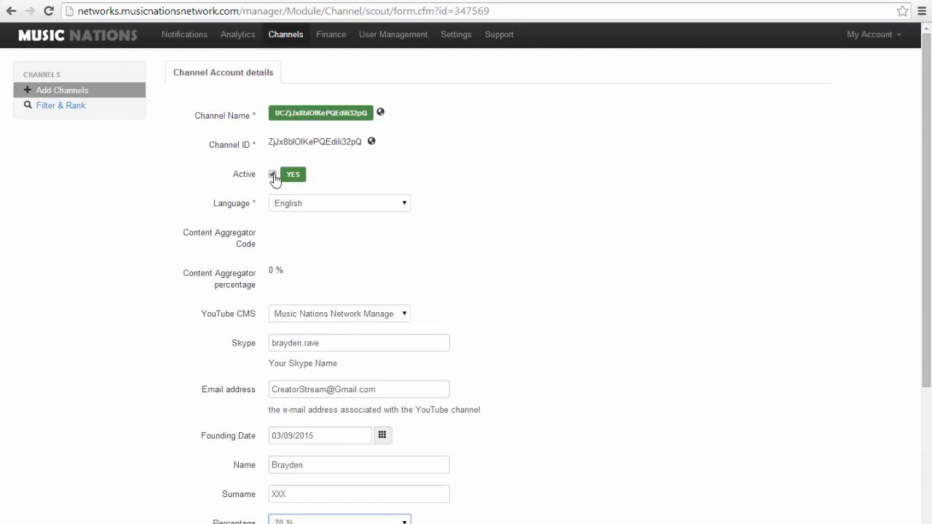
scroll(down, 3)
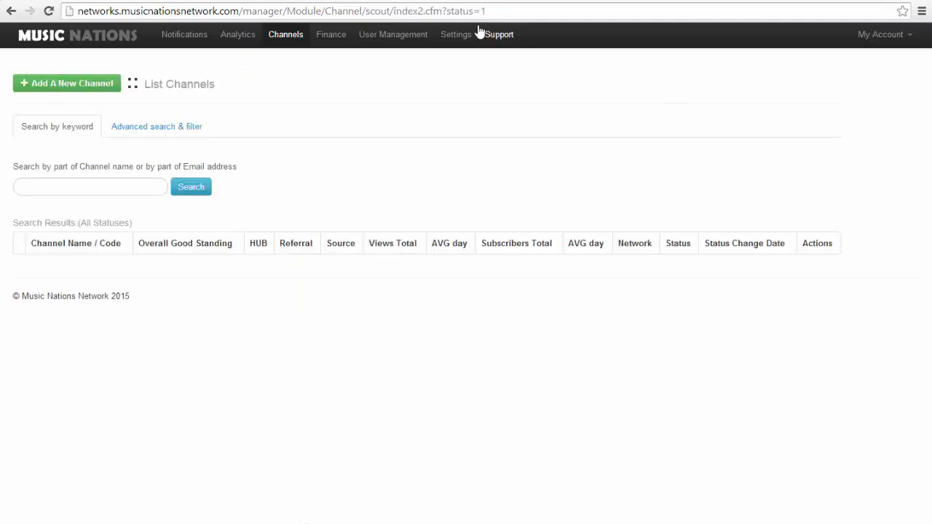
Step: Visit Support, return to Channels and run a keyword search for 'brayde'
click(499, 35)
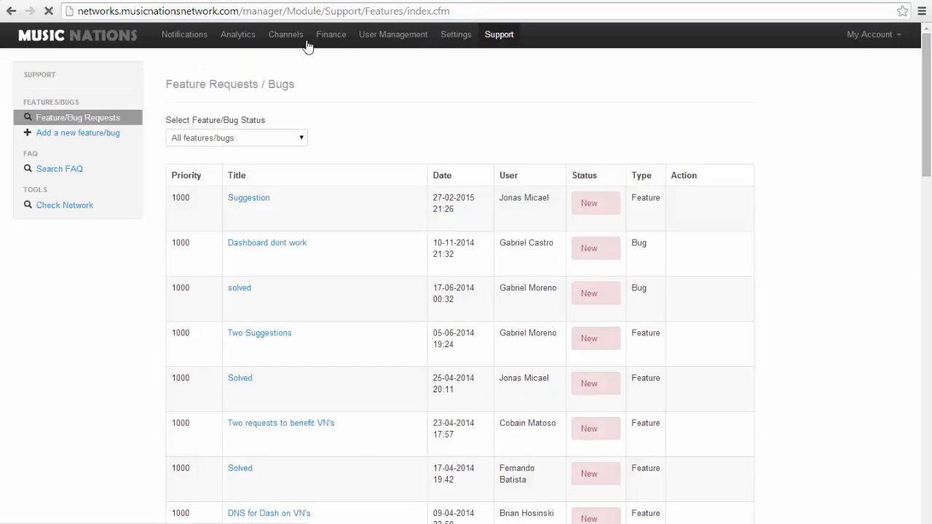
click(285, 35)
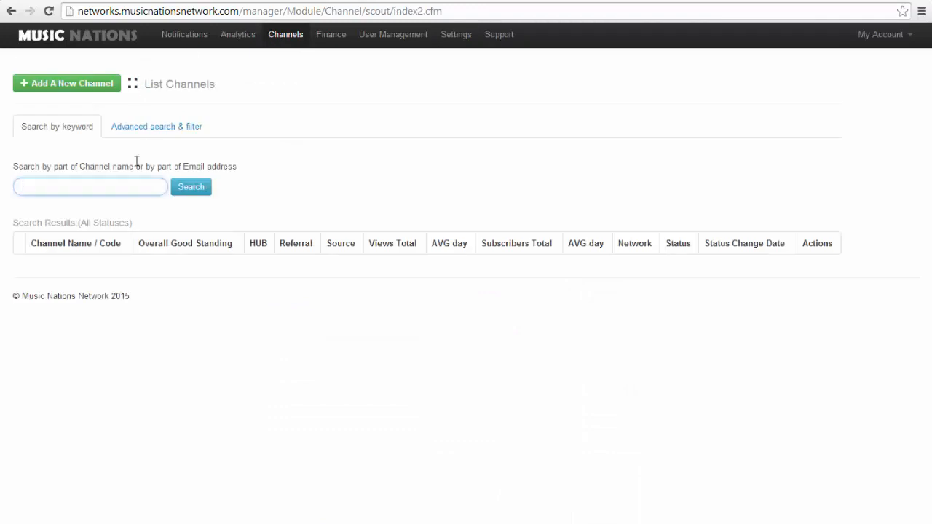
click(190, 187)
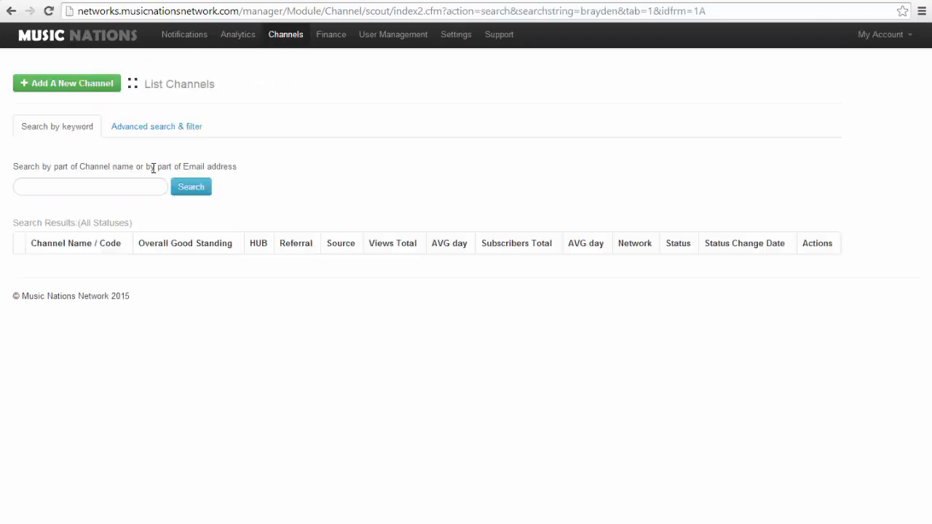
click(155, 126)
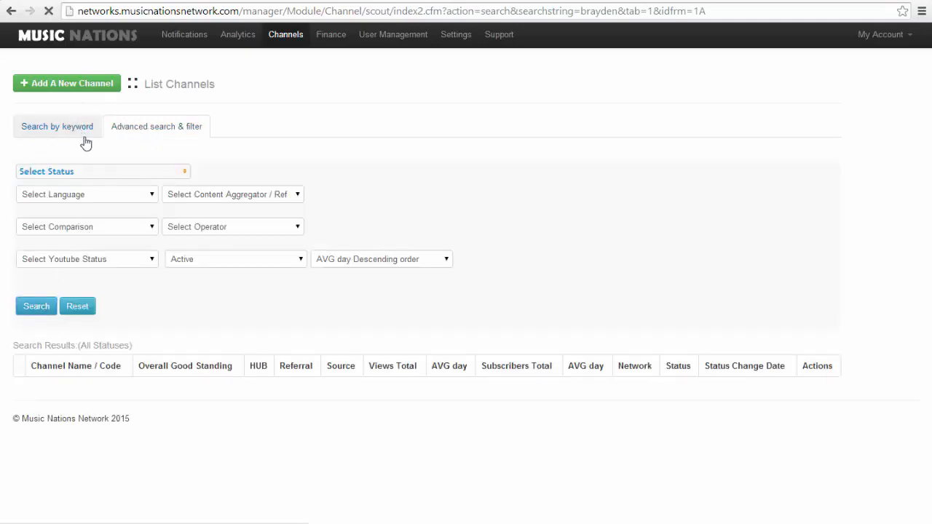
click(57, 125)
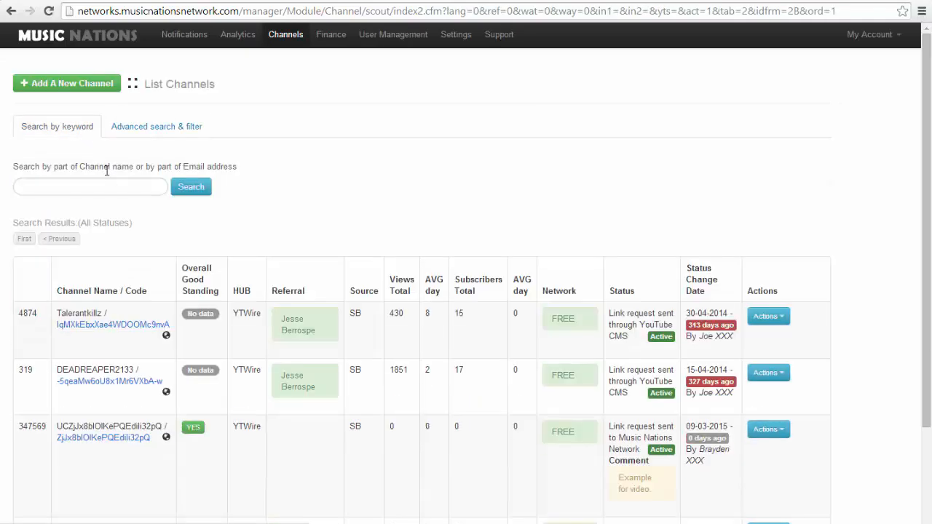
text(brayde)
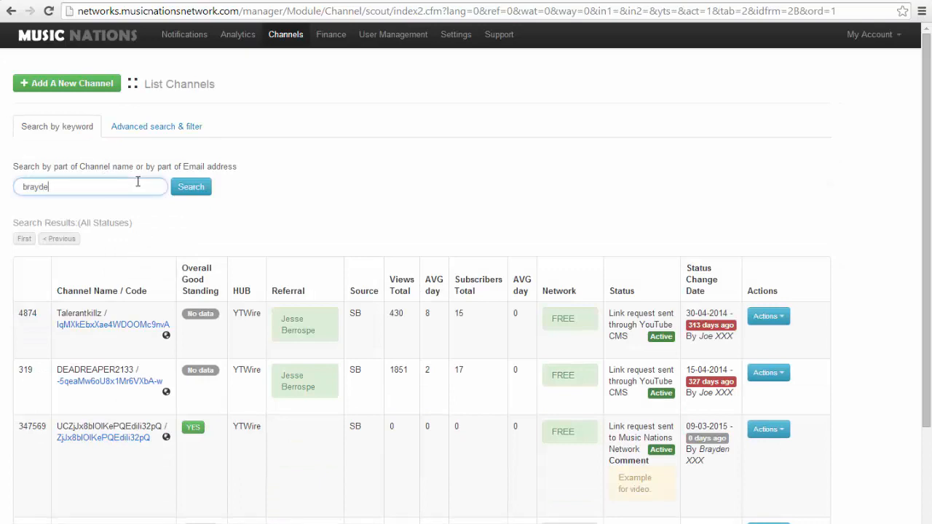
click(189, 186)
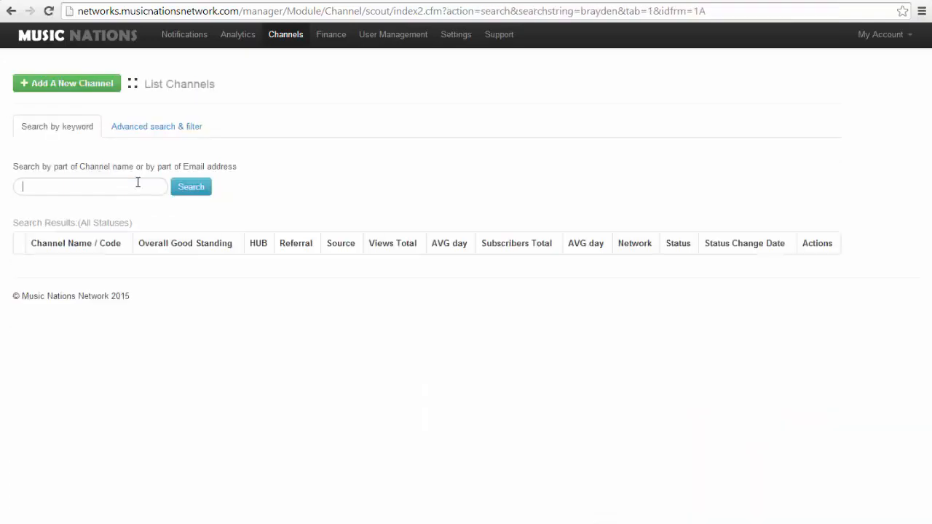
Step: Use Advanced search & filter to list the Active channels, the test channel showing the link-request status
click(156, 125)
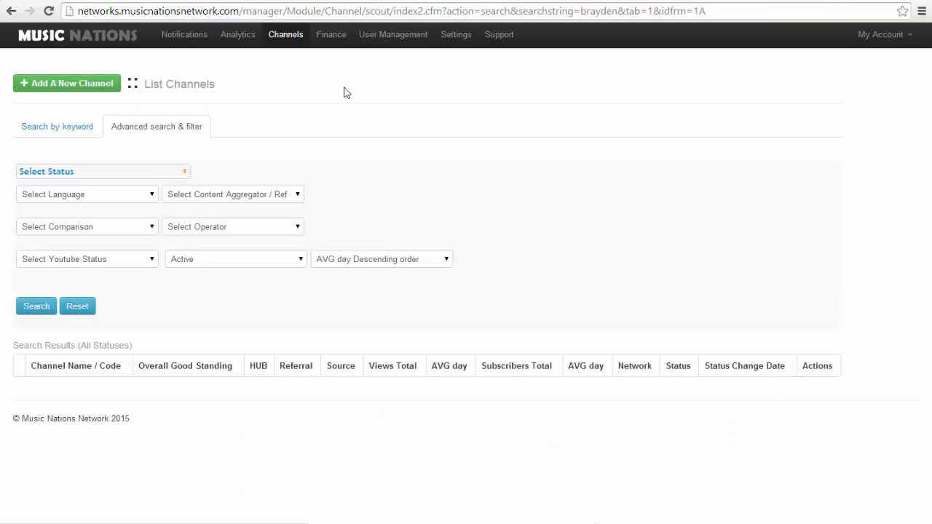
click(37, 306)
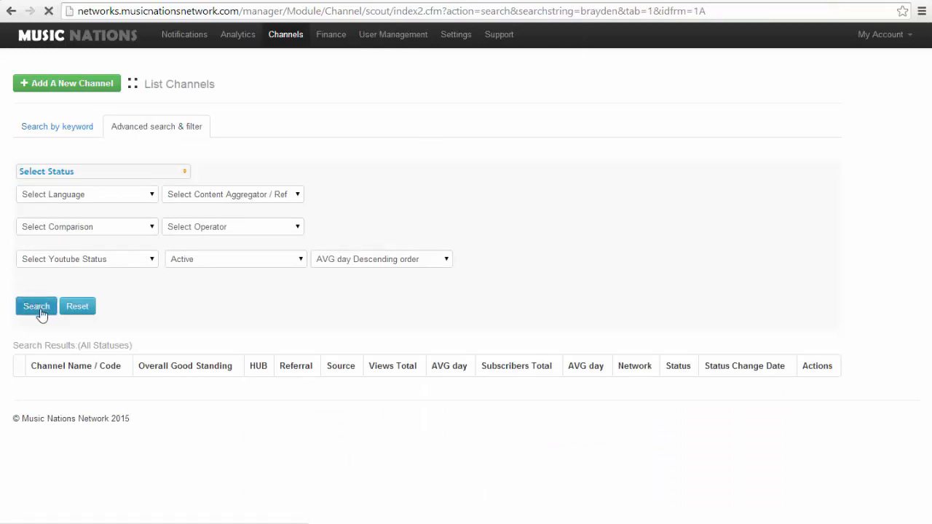
click(35, 306)
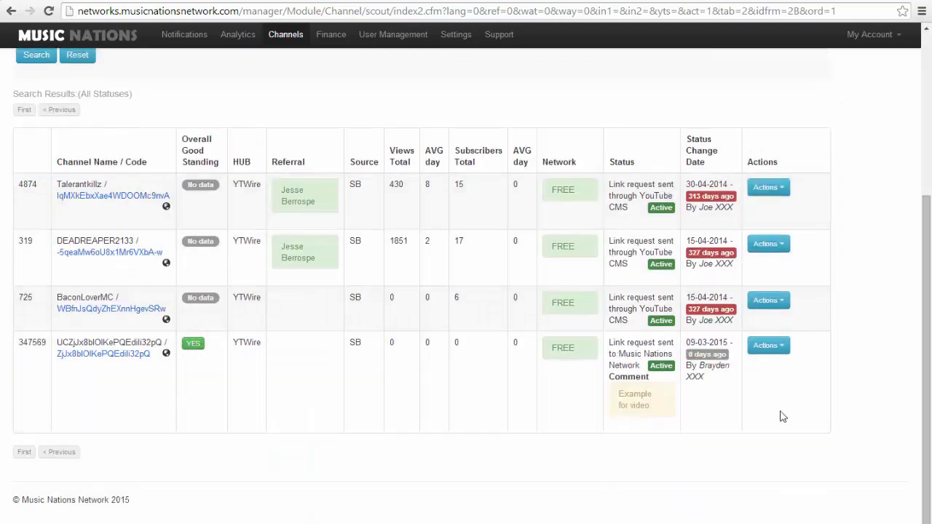
mouse_move(673, 271)
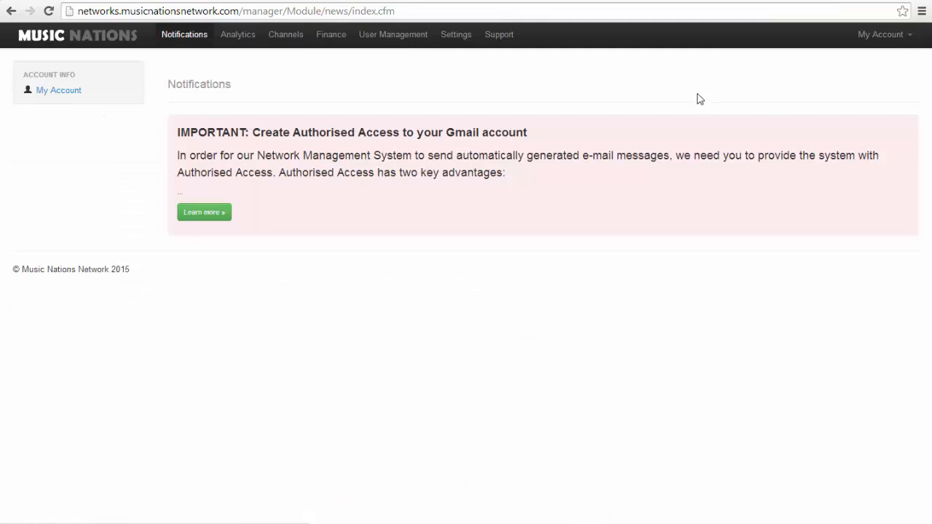
click(881, 35)
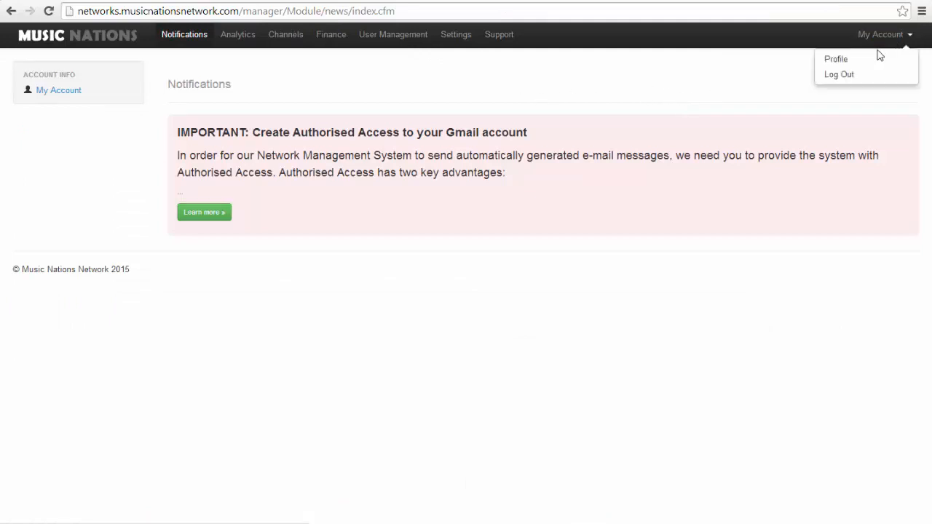
click(836, 58)
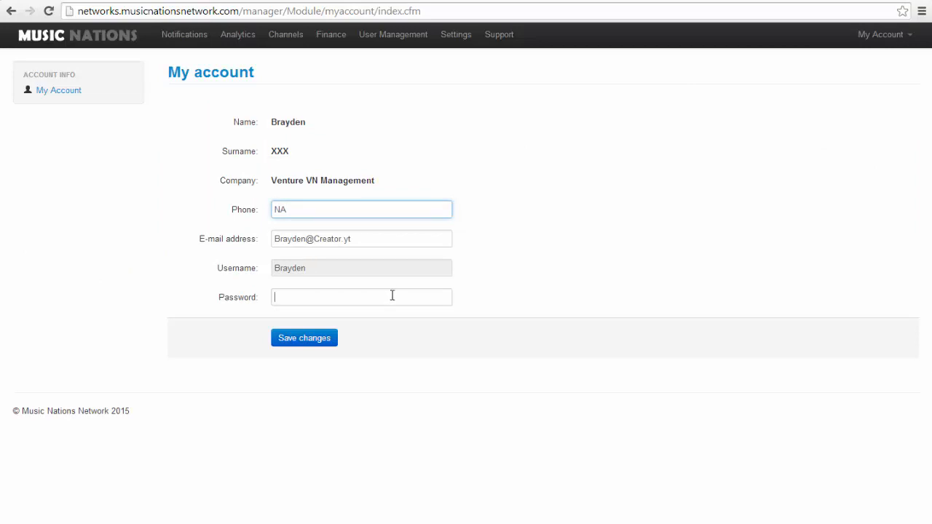
click(361, 239)
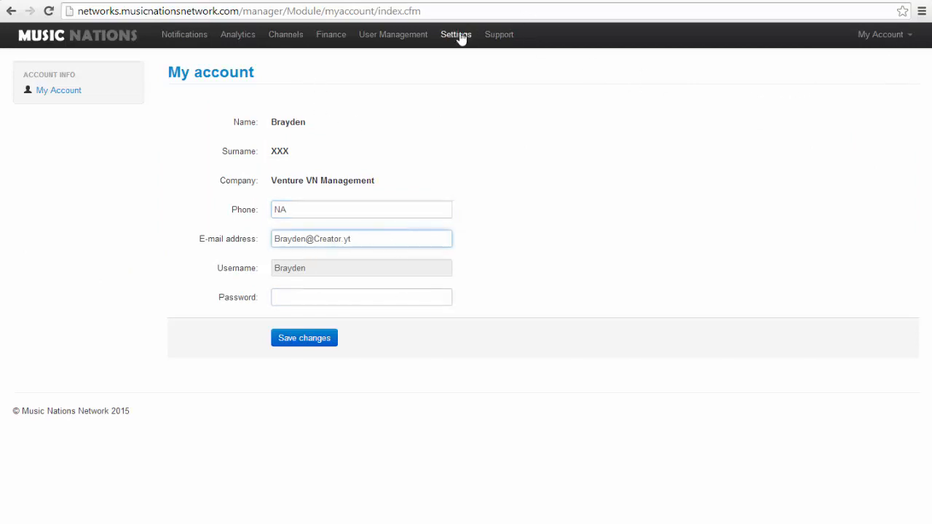
mouse_move(275, 70)
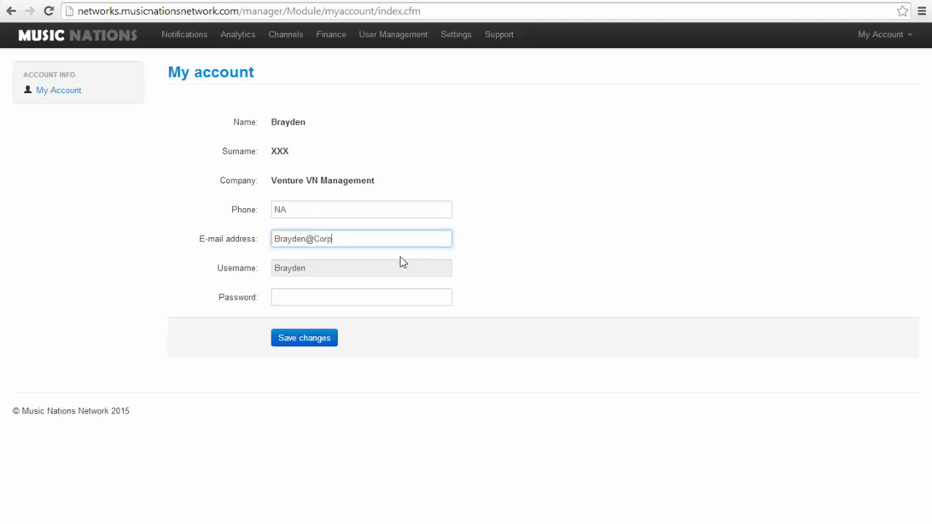
text(.YTDe)
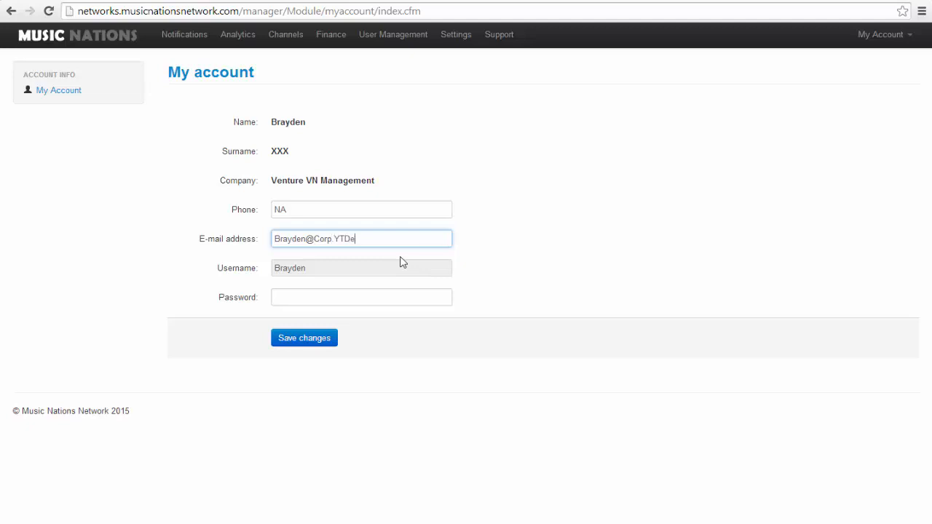
click(303, 338)
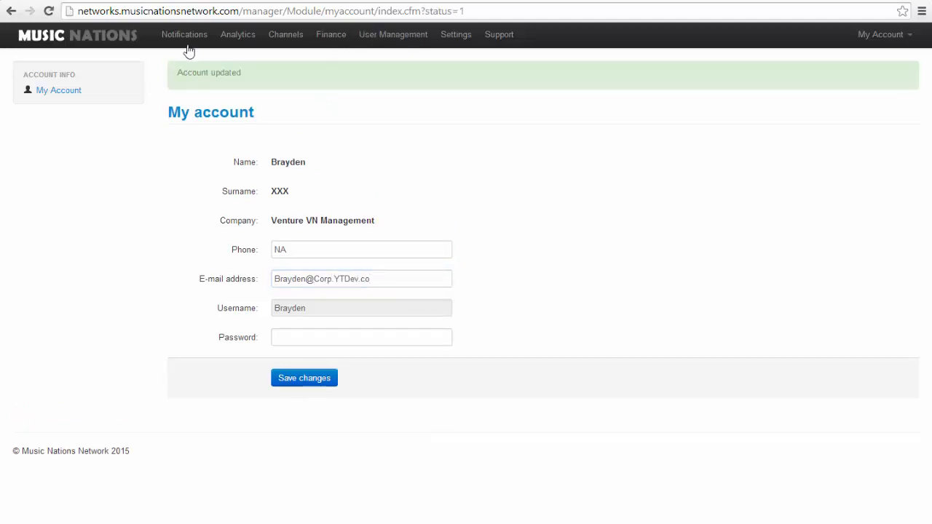
Step: Return to the Notifications page
click(184, 35)
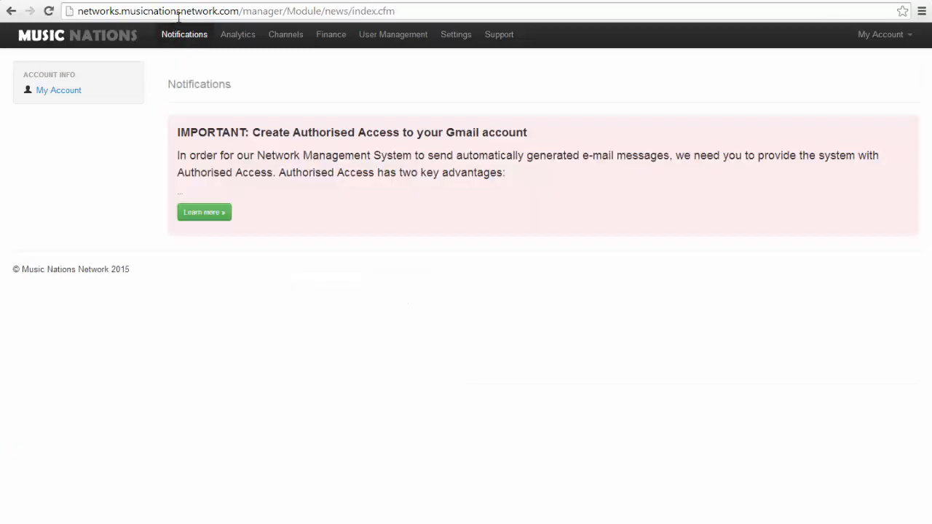
mouse_move(499, 35)
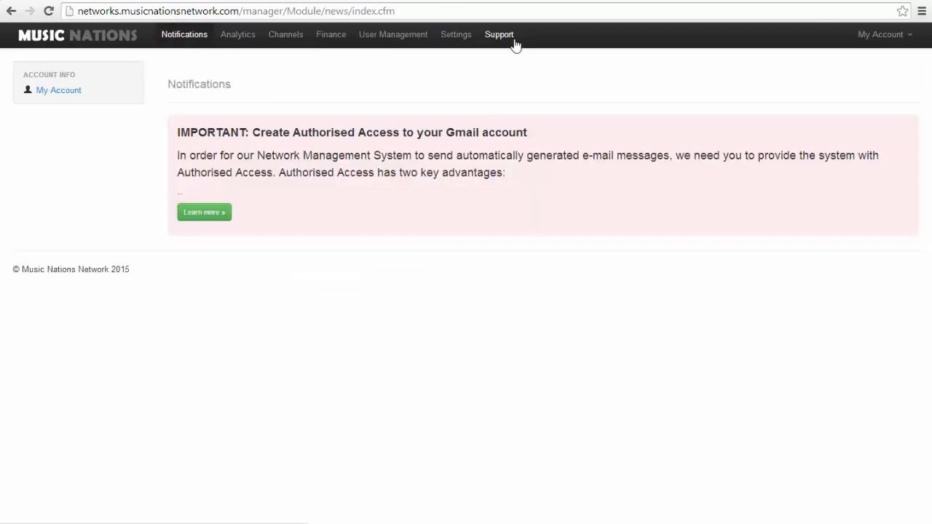
click(498, 34)
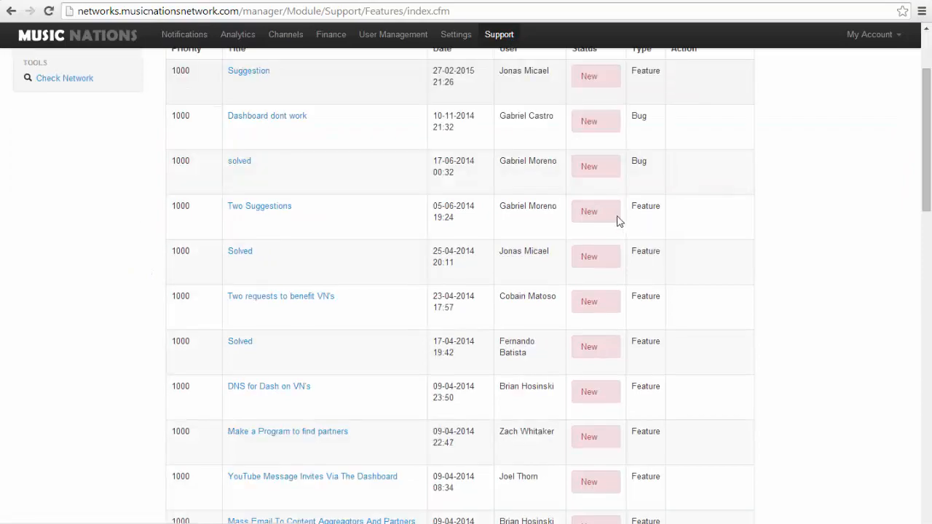
scroll(down, 3)
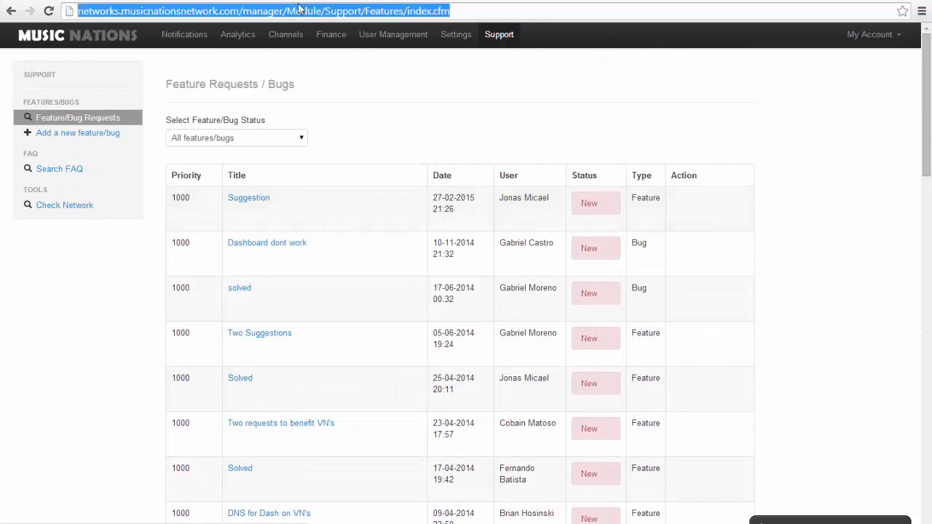
click(184, 35)
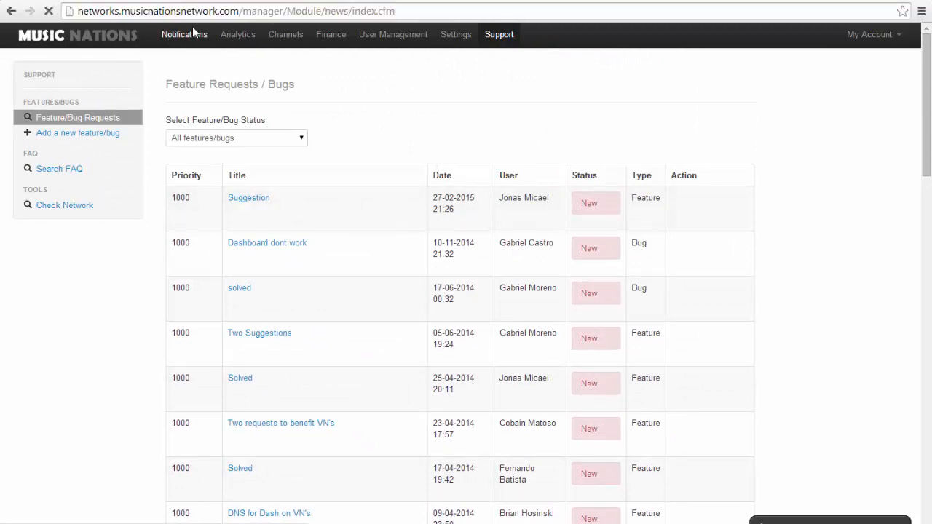
click(183, 35)
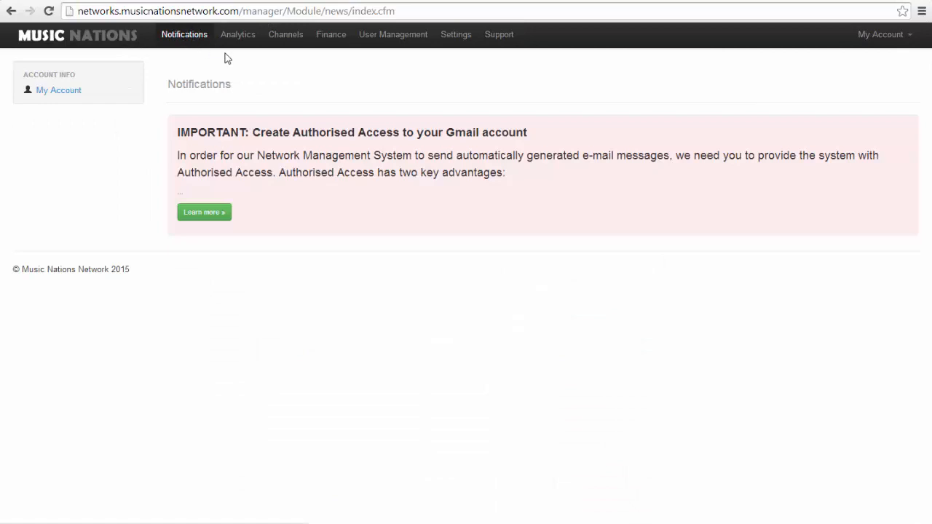